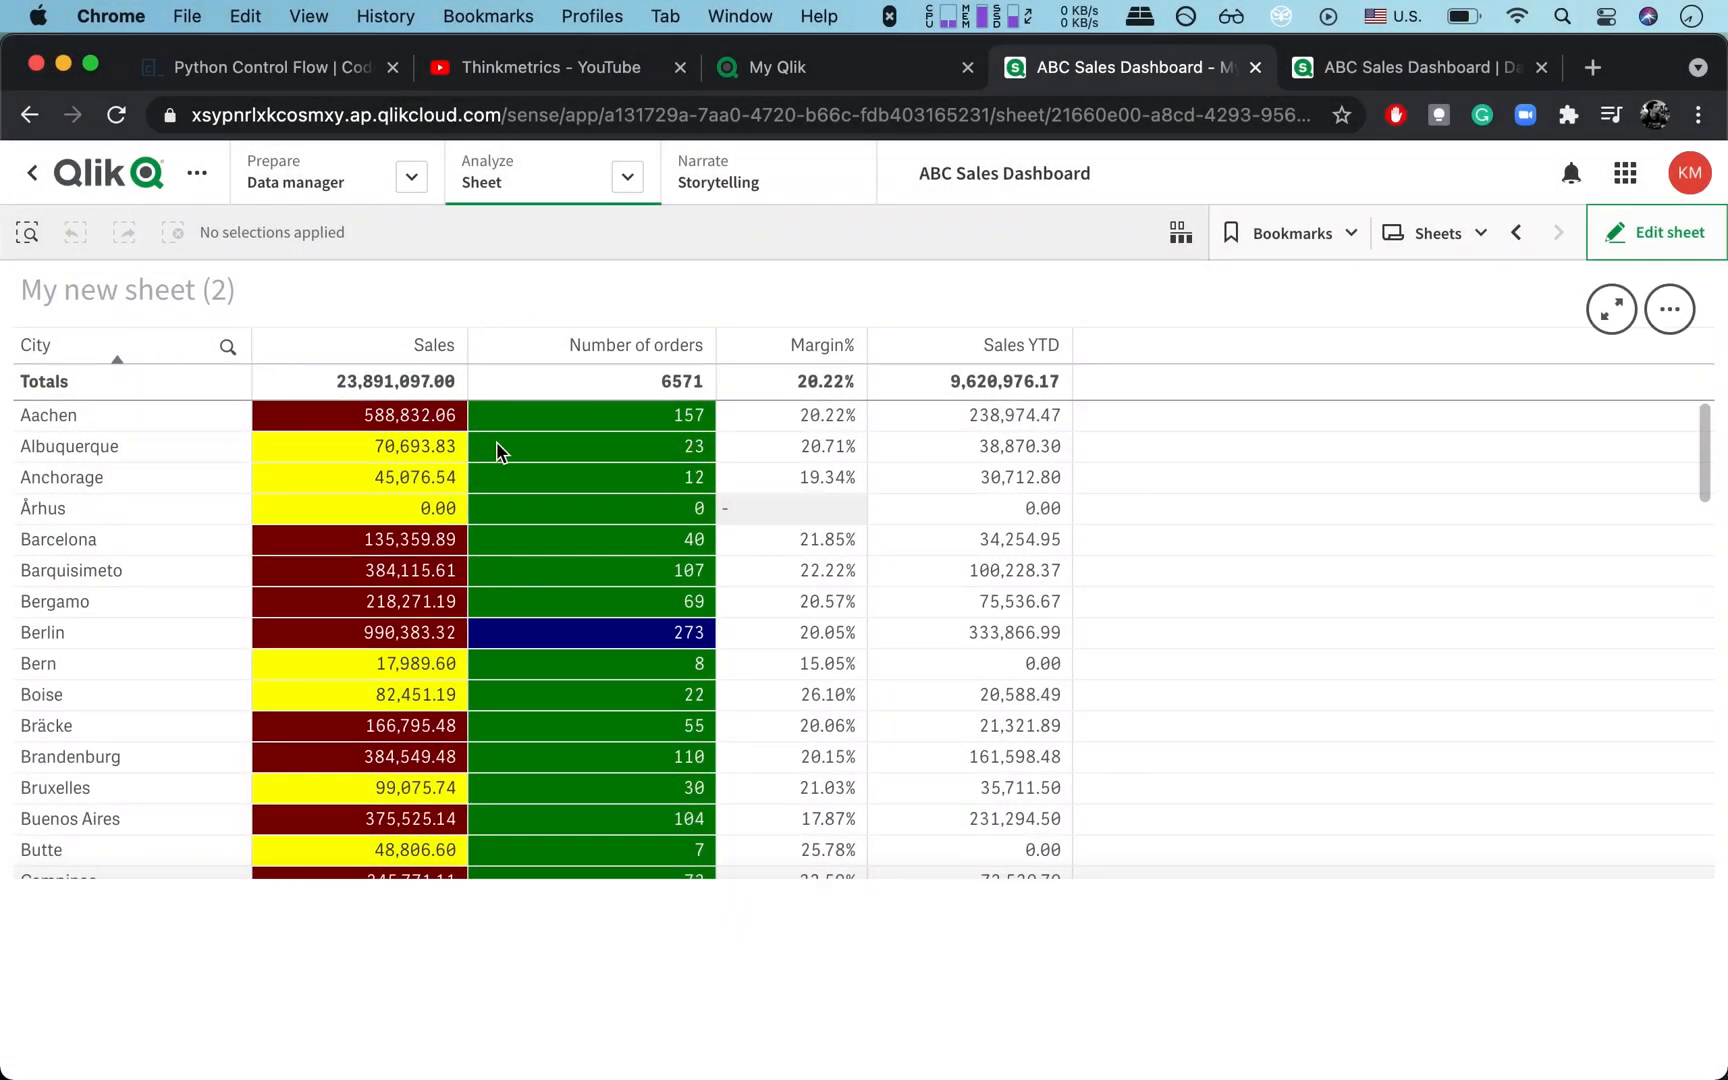
mouse_move(763, 497)
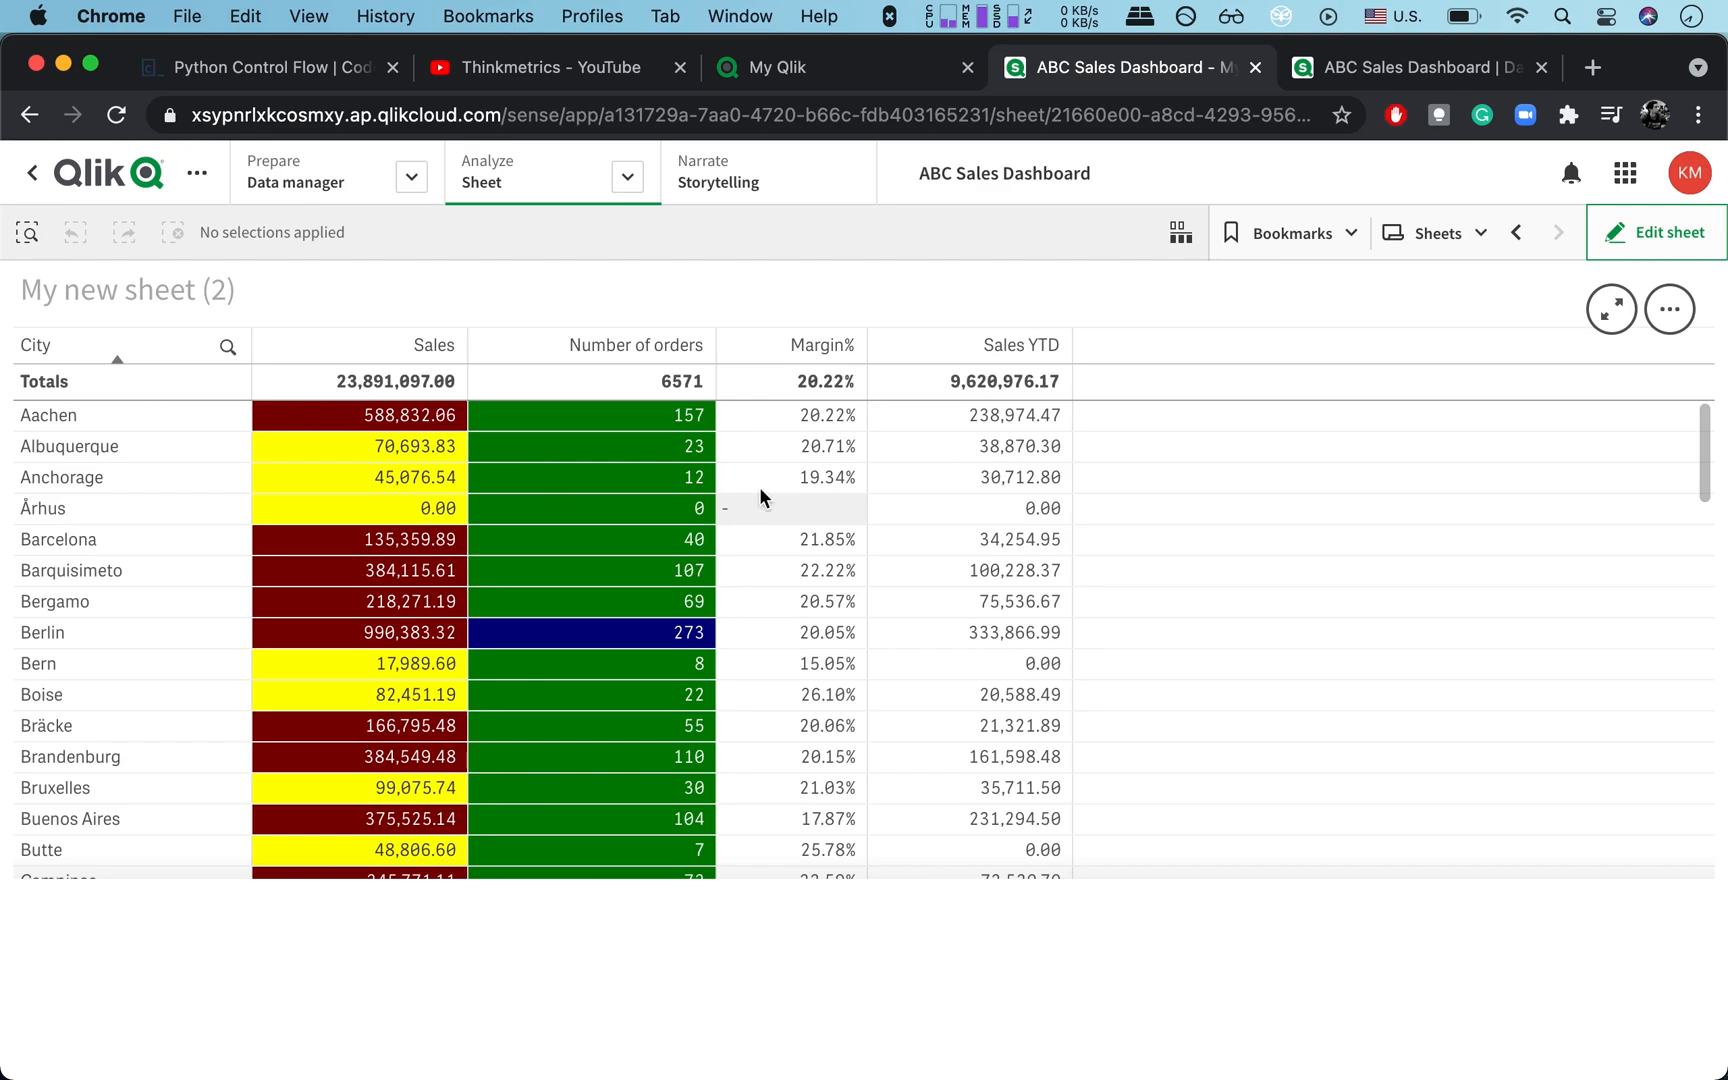
mouse_move(988, 429)
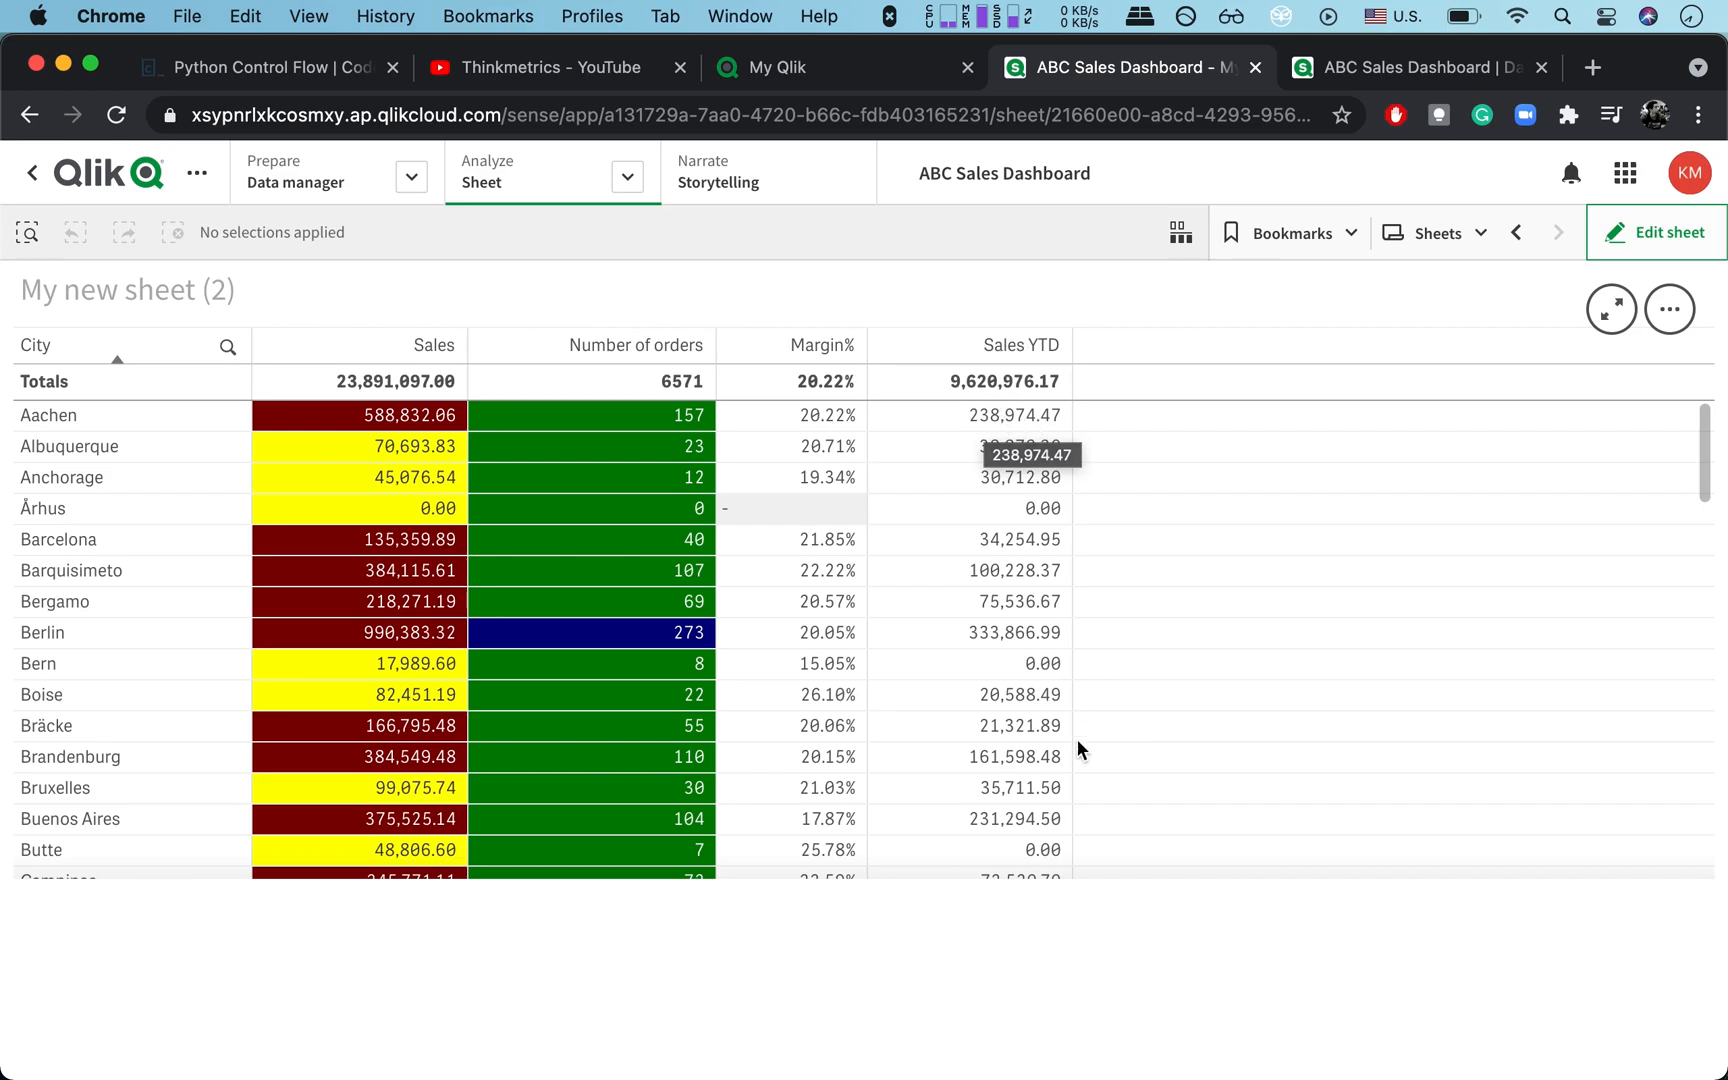
mouse_move(1164, 433)
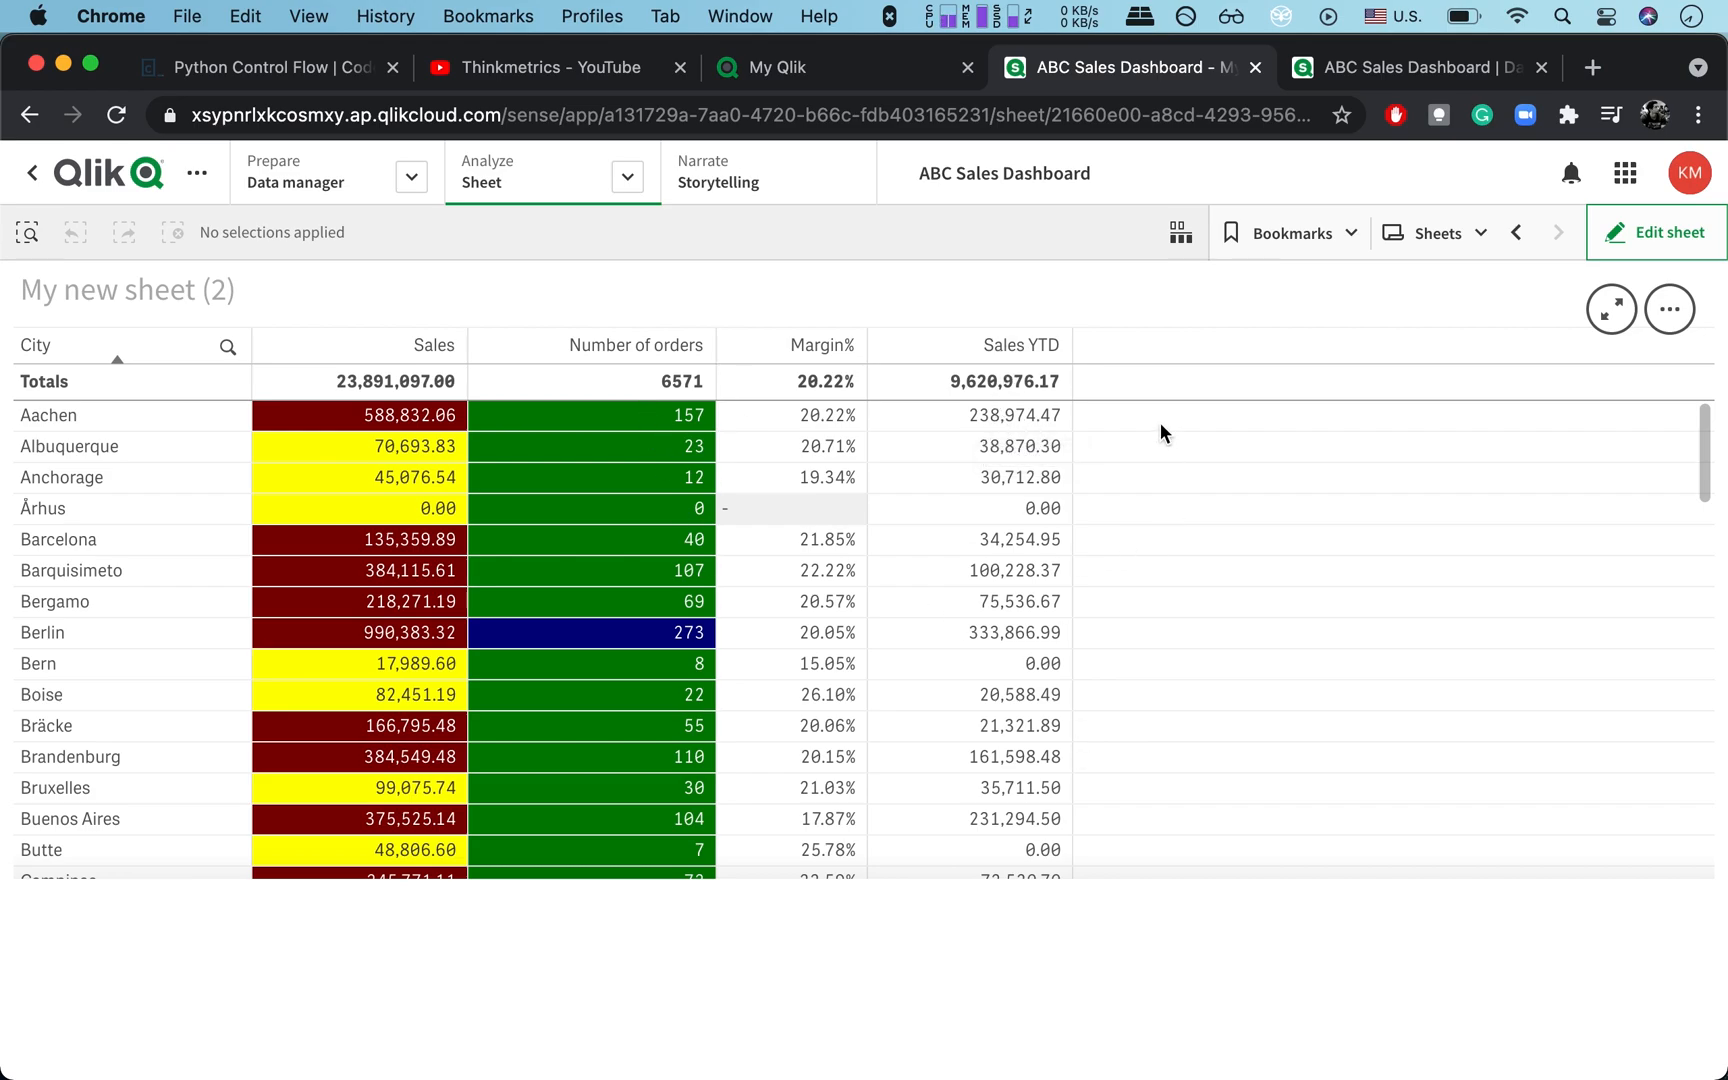
mouse_move(1181, 373)
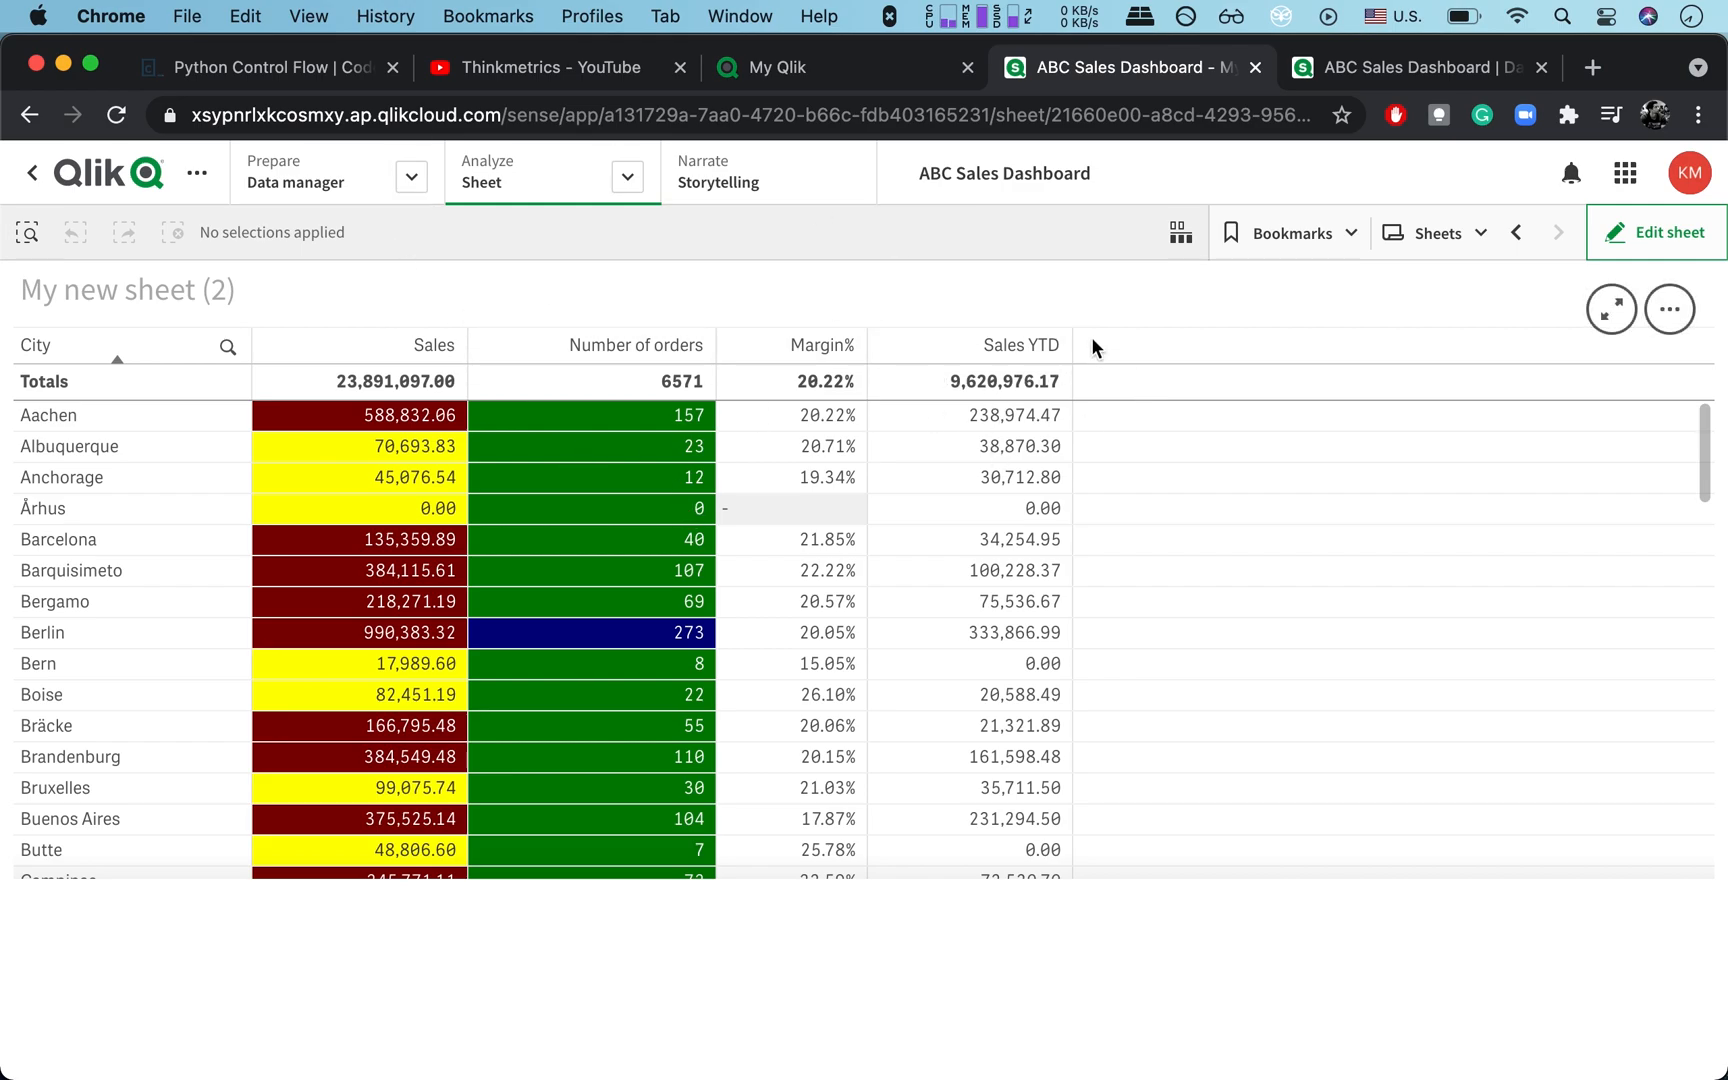
mouse_move(821, 735)
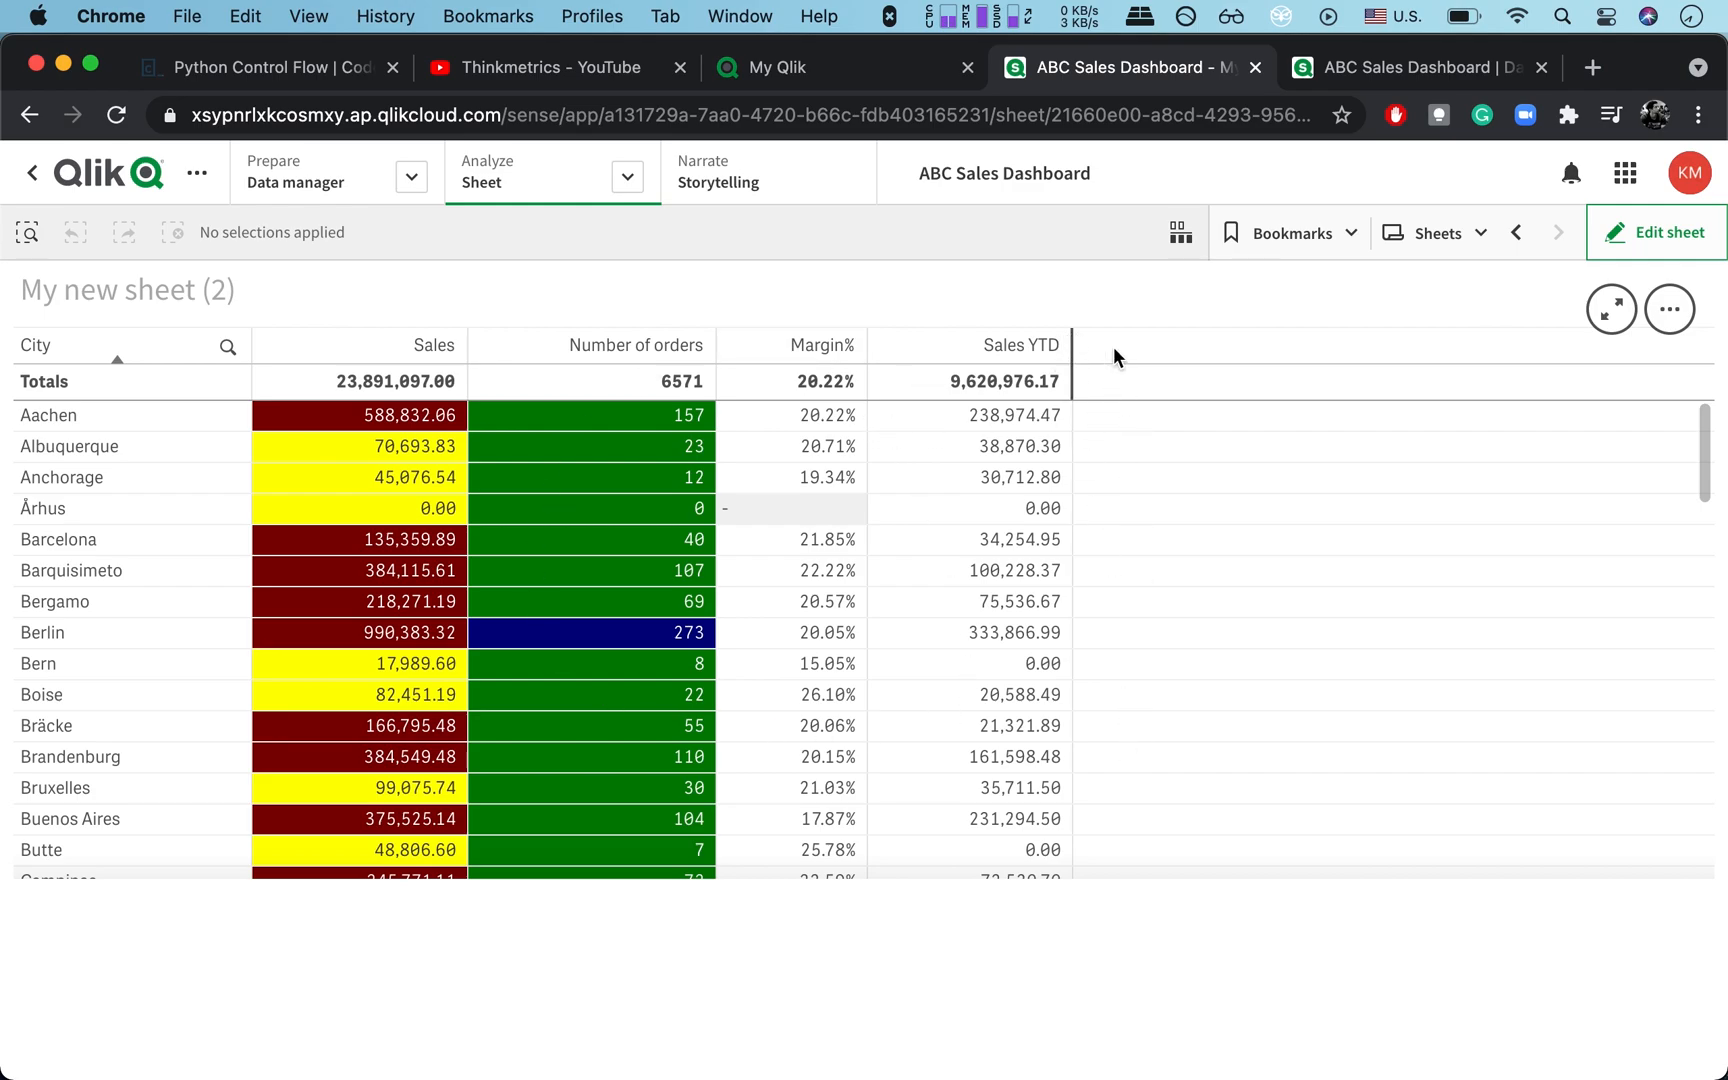
mouse_move(1387, 740)
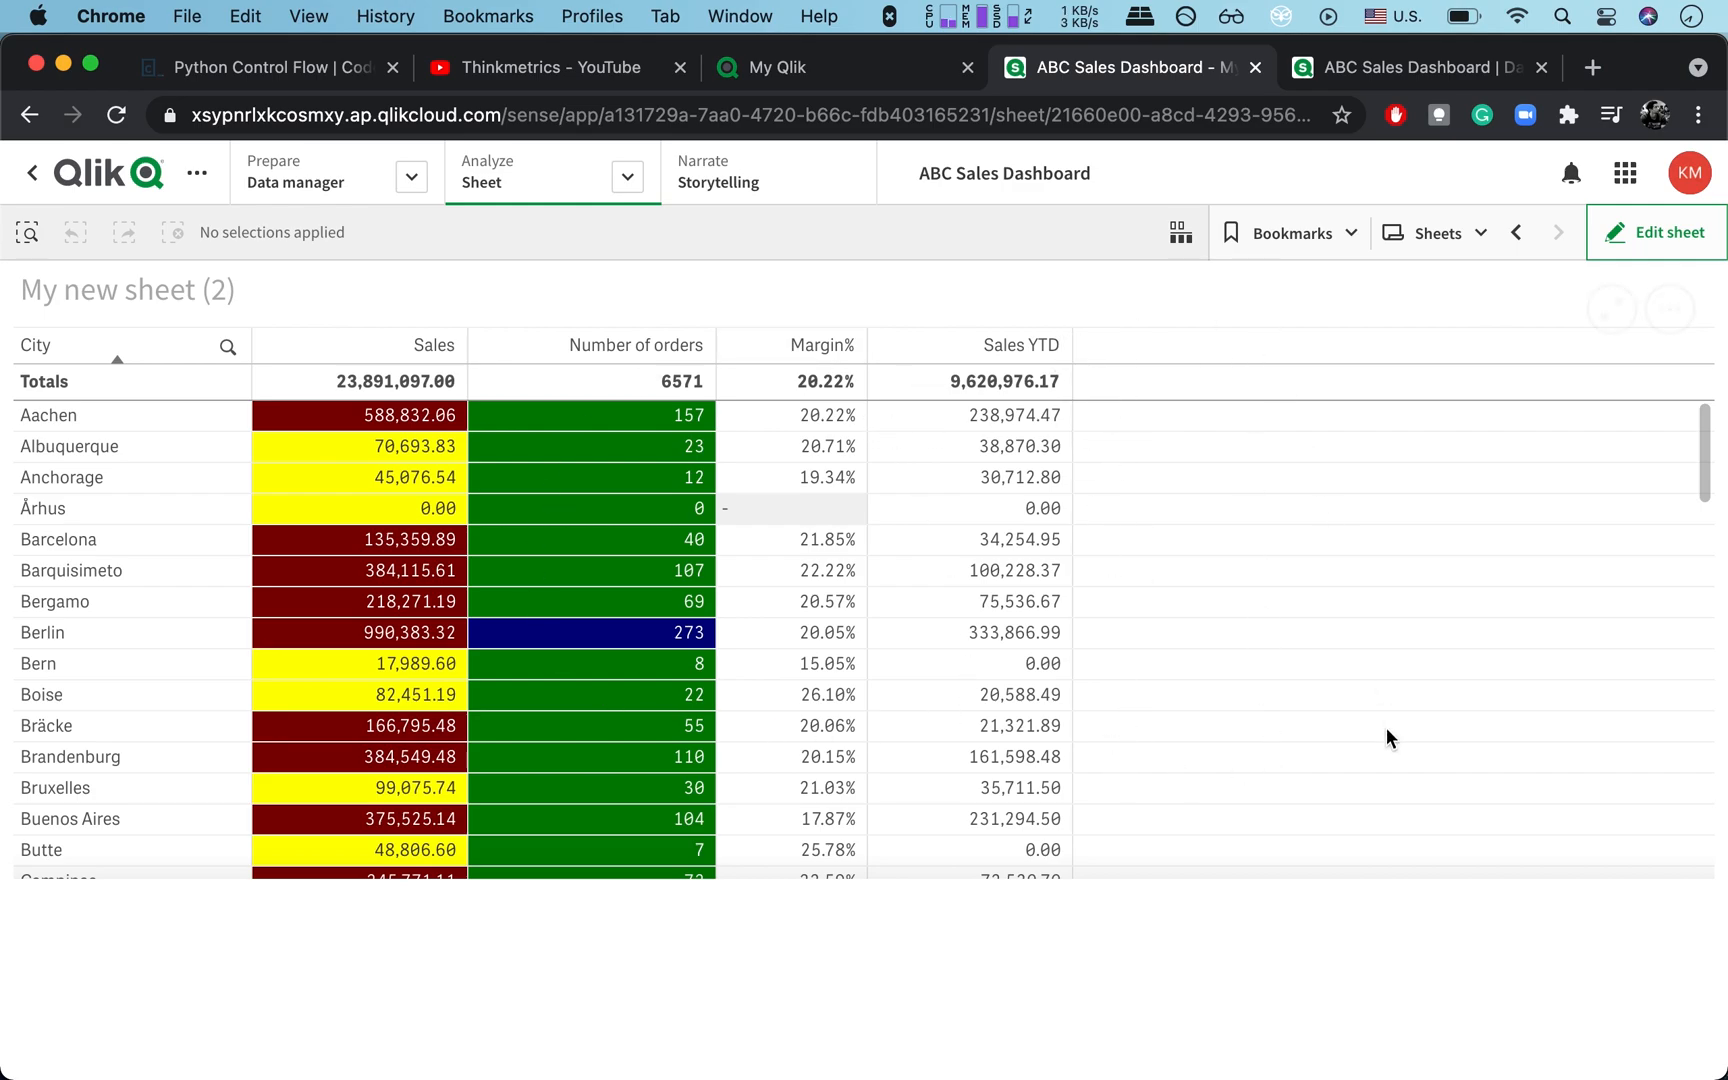
mouse_move(1367, 727)
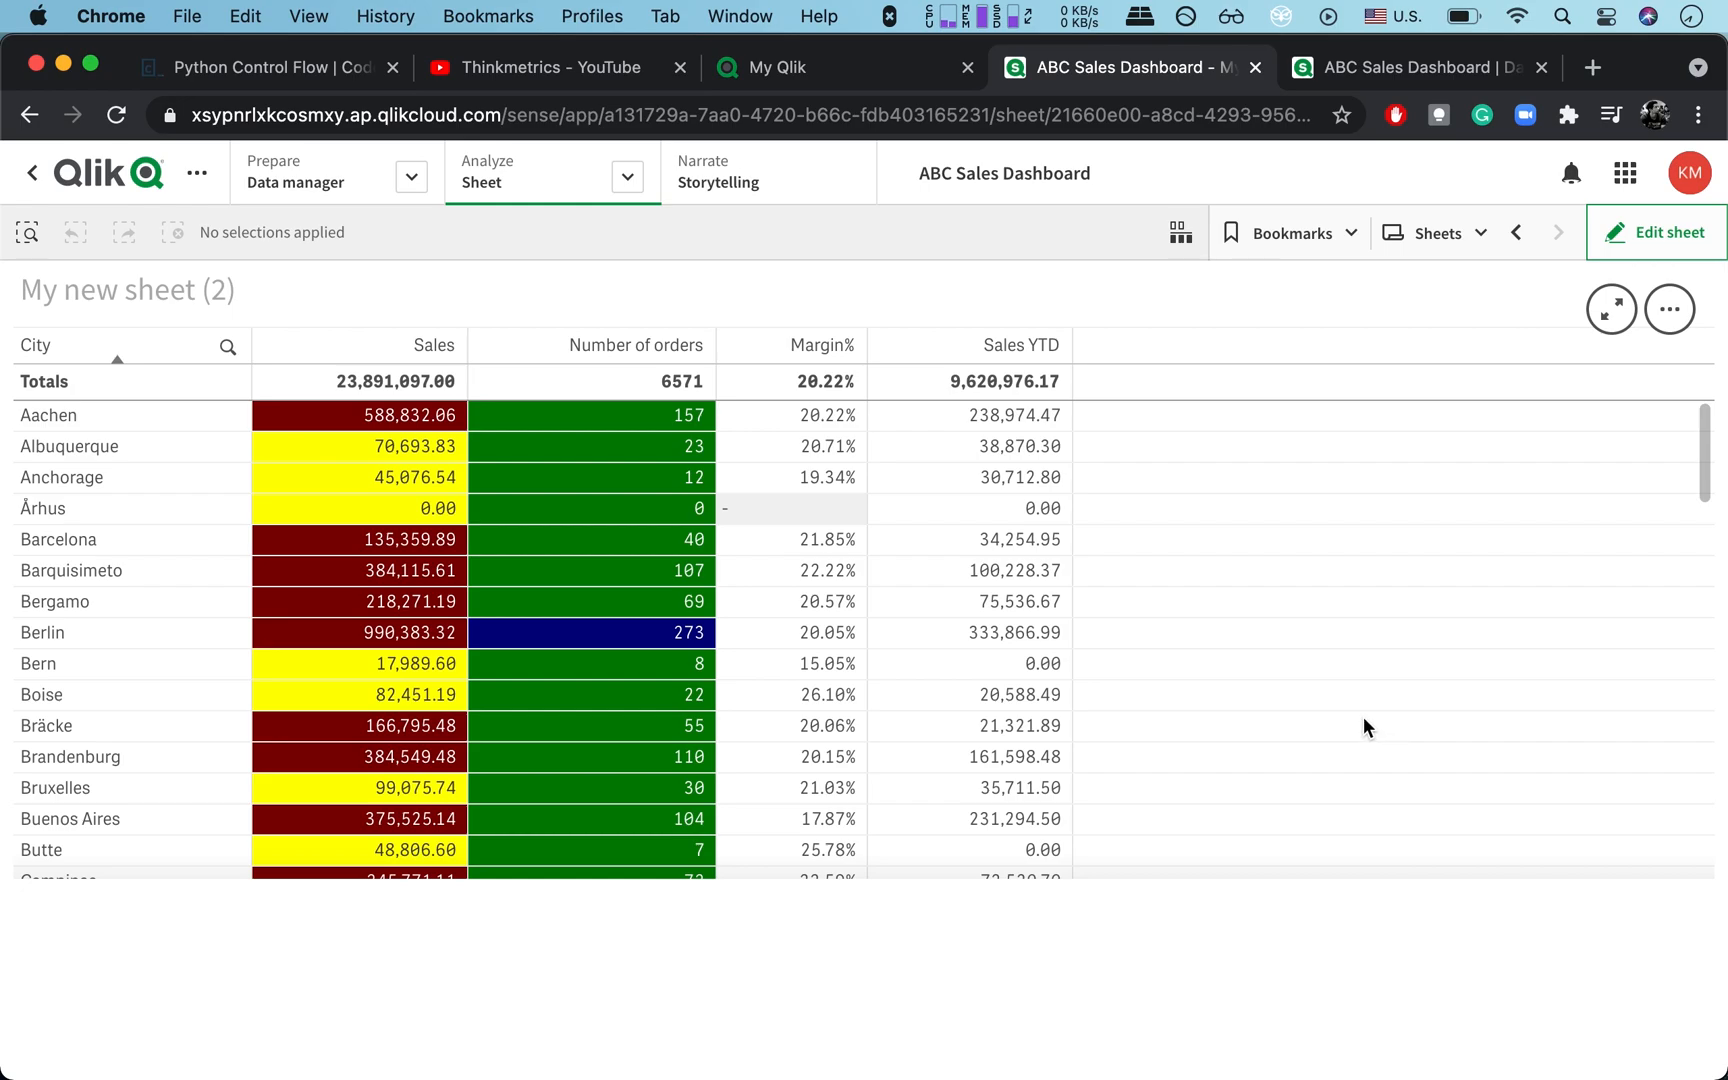
mouse_move(1640, 246)
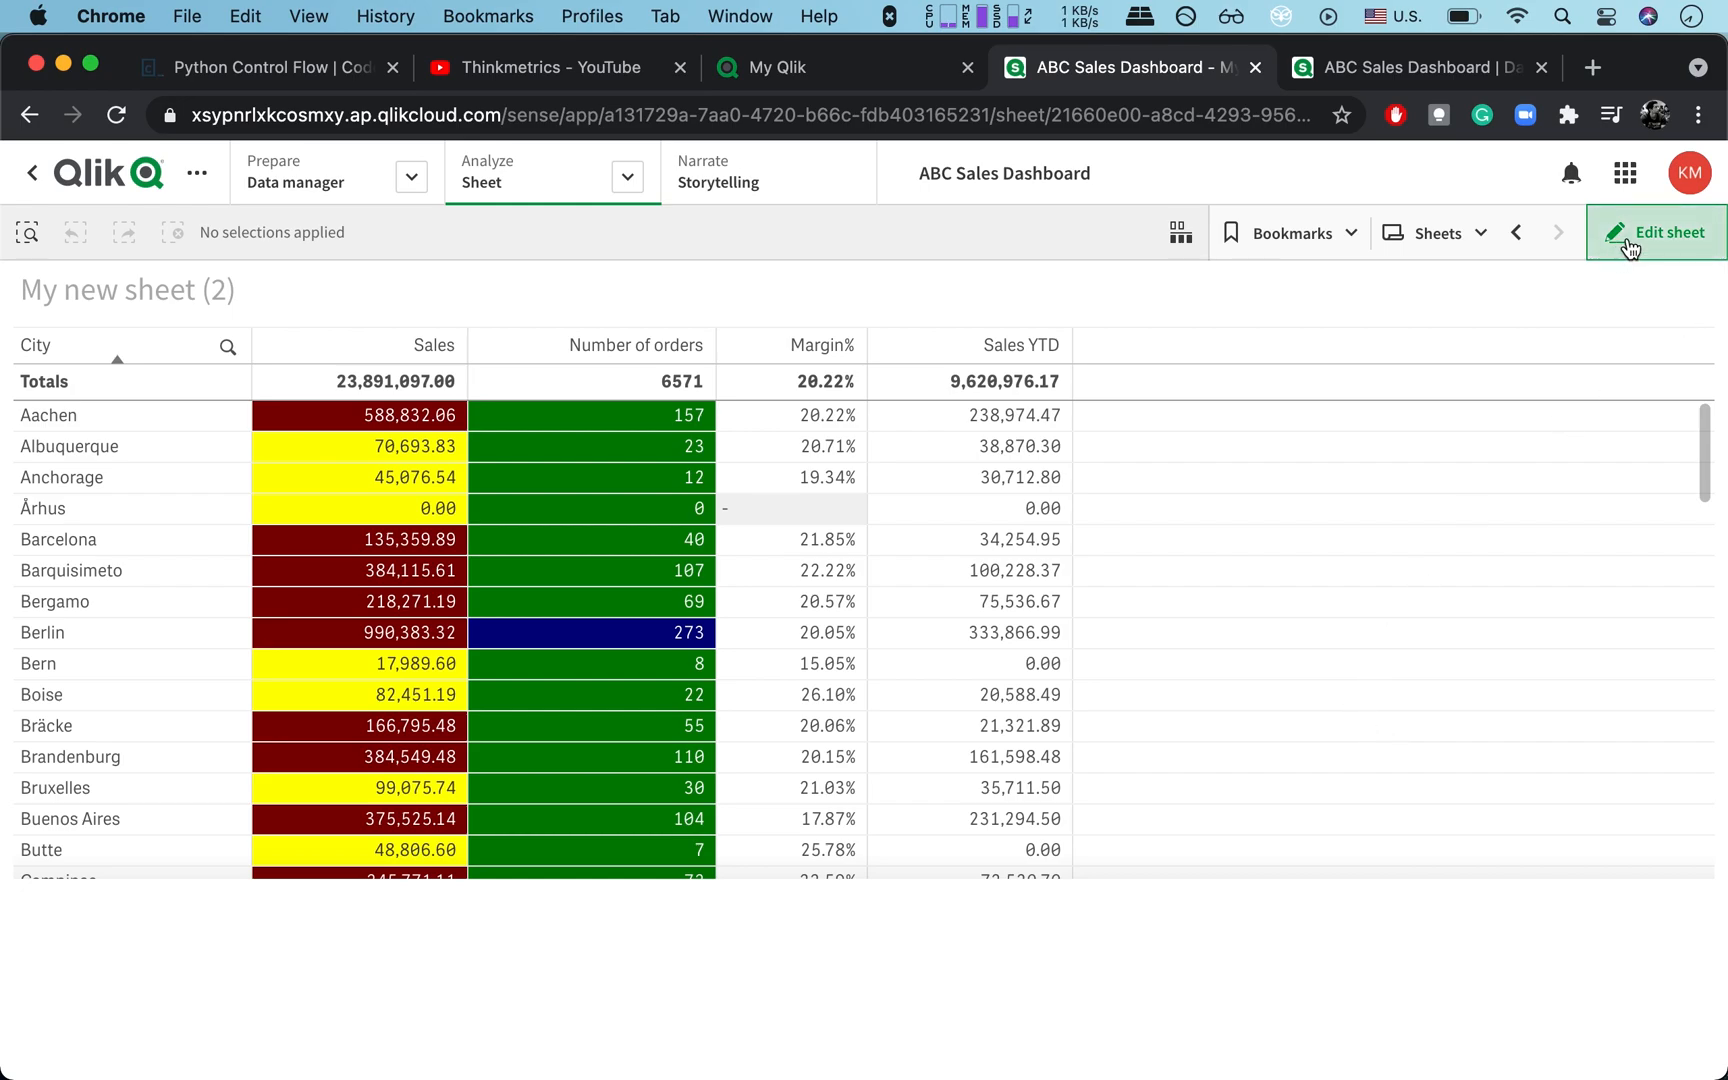
mouse_move(1629, 250)
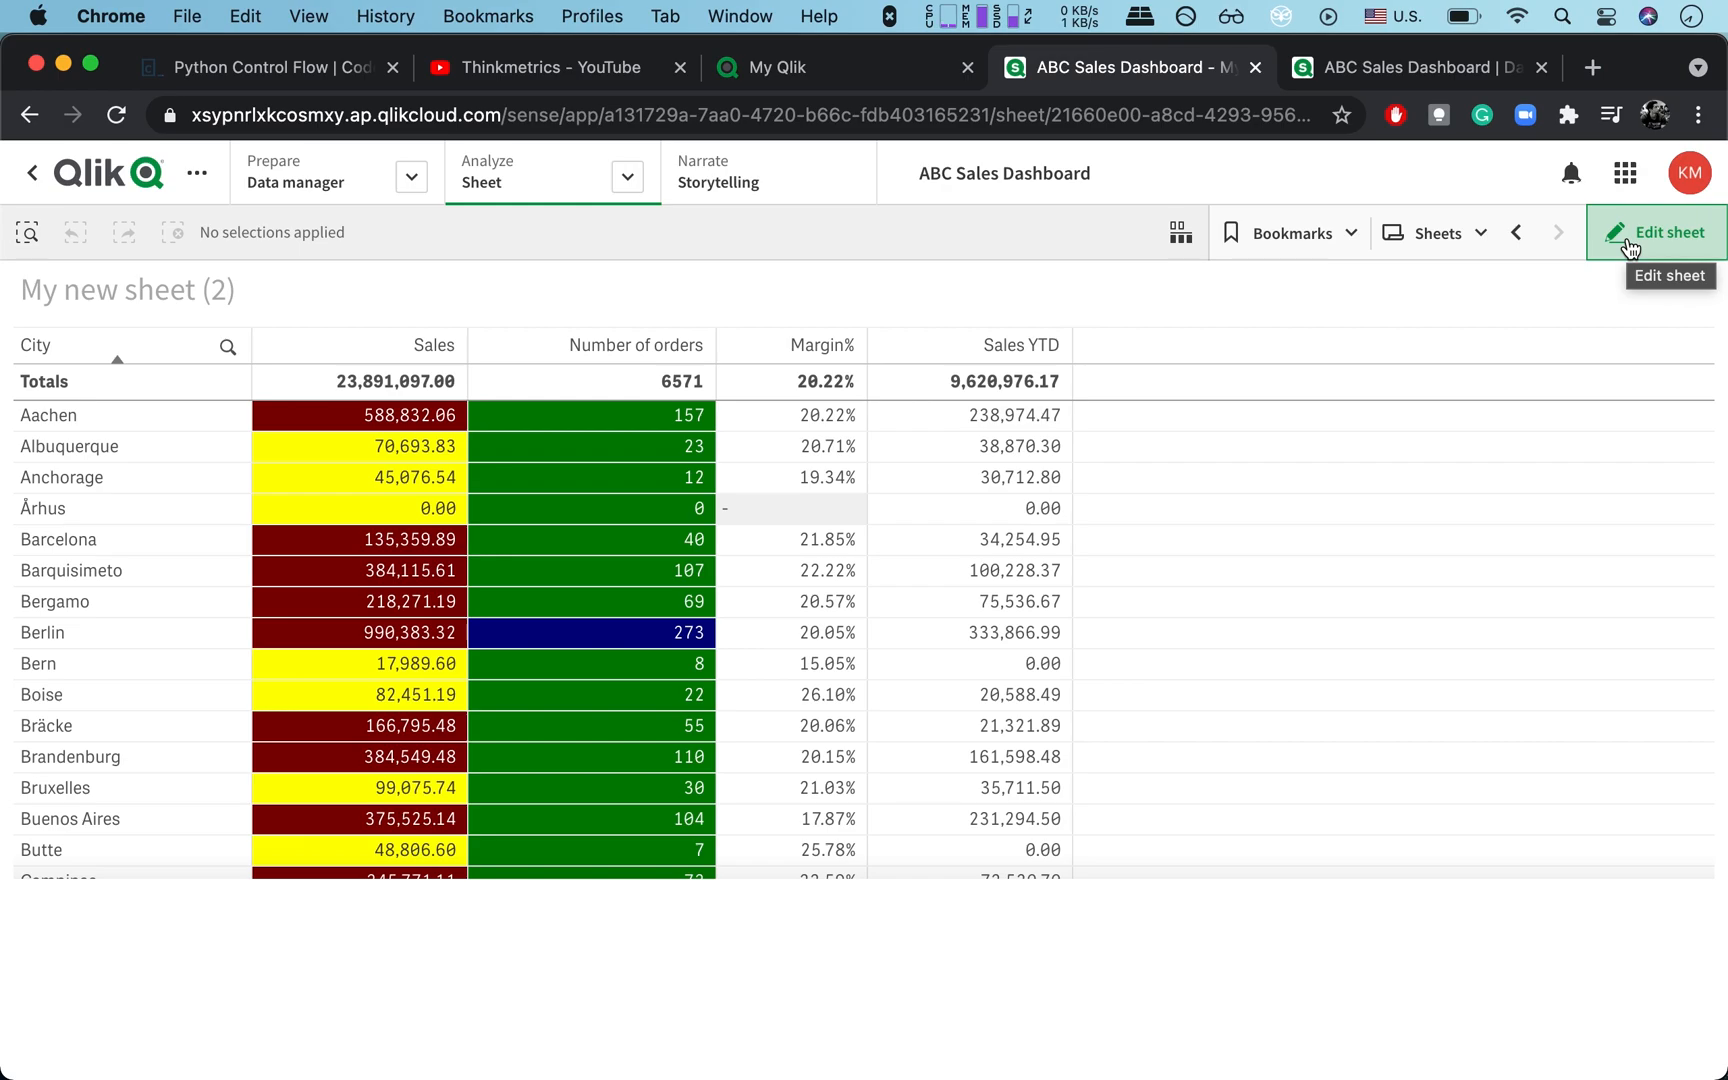
mouse_move(1395, 345)
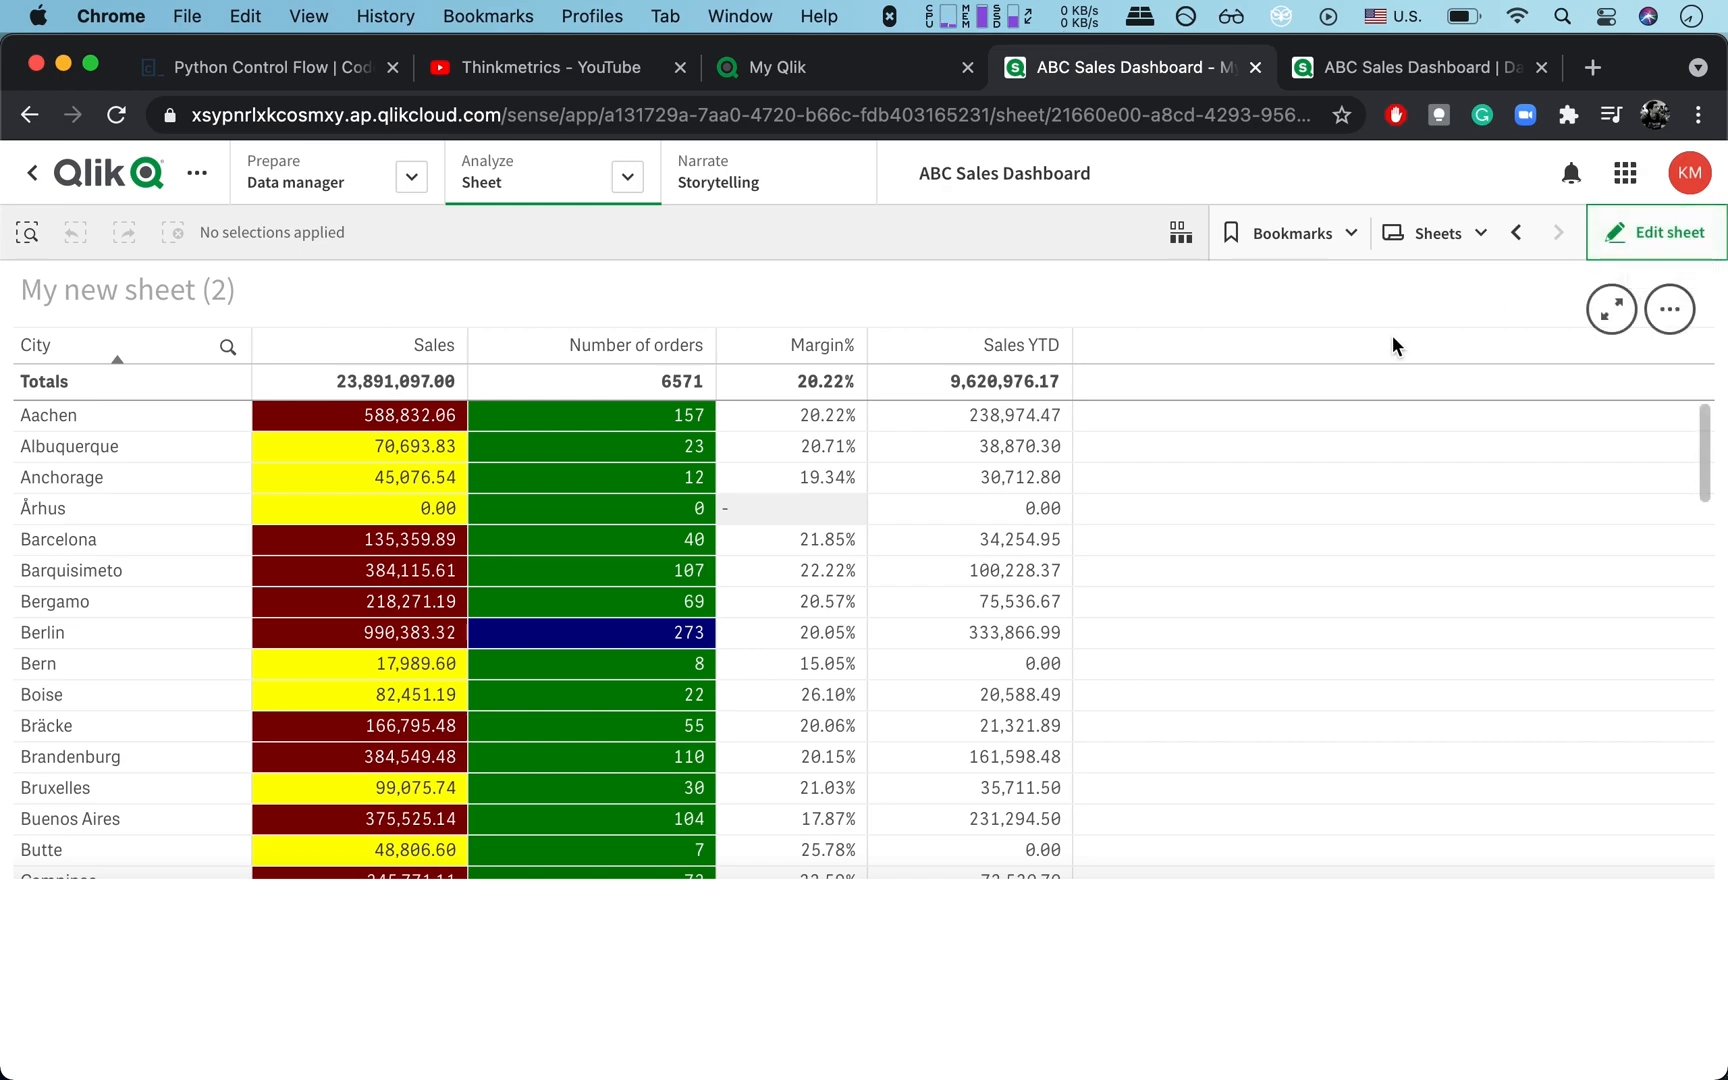
mouse_move(400, 367)
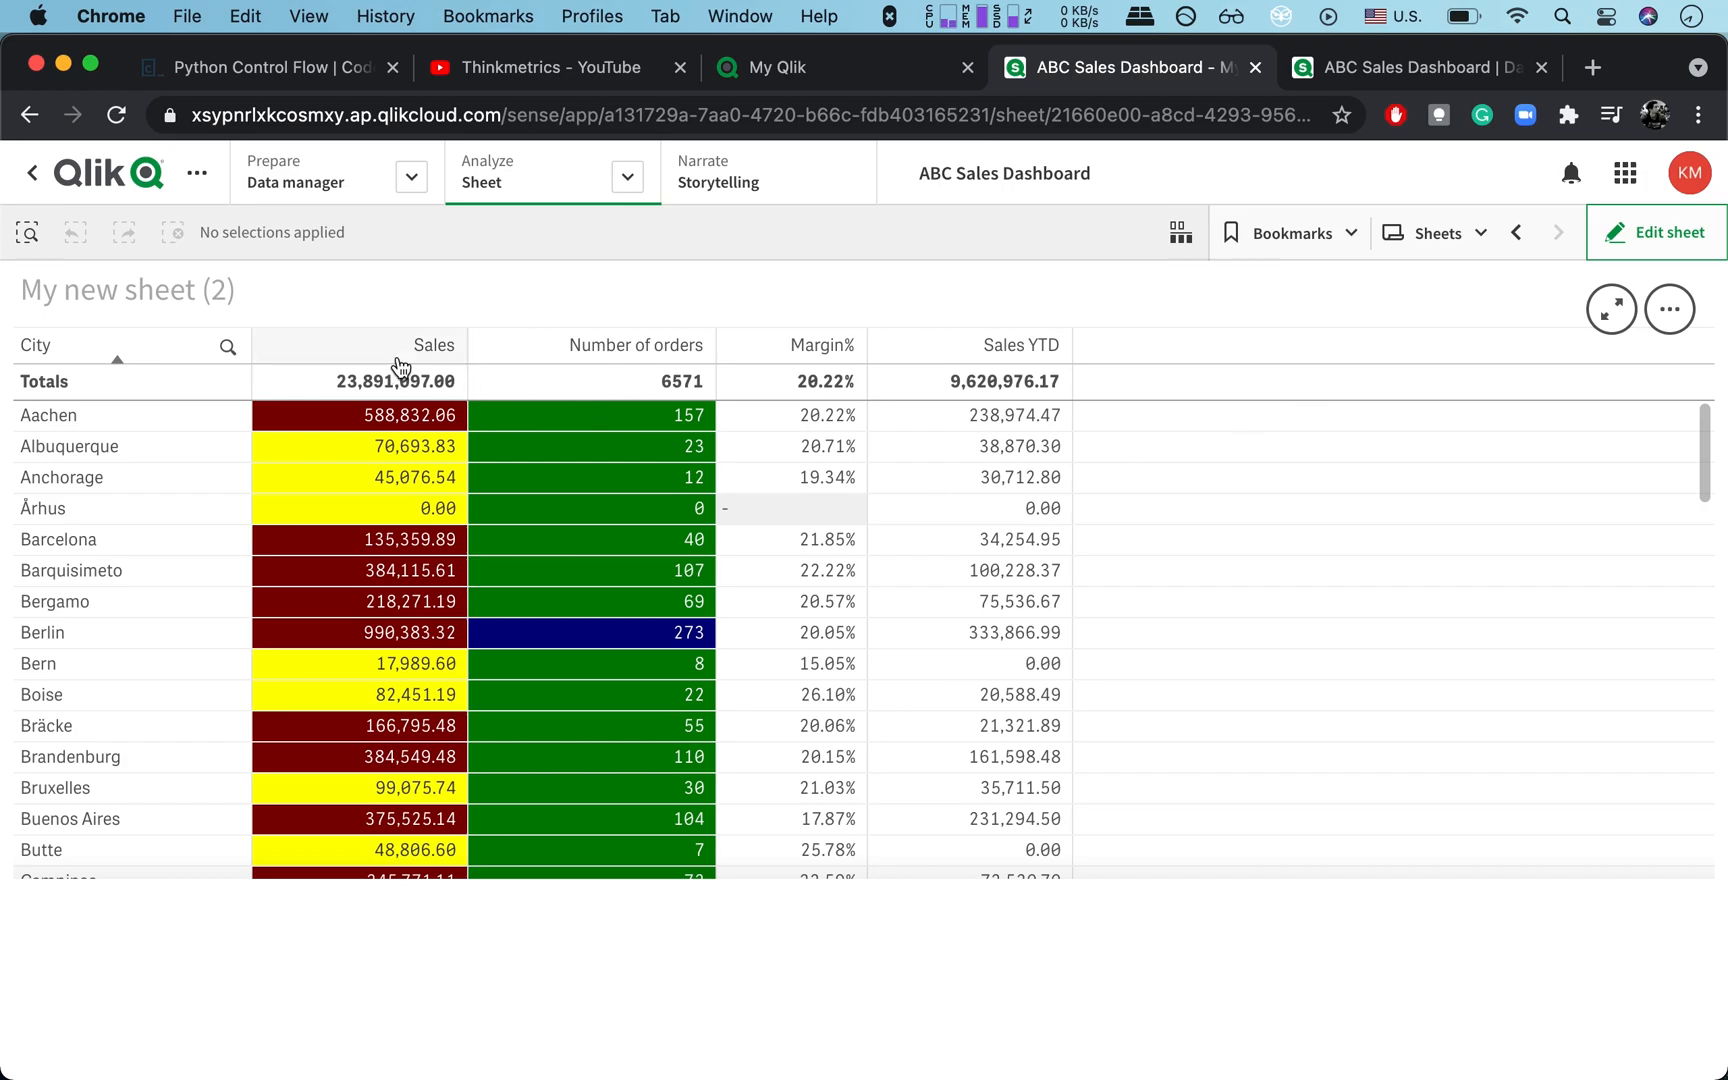
mouse_move(1033, 367)
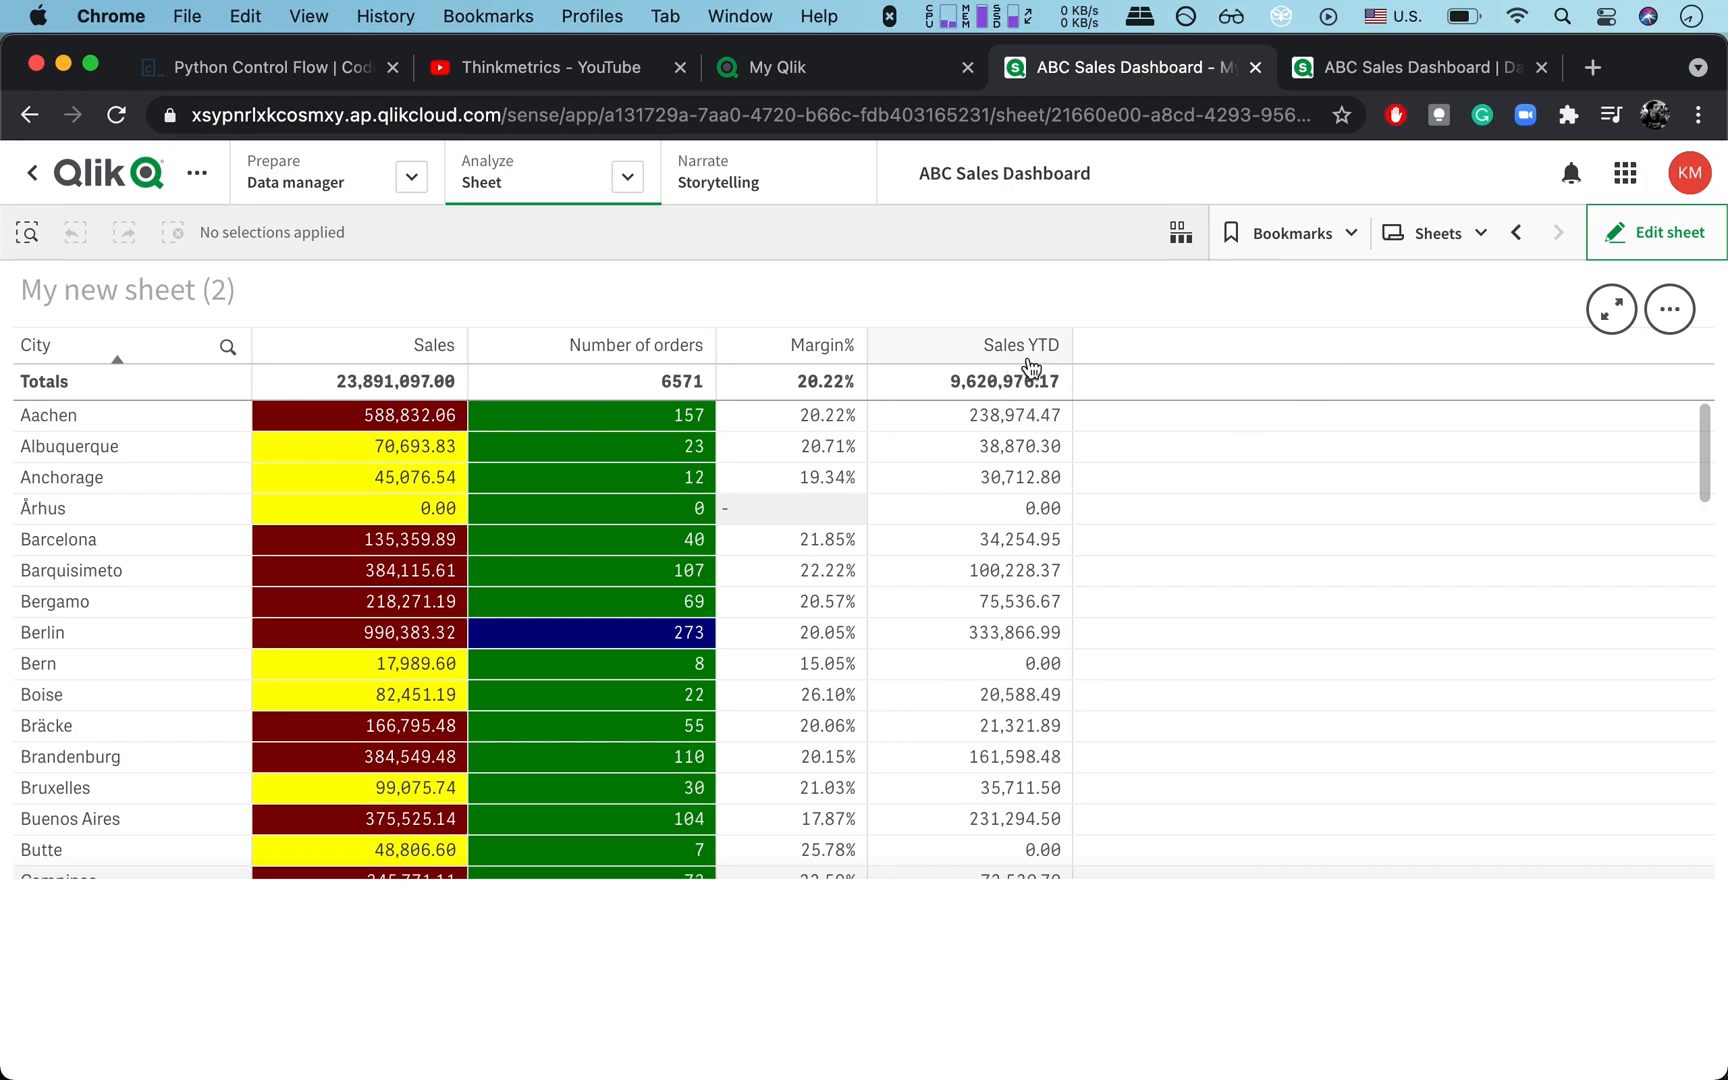
mouse_move(1170, 378)
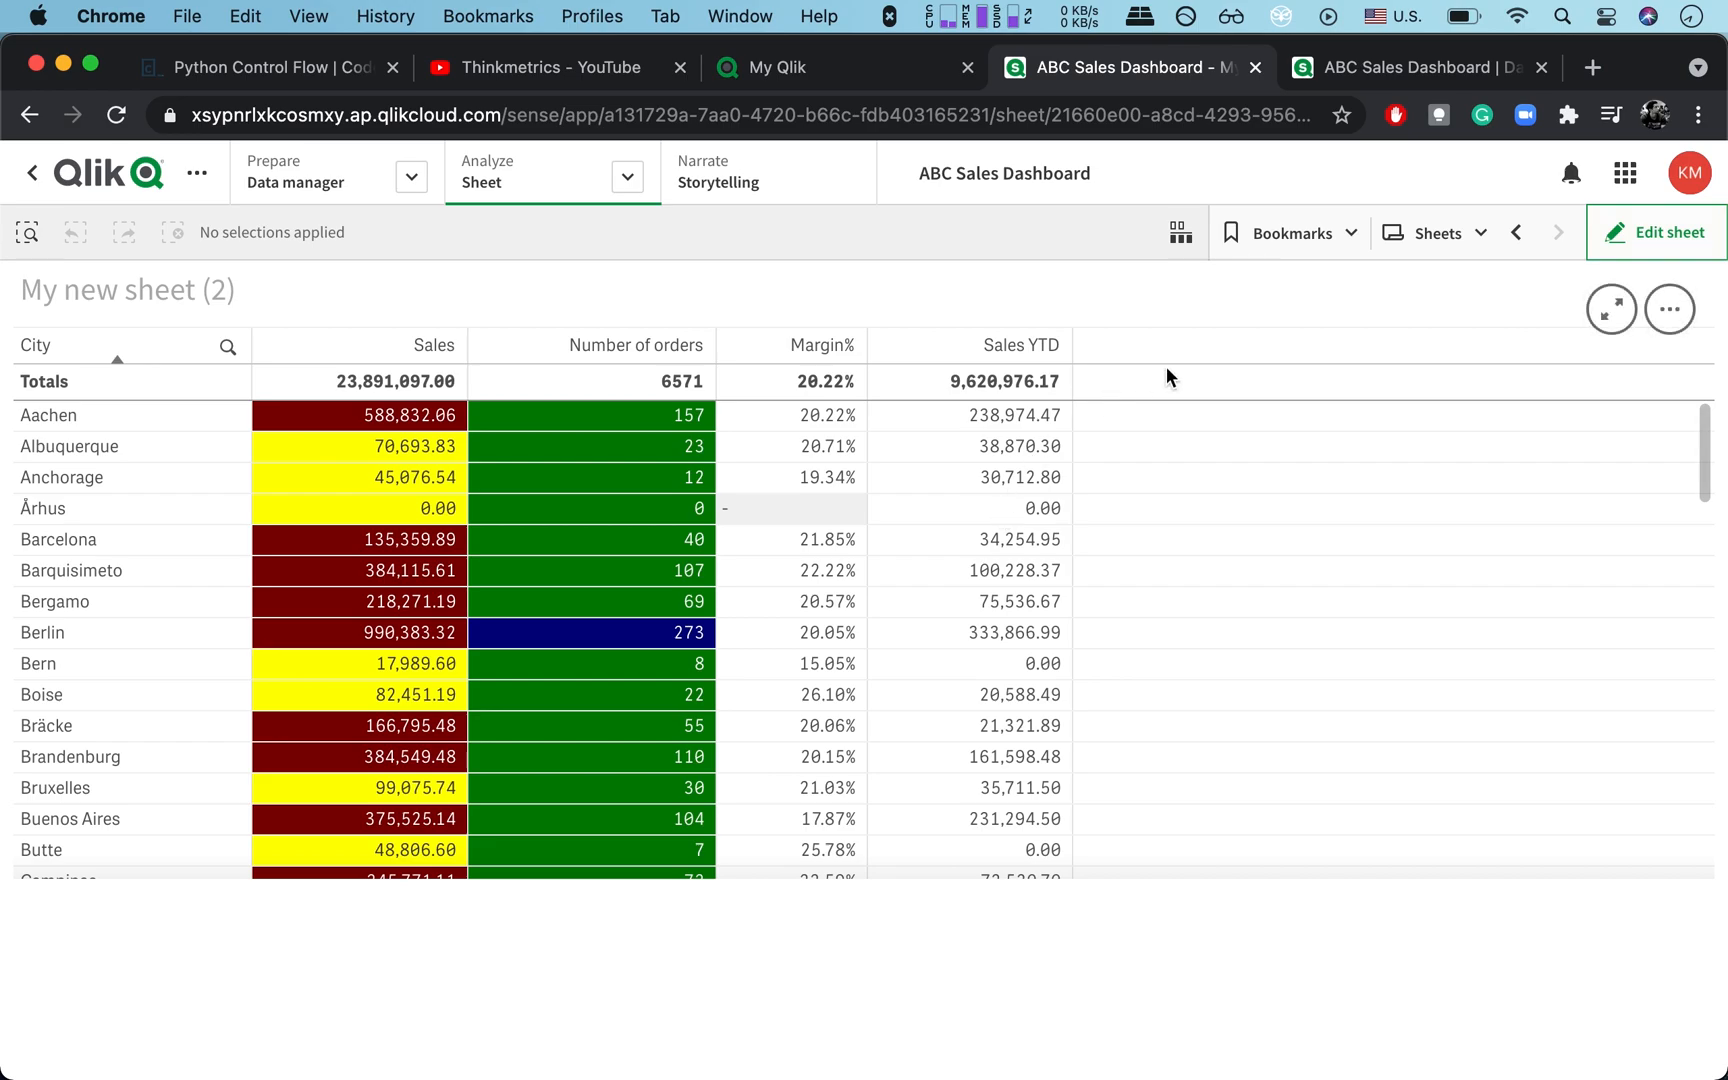
mouse_move(1282, 675)
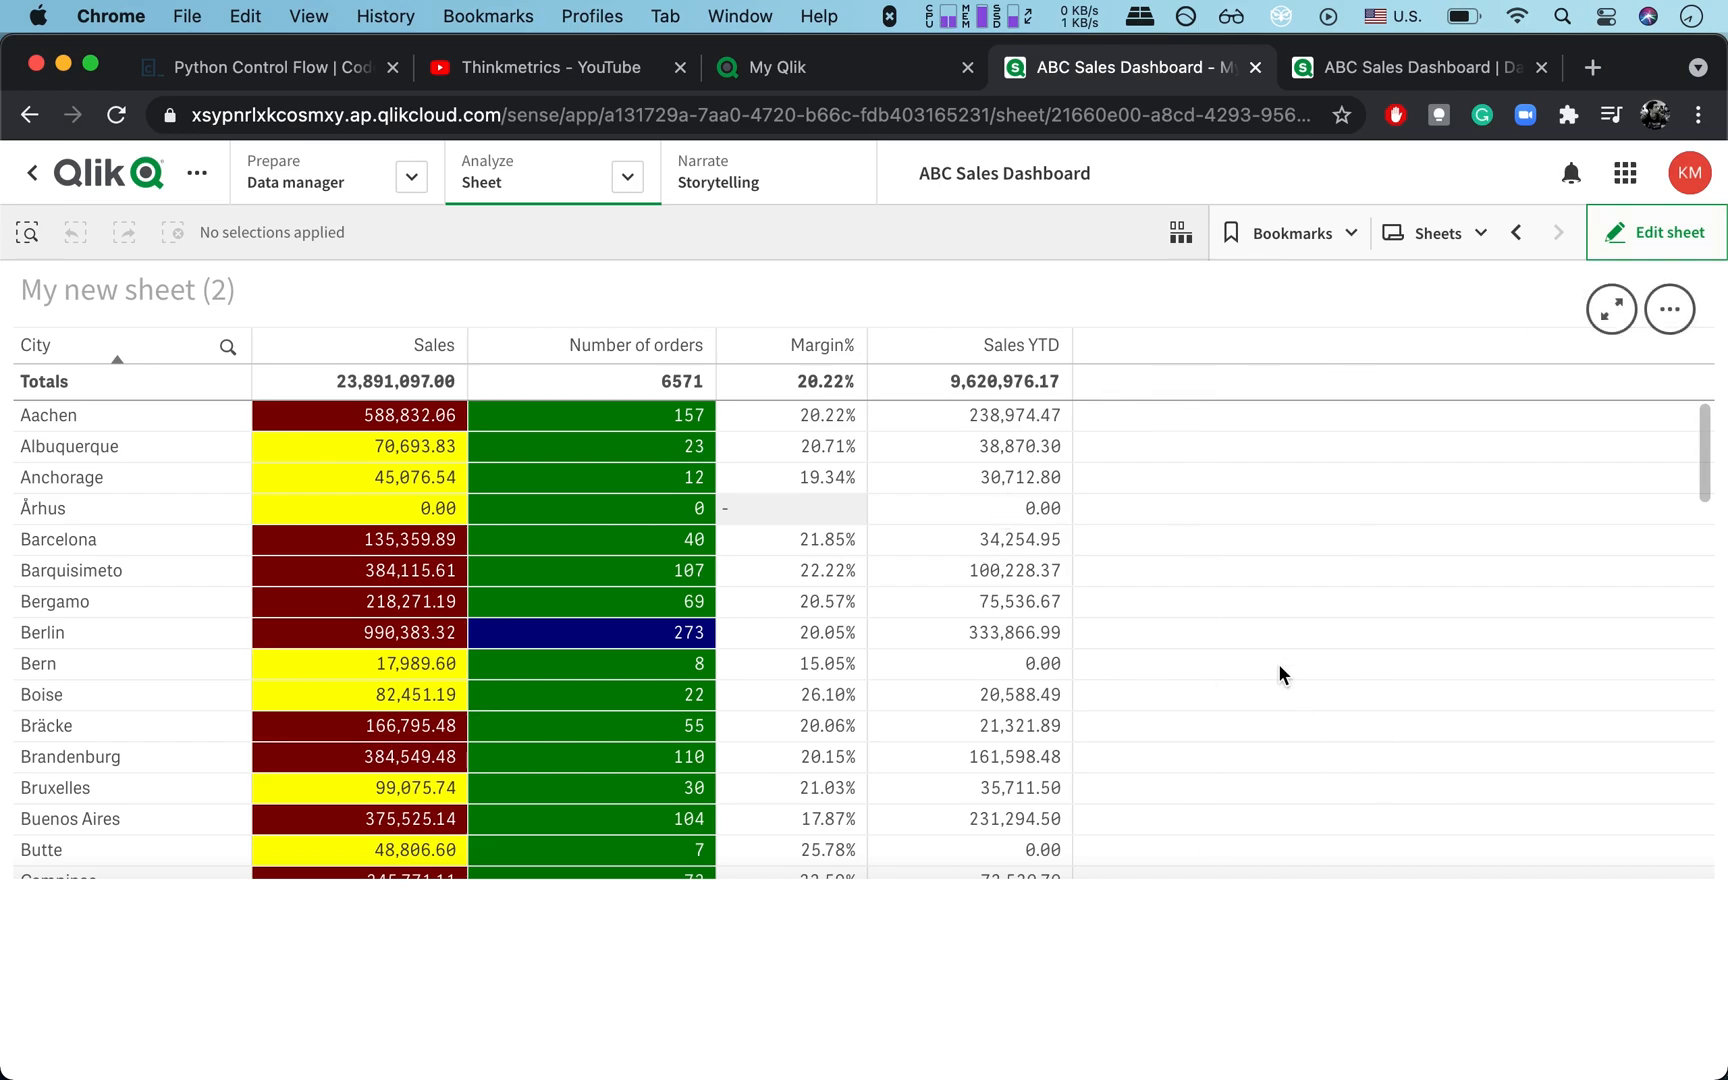
mouse_move(1024, 362)
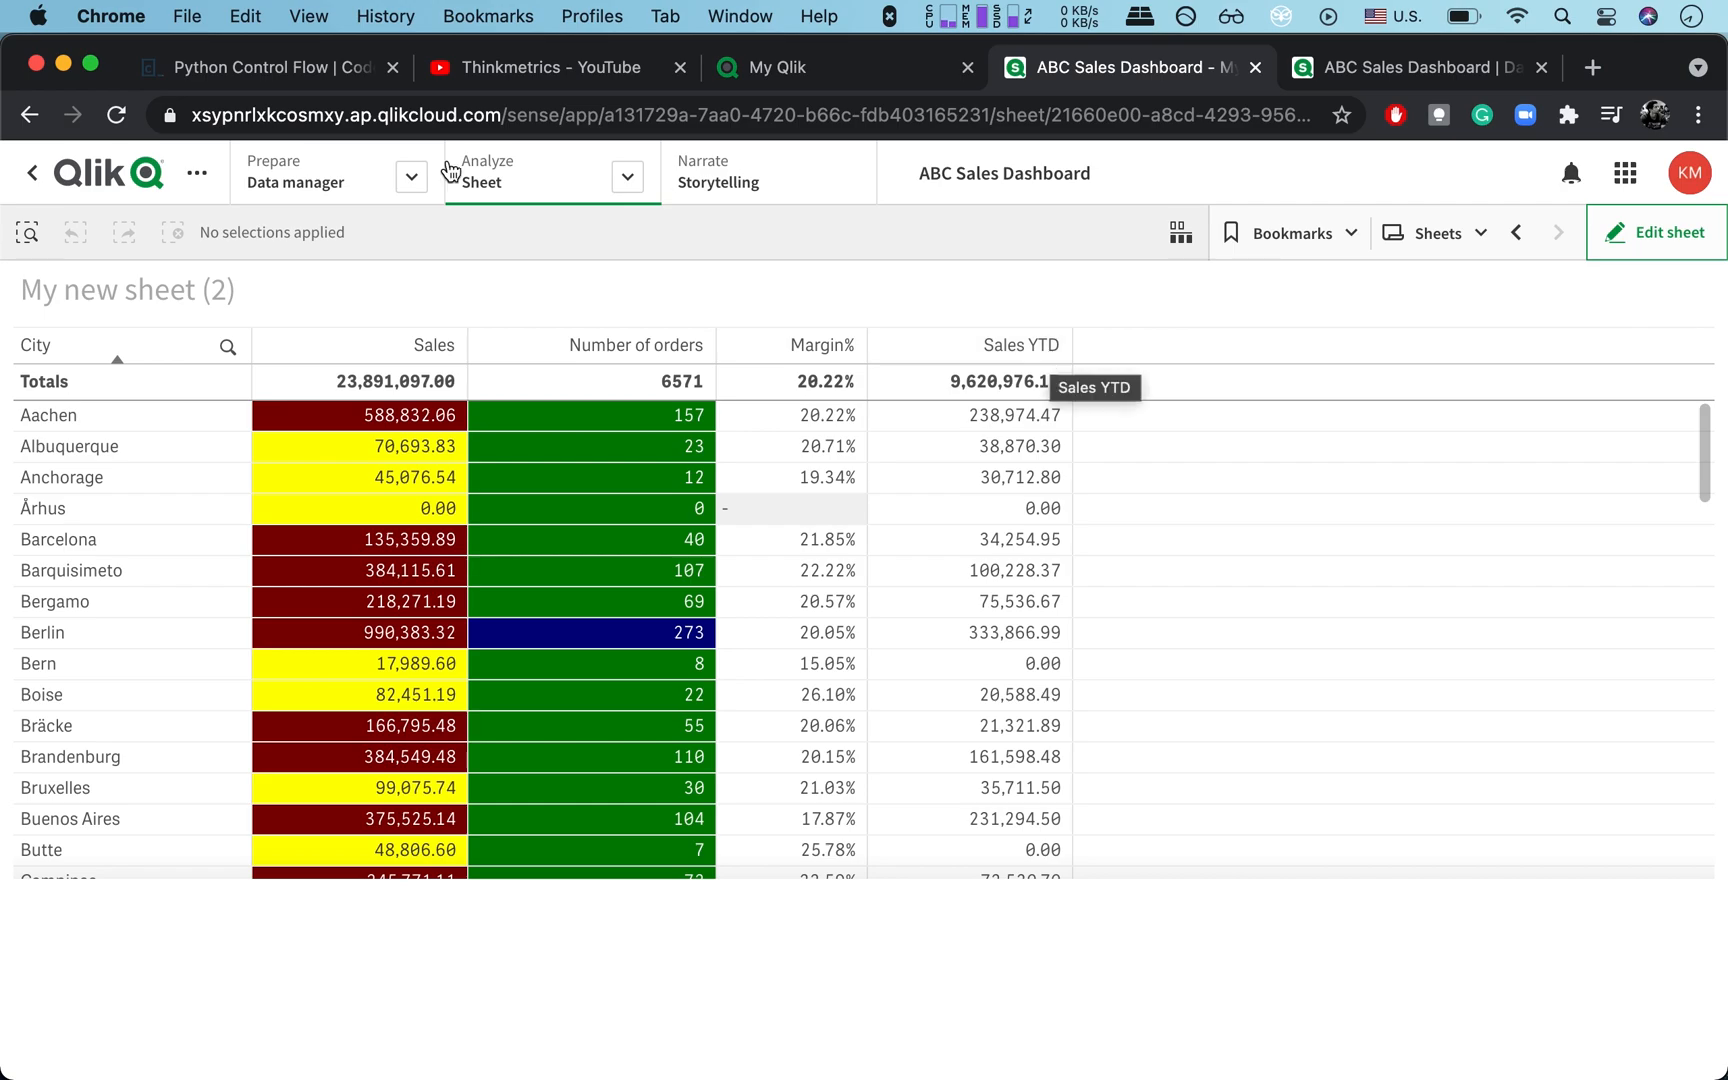
mouse_move(177, 425)
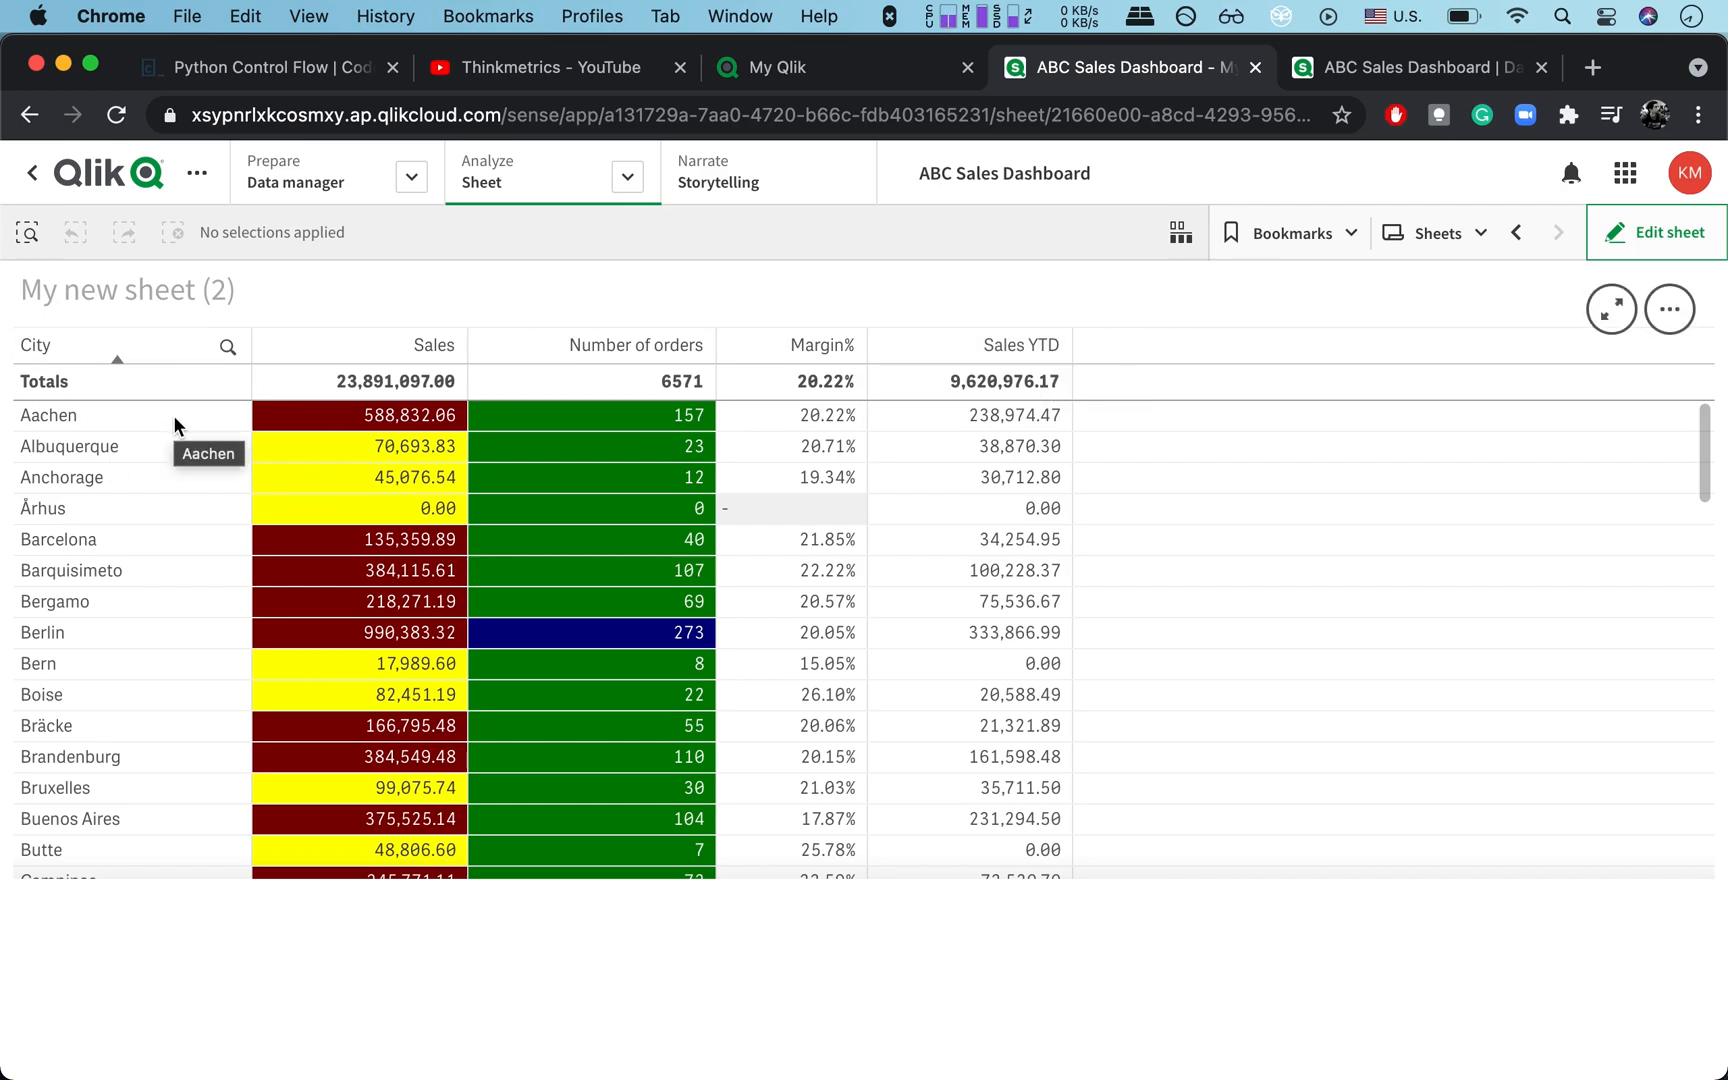
mouse_move(99, 560)
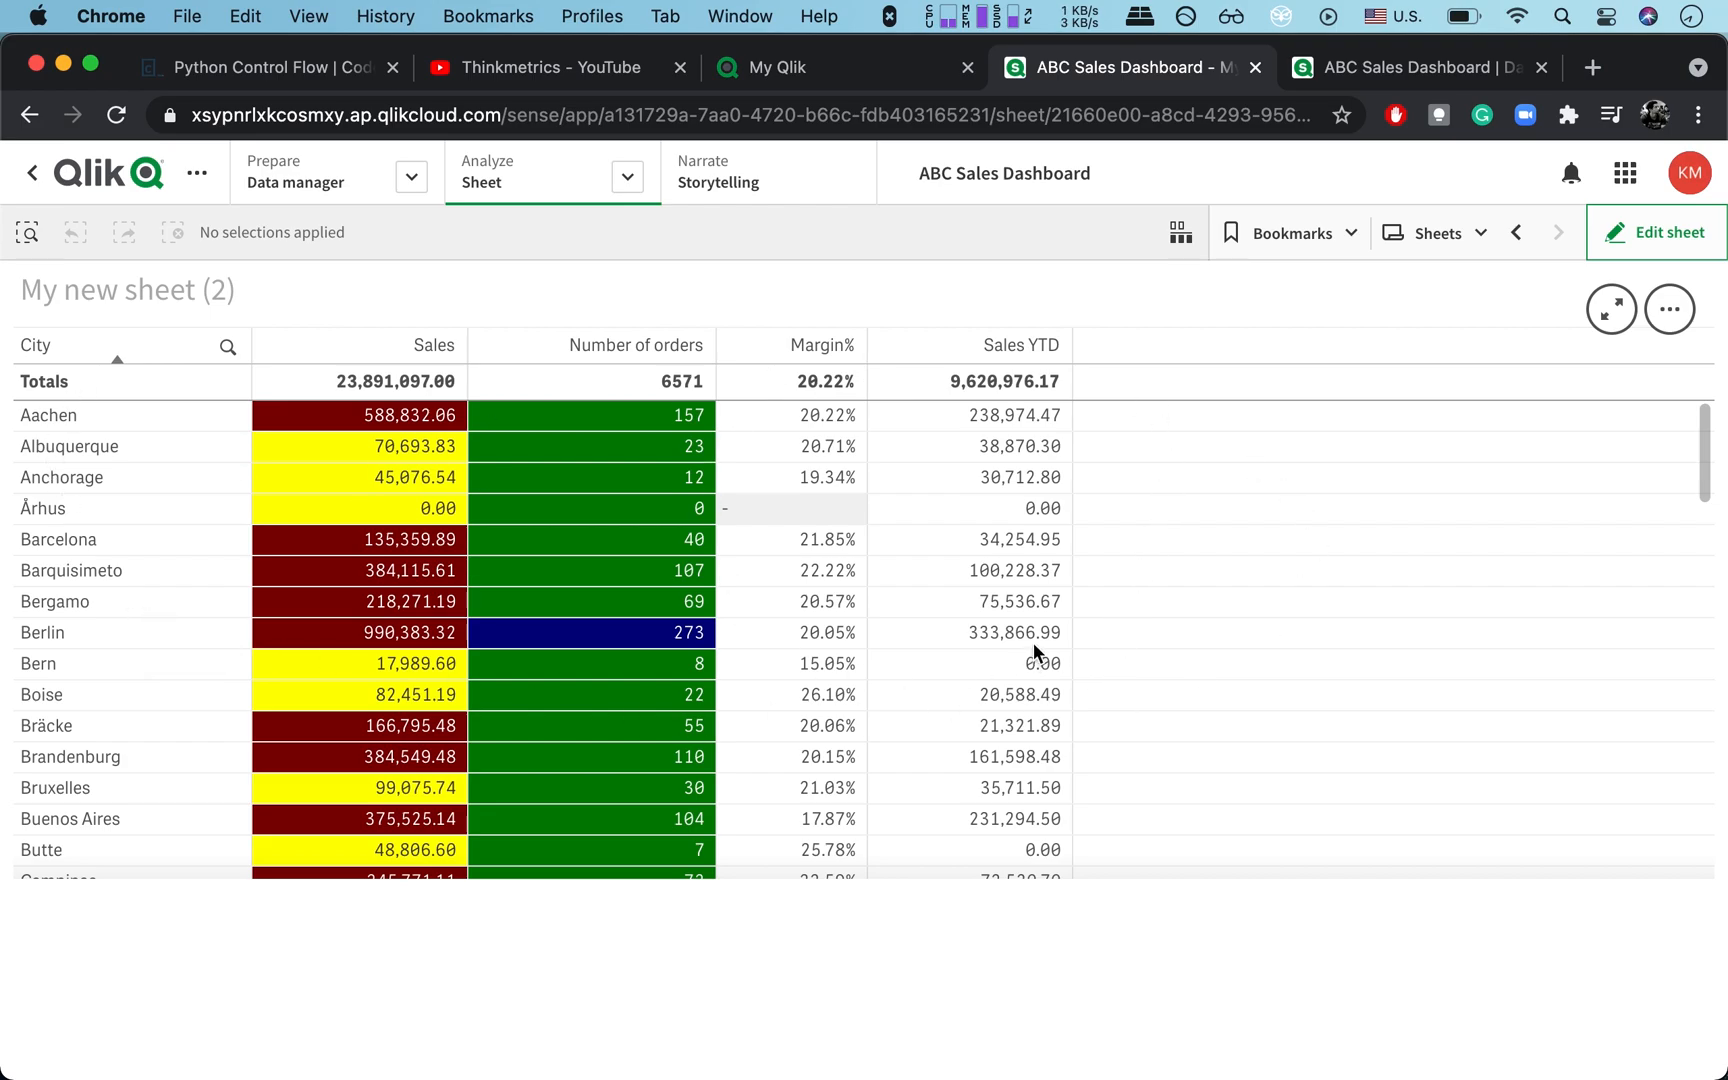
mouse_move(1036, 575)
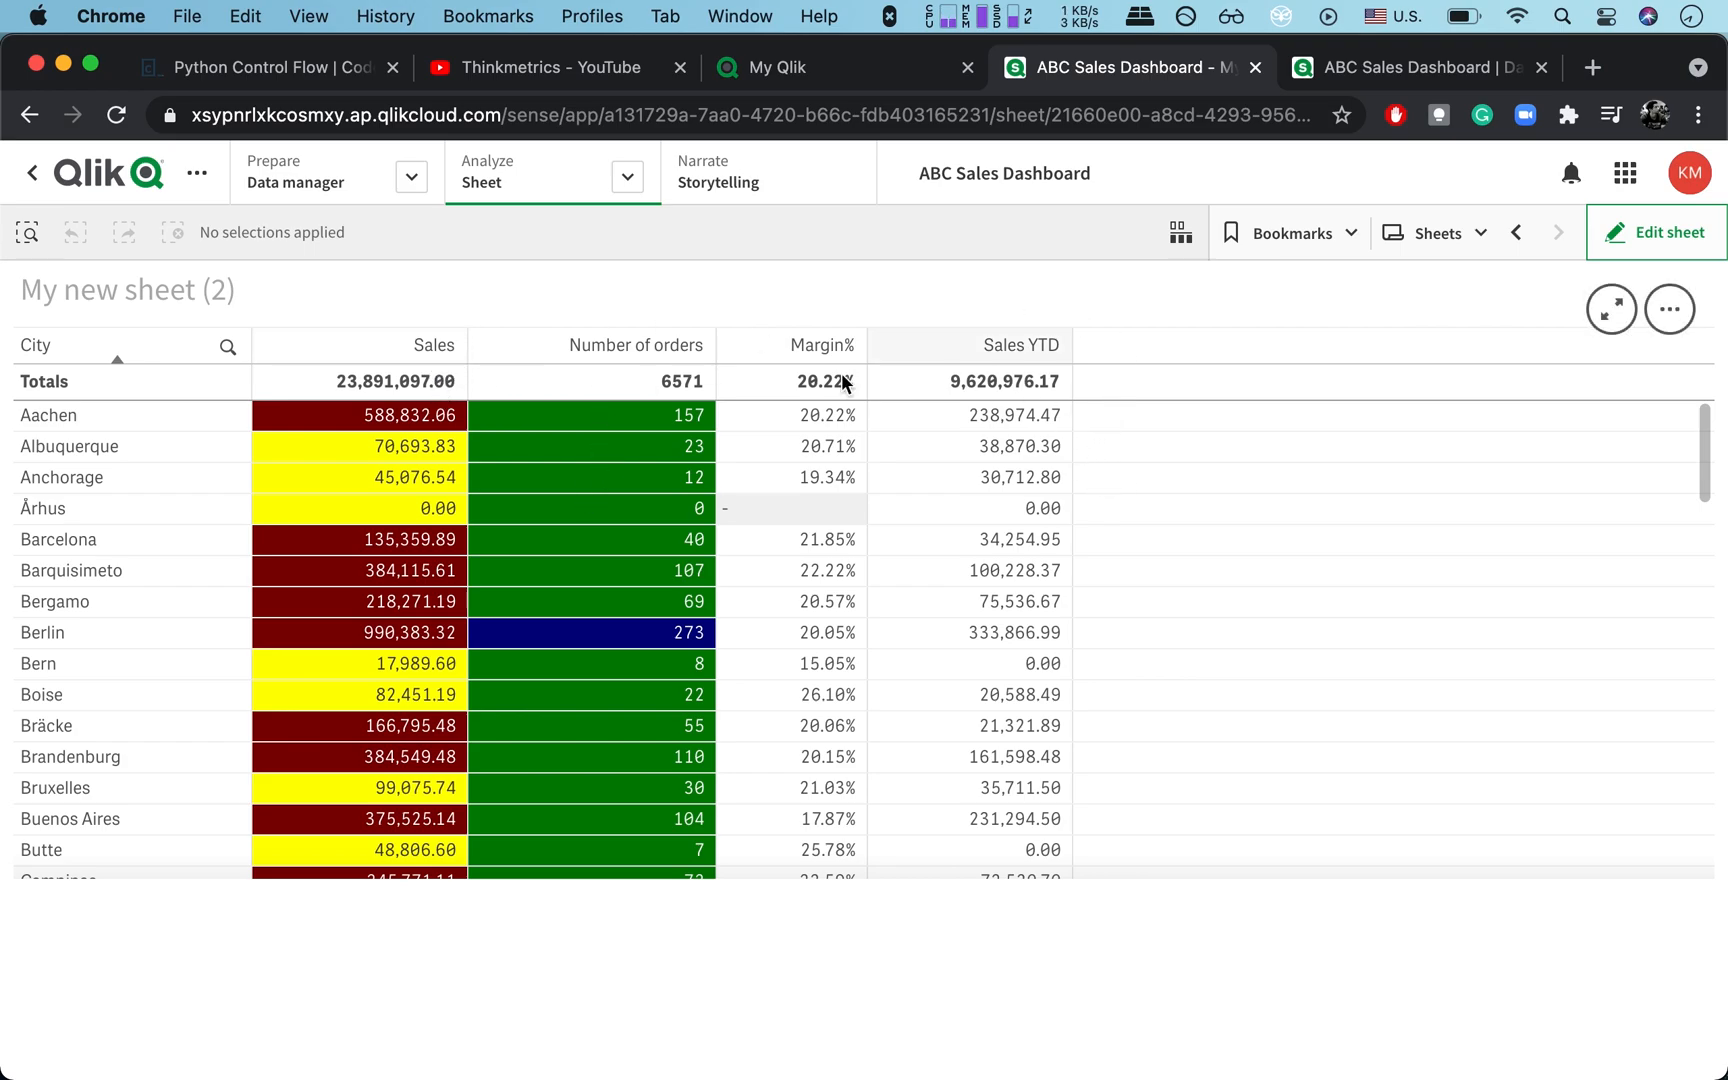
mouse_move(941, 544)
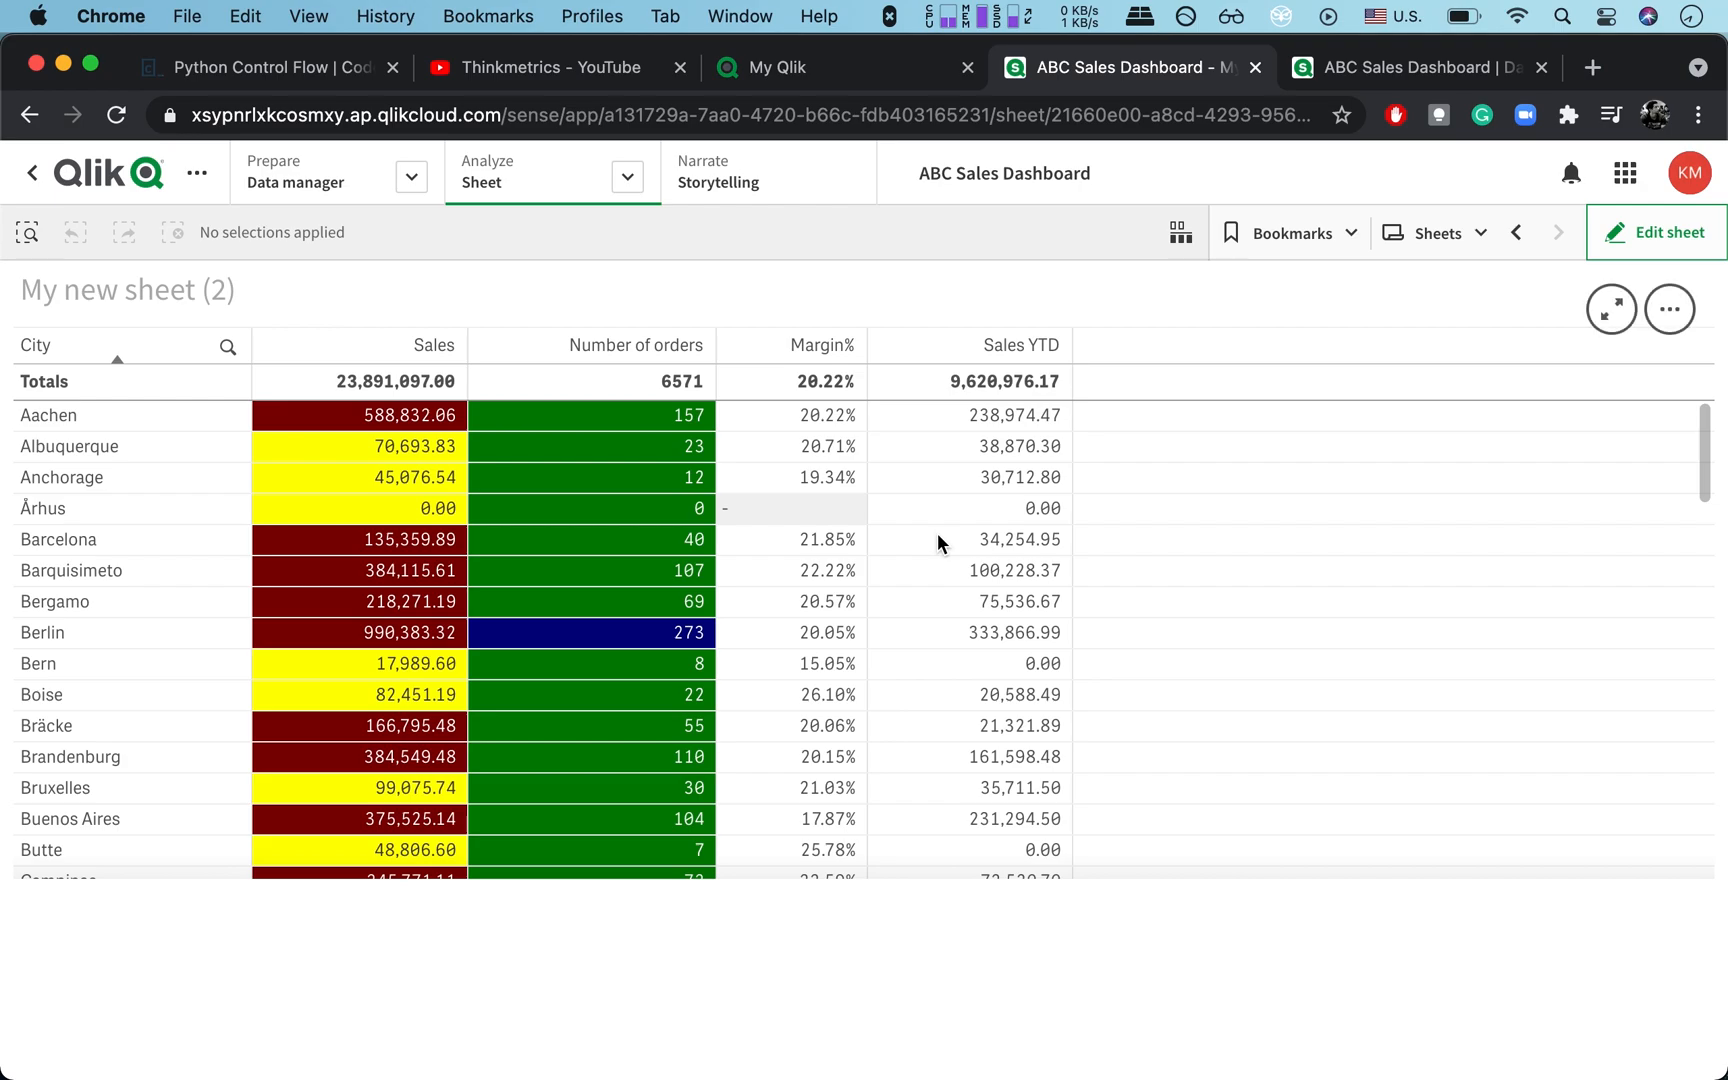
mouse_move(1449, 492)
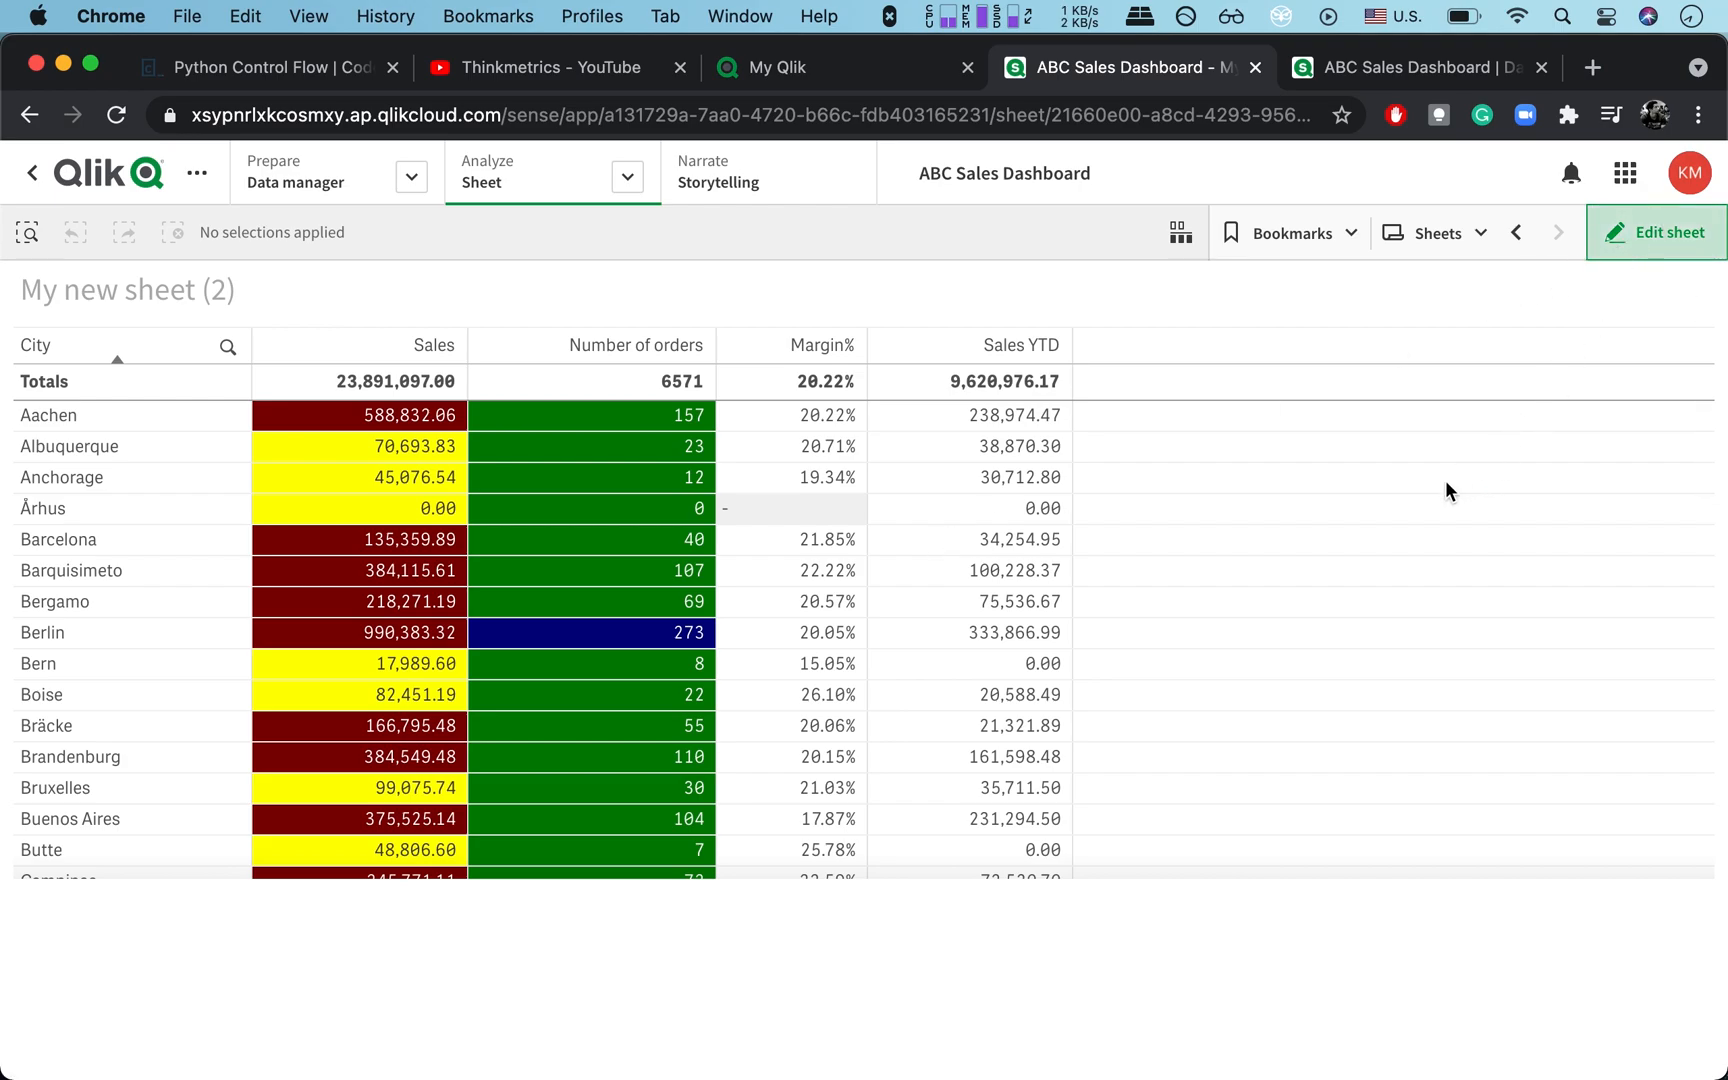
Step: Enter edit mode on the sheet containing the sales table
click(1666, 232)
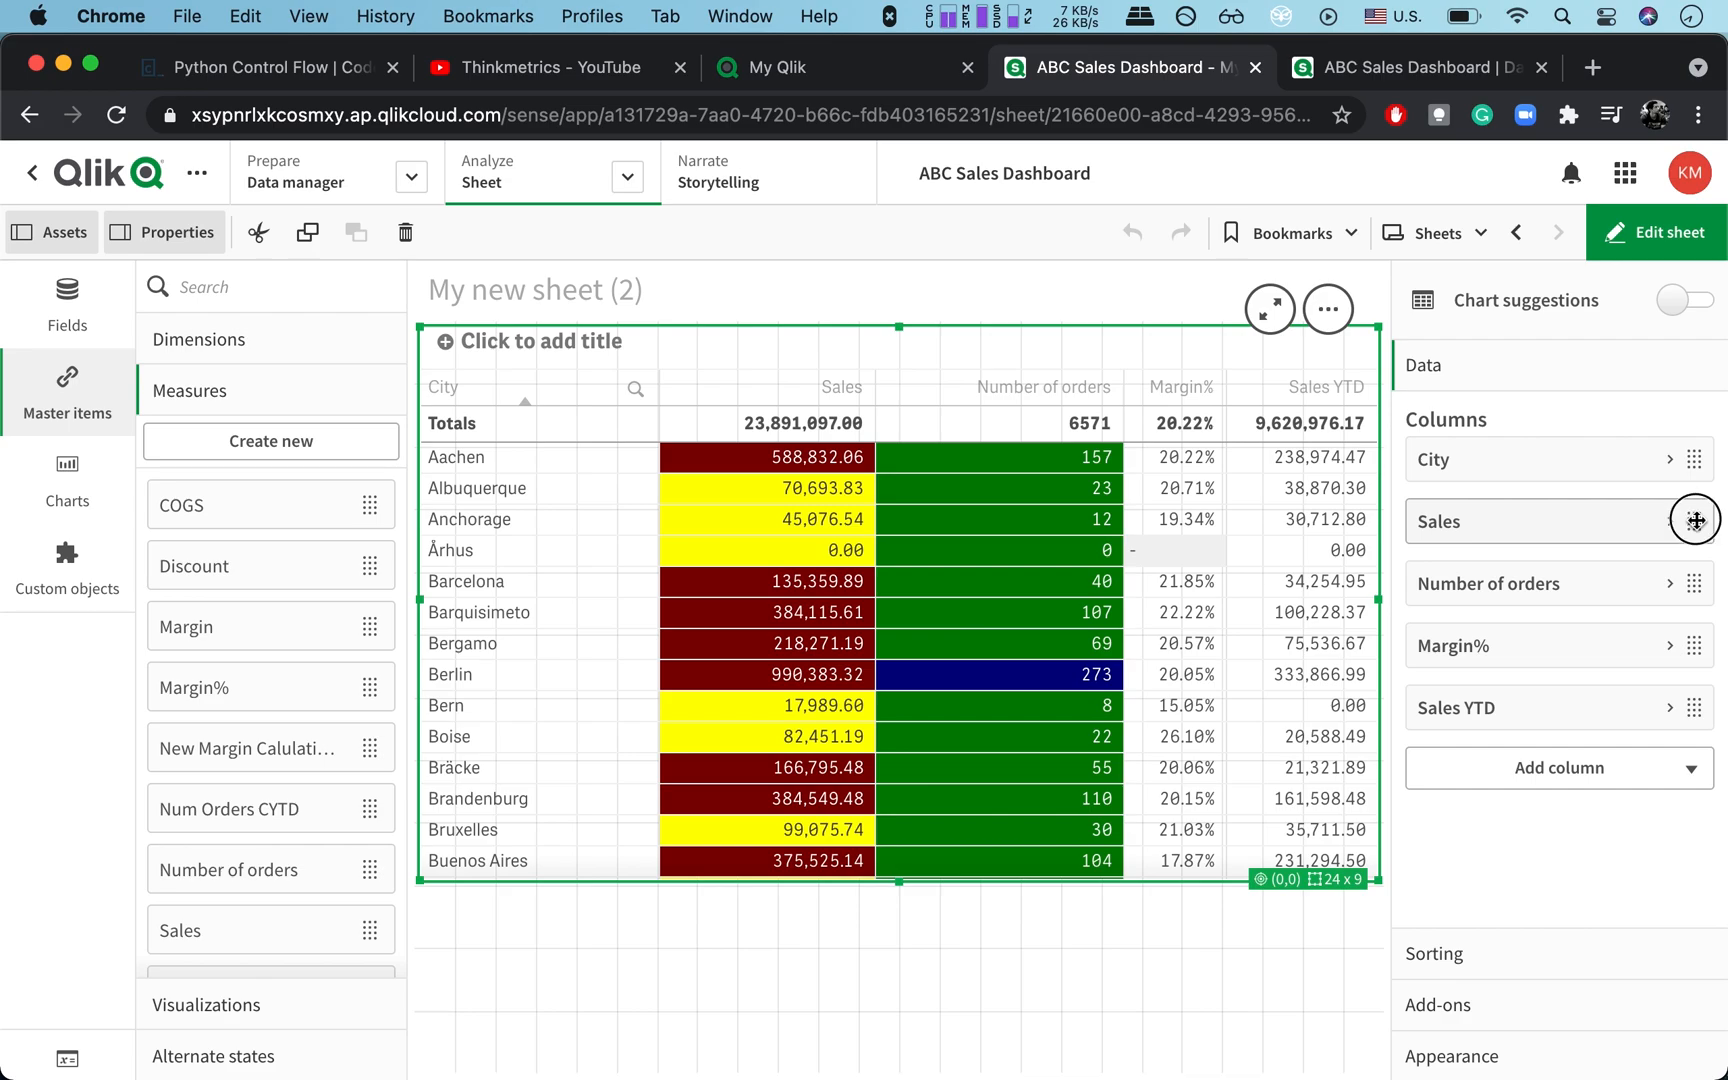
mouse_move(1693, 708)
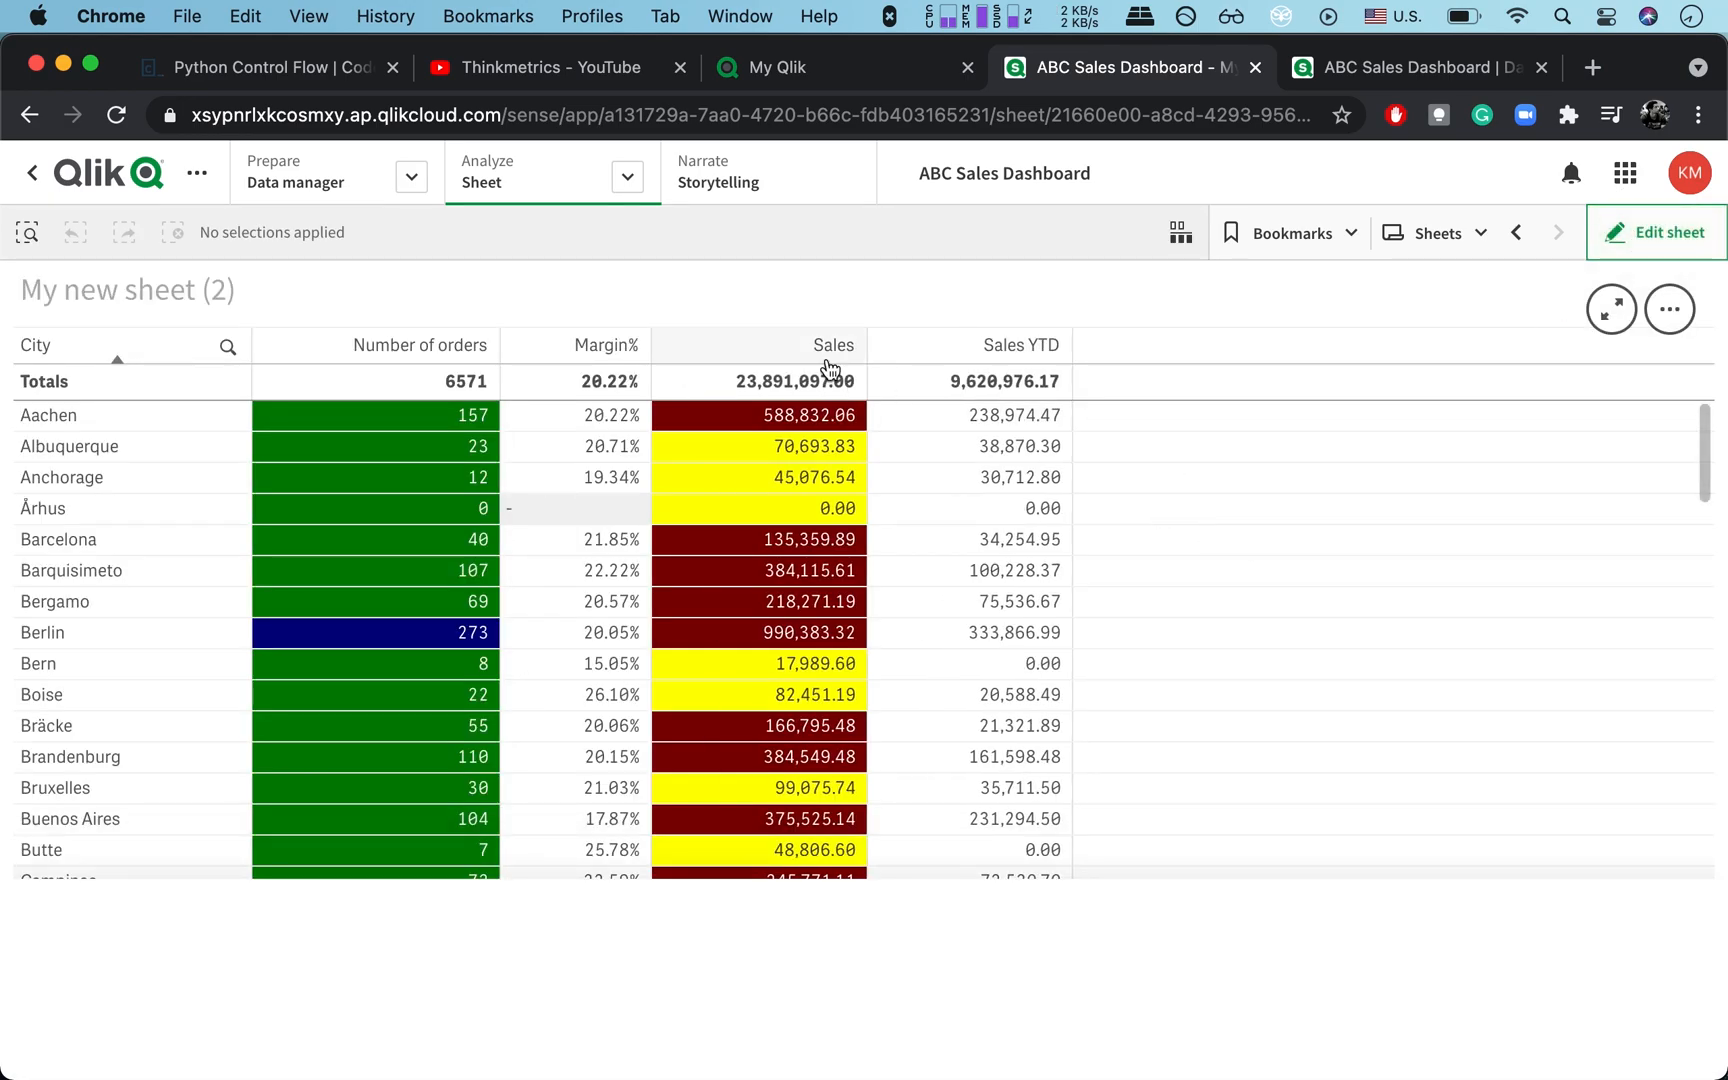
mouse_move(1029, 363)
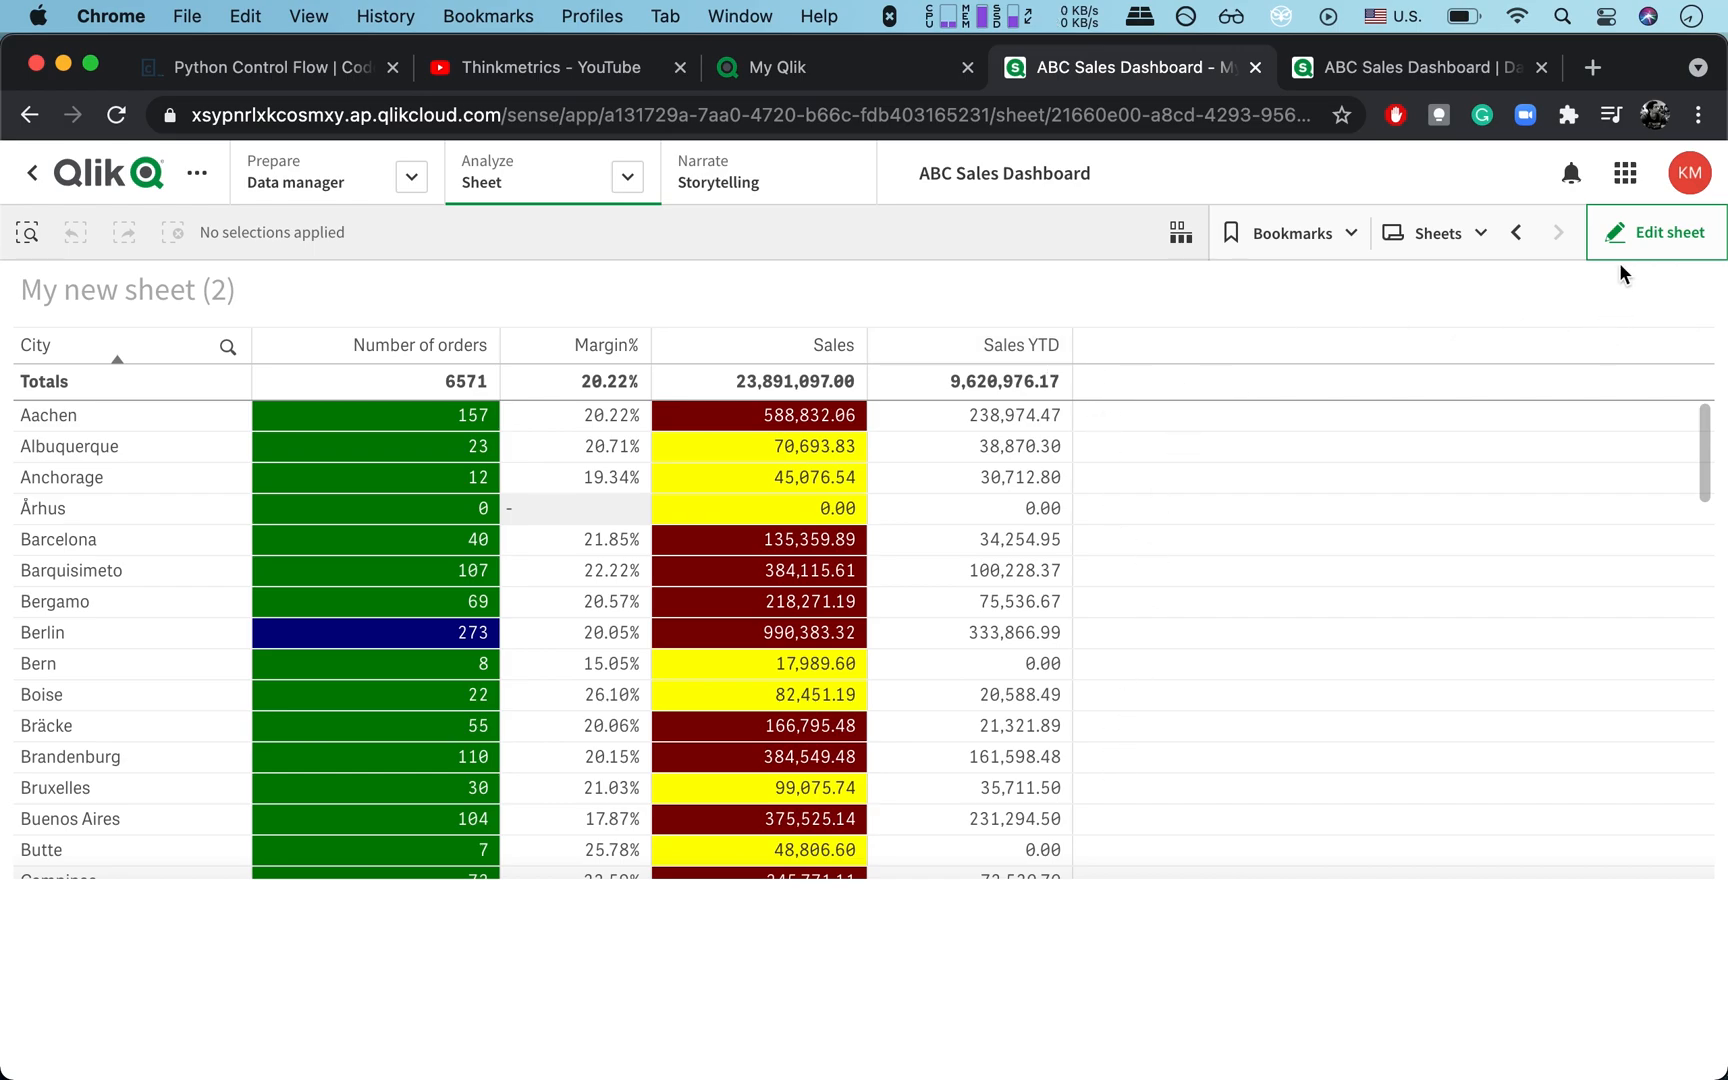
mouse_move(1630, 254)
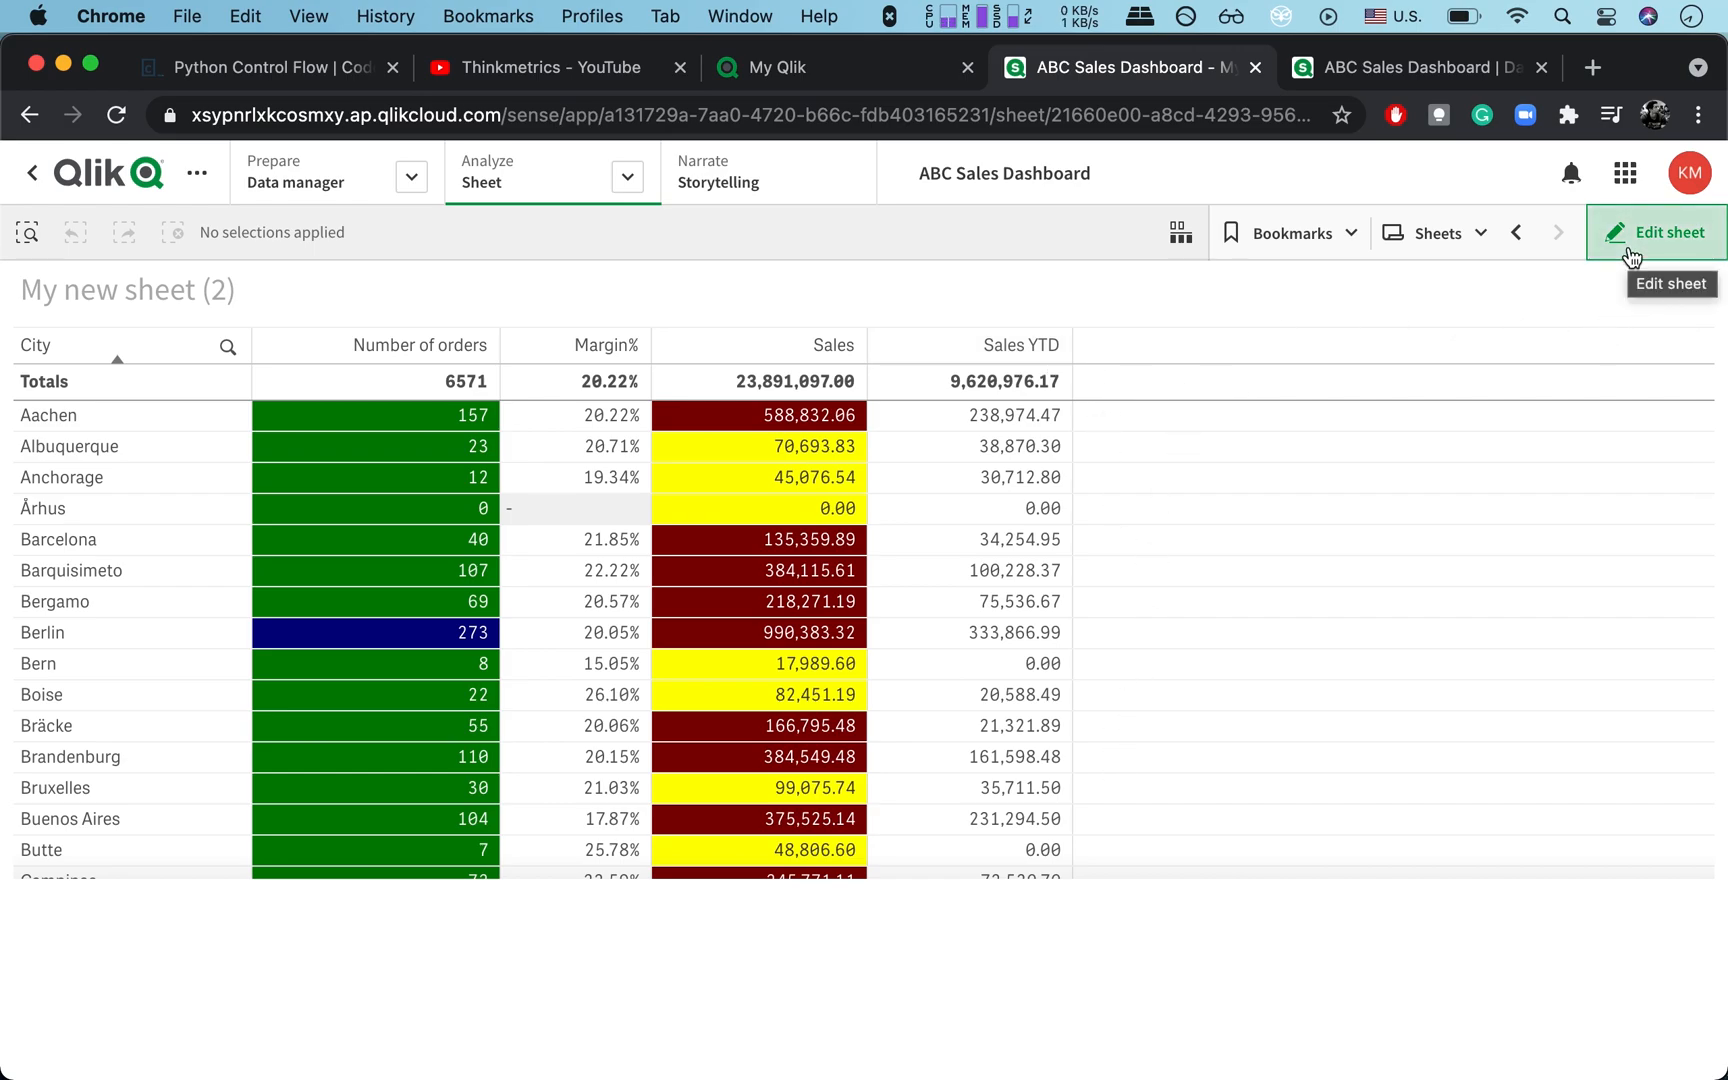
click(1658, 232)
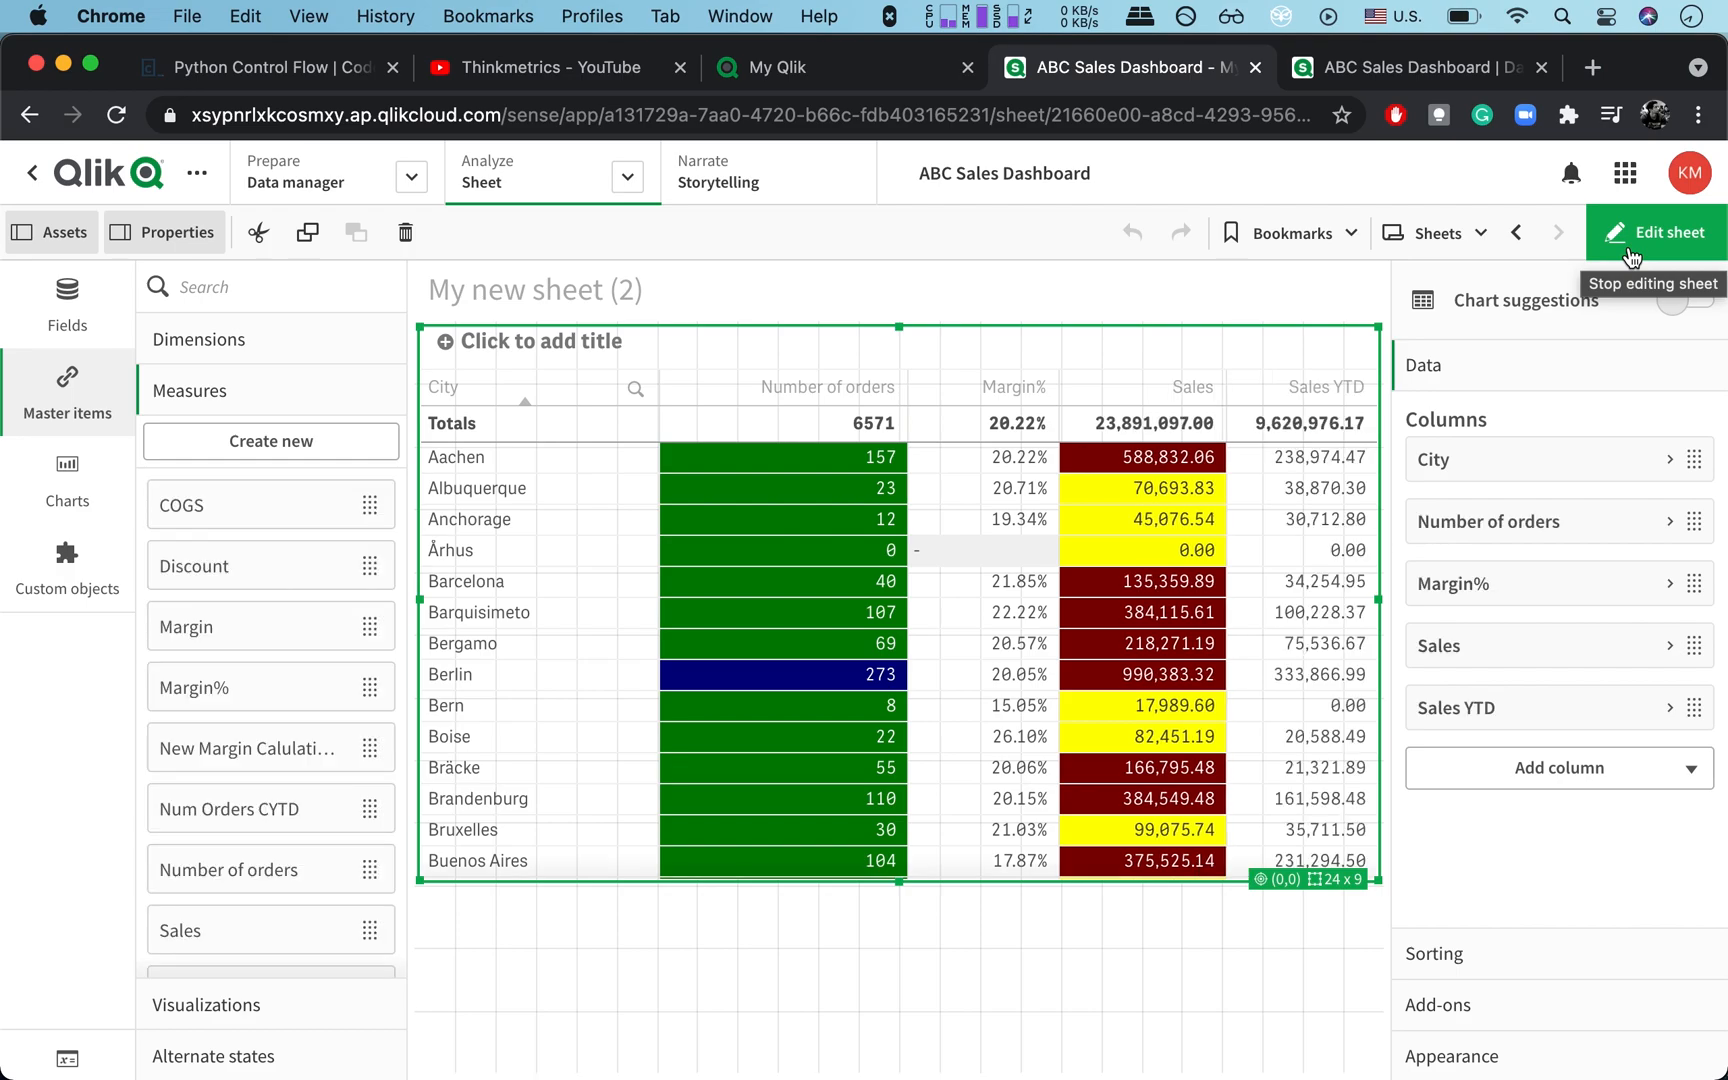
click(1671, 232)
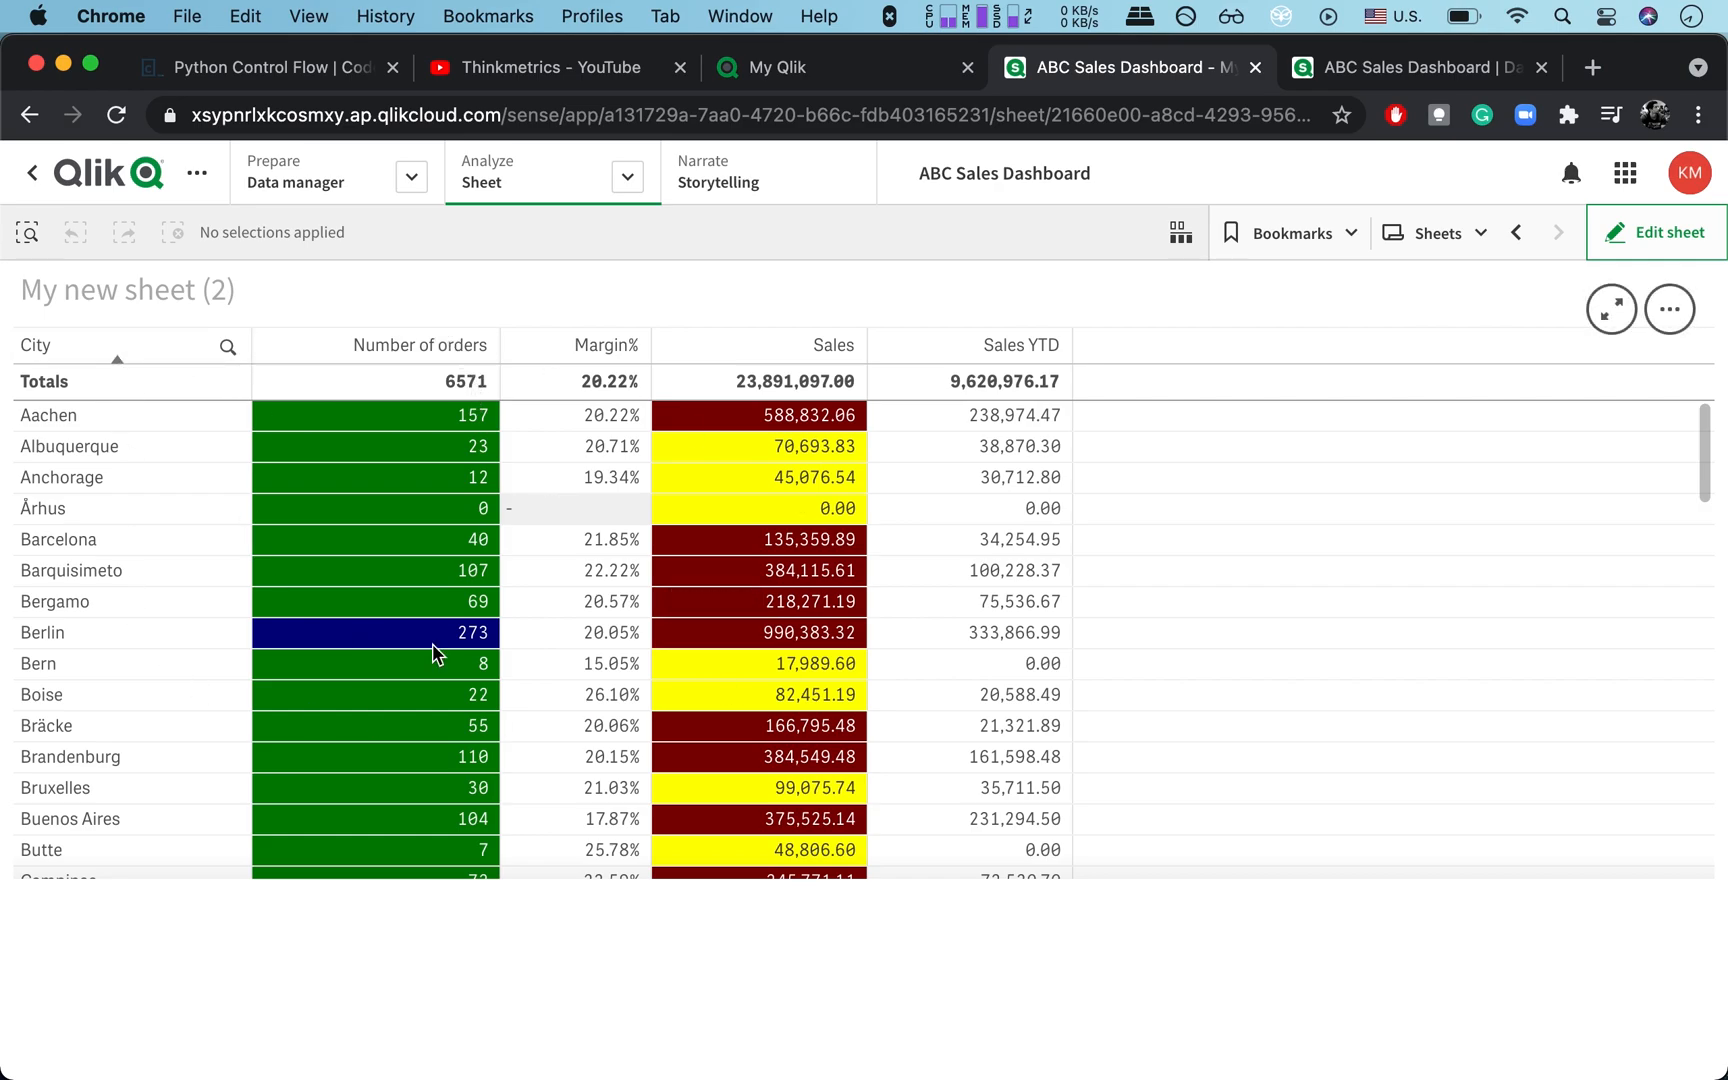
mouse_move(991, 426)
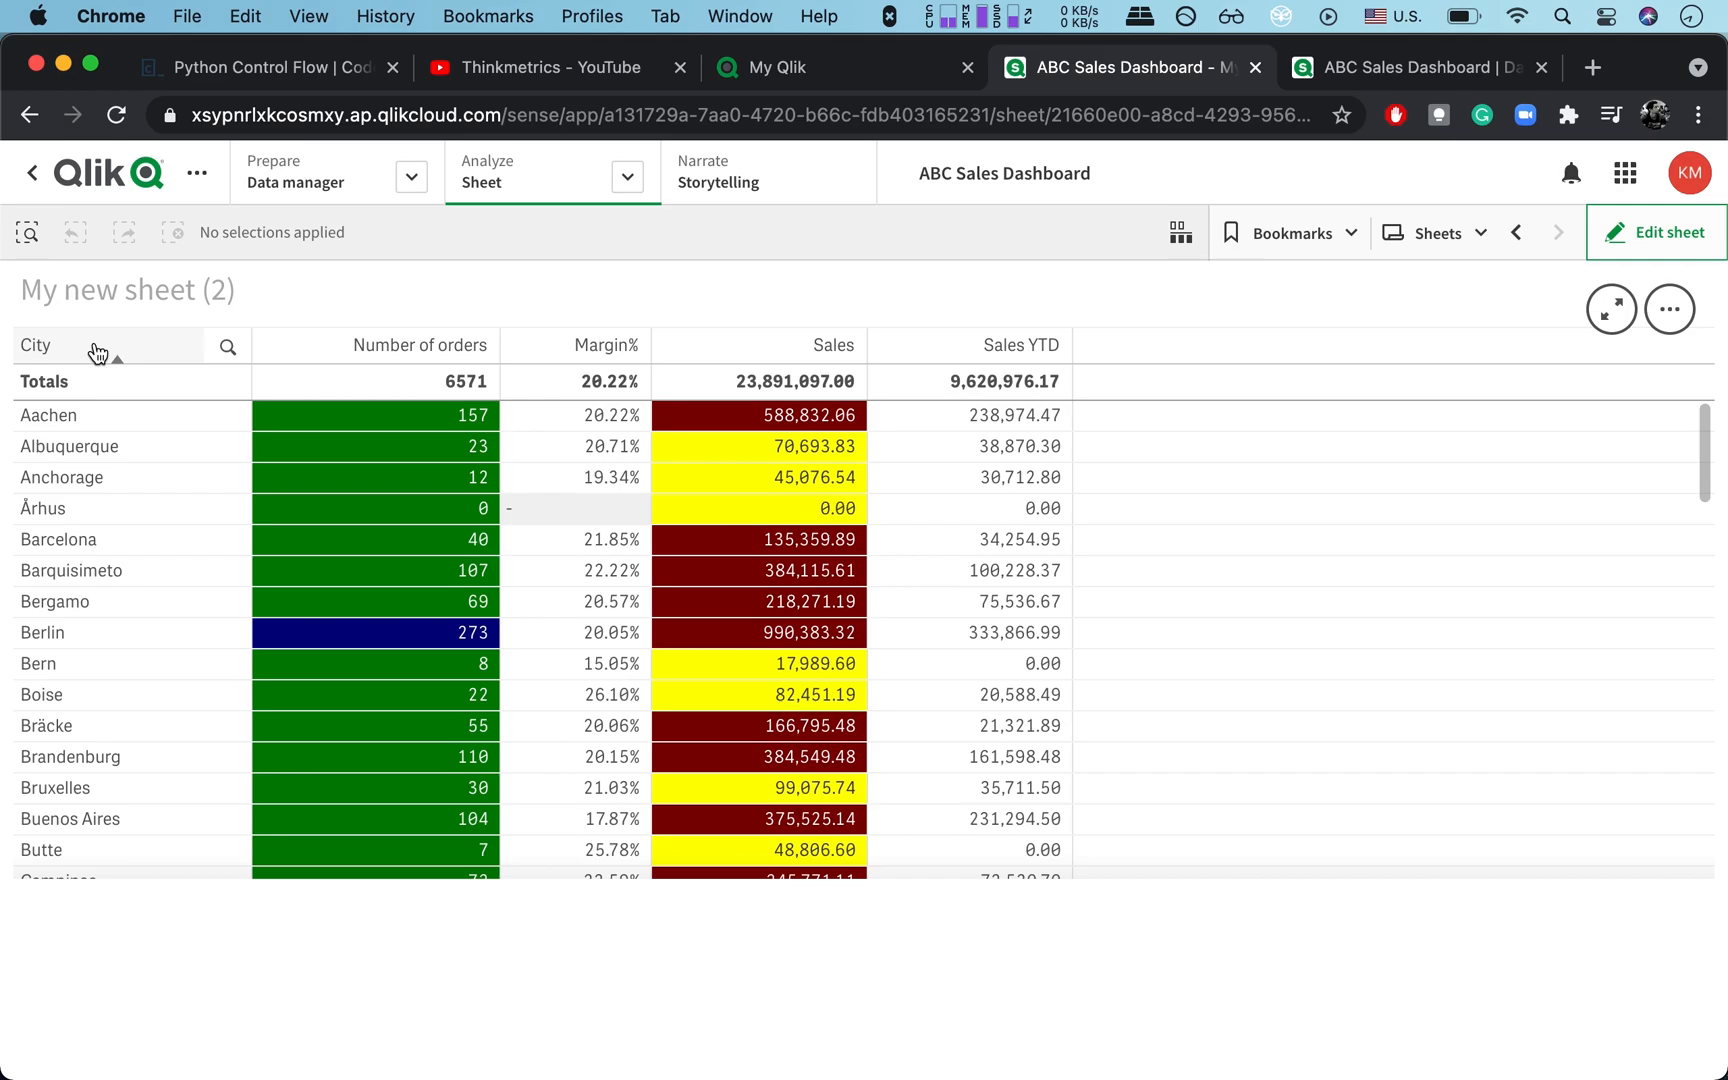
mouse_move(113, 789)
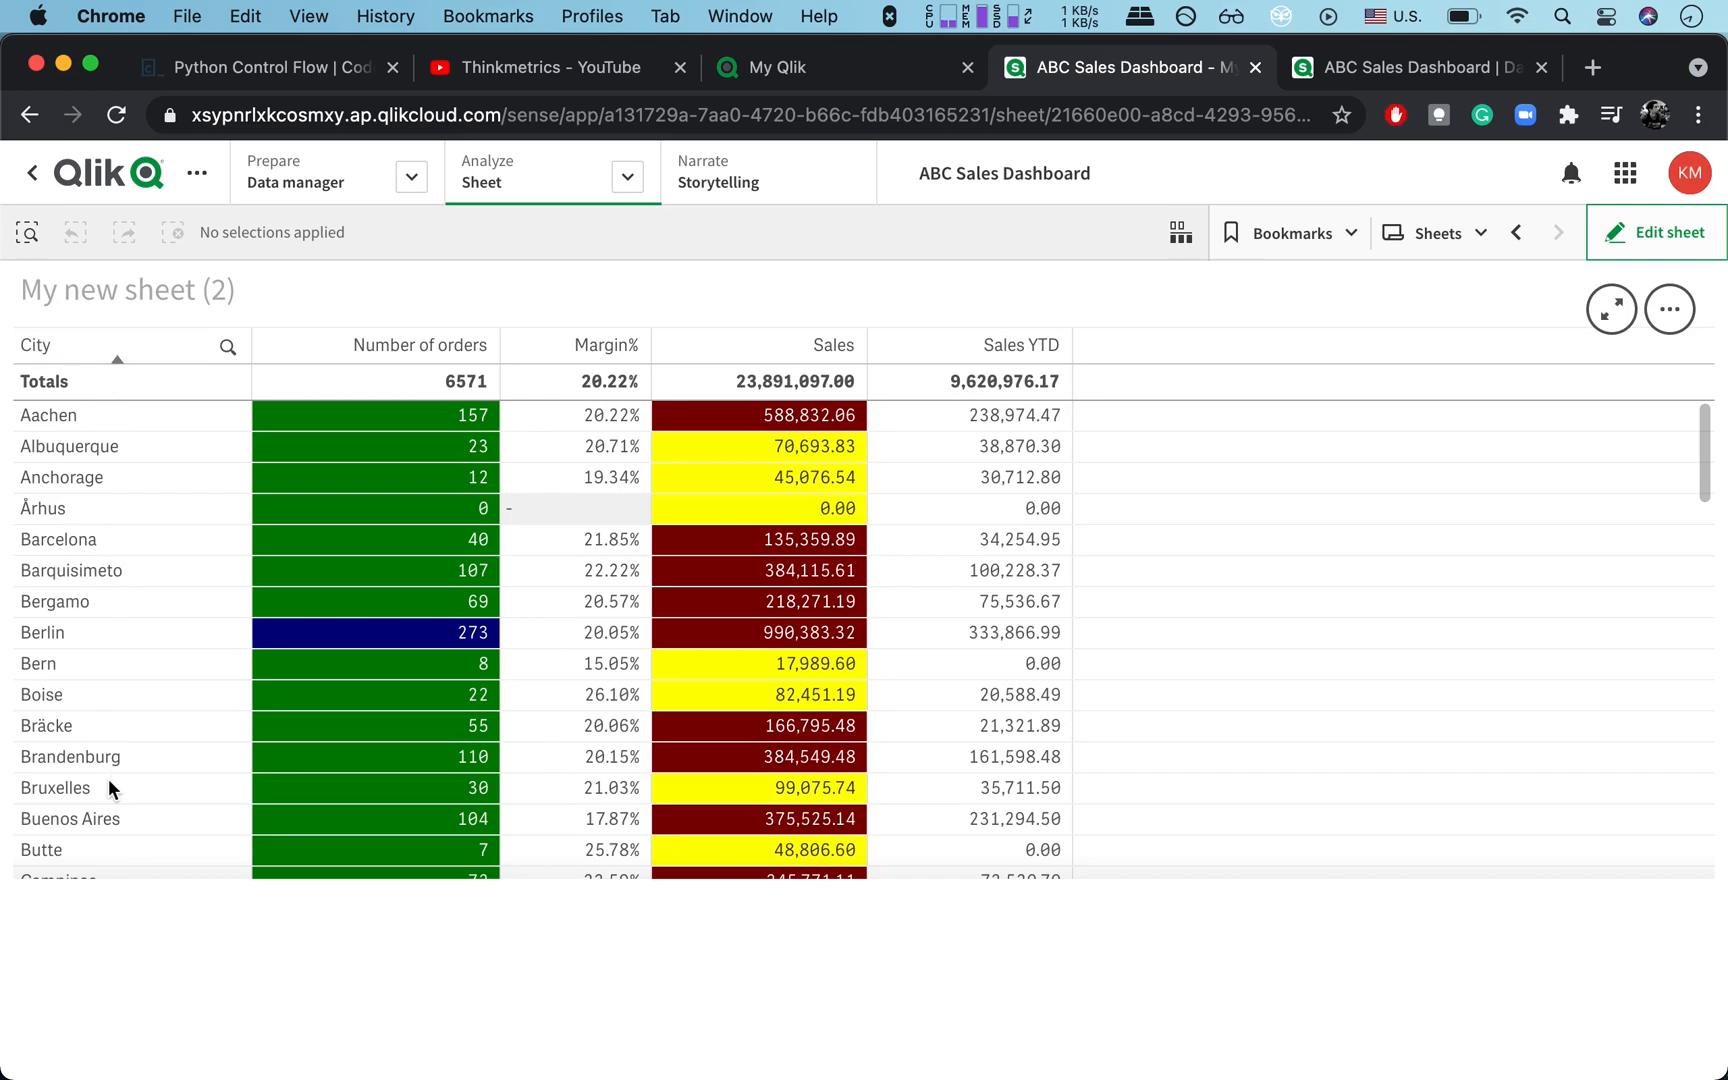
mouse_move(418, 360)
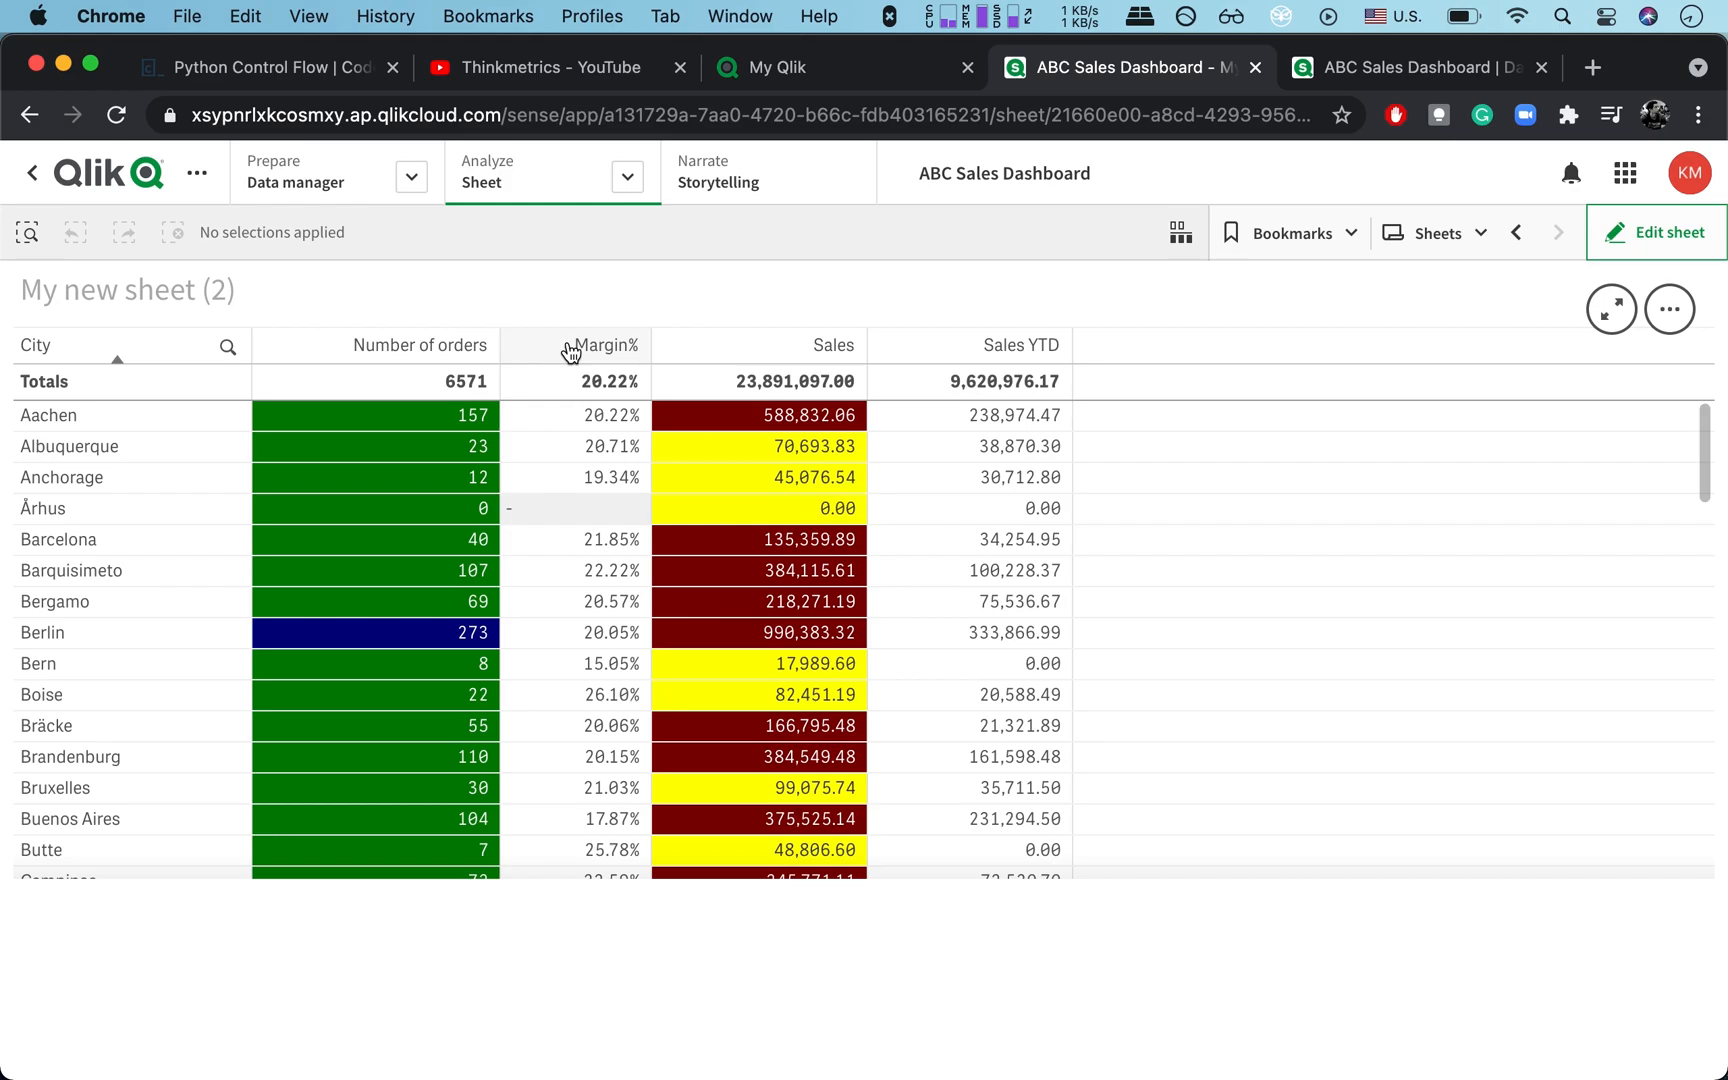
mouse_move(821, 356)
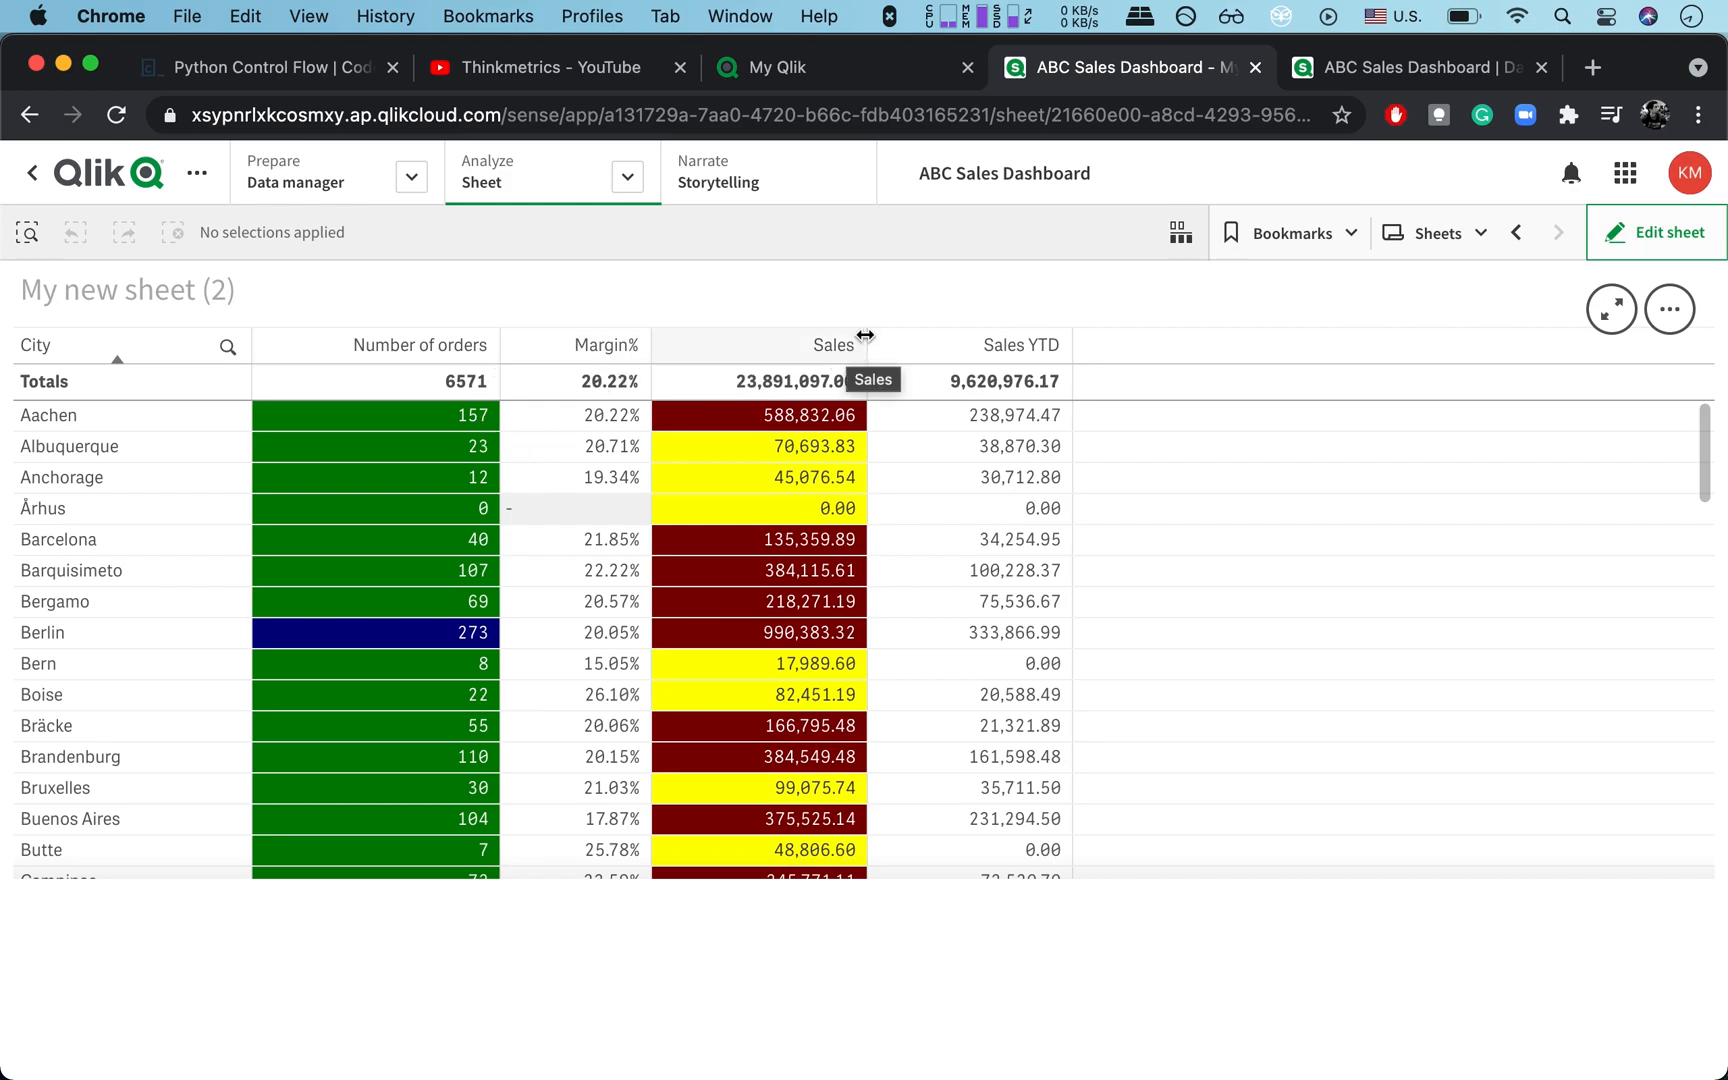
mouse_move(1044, 360)
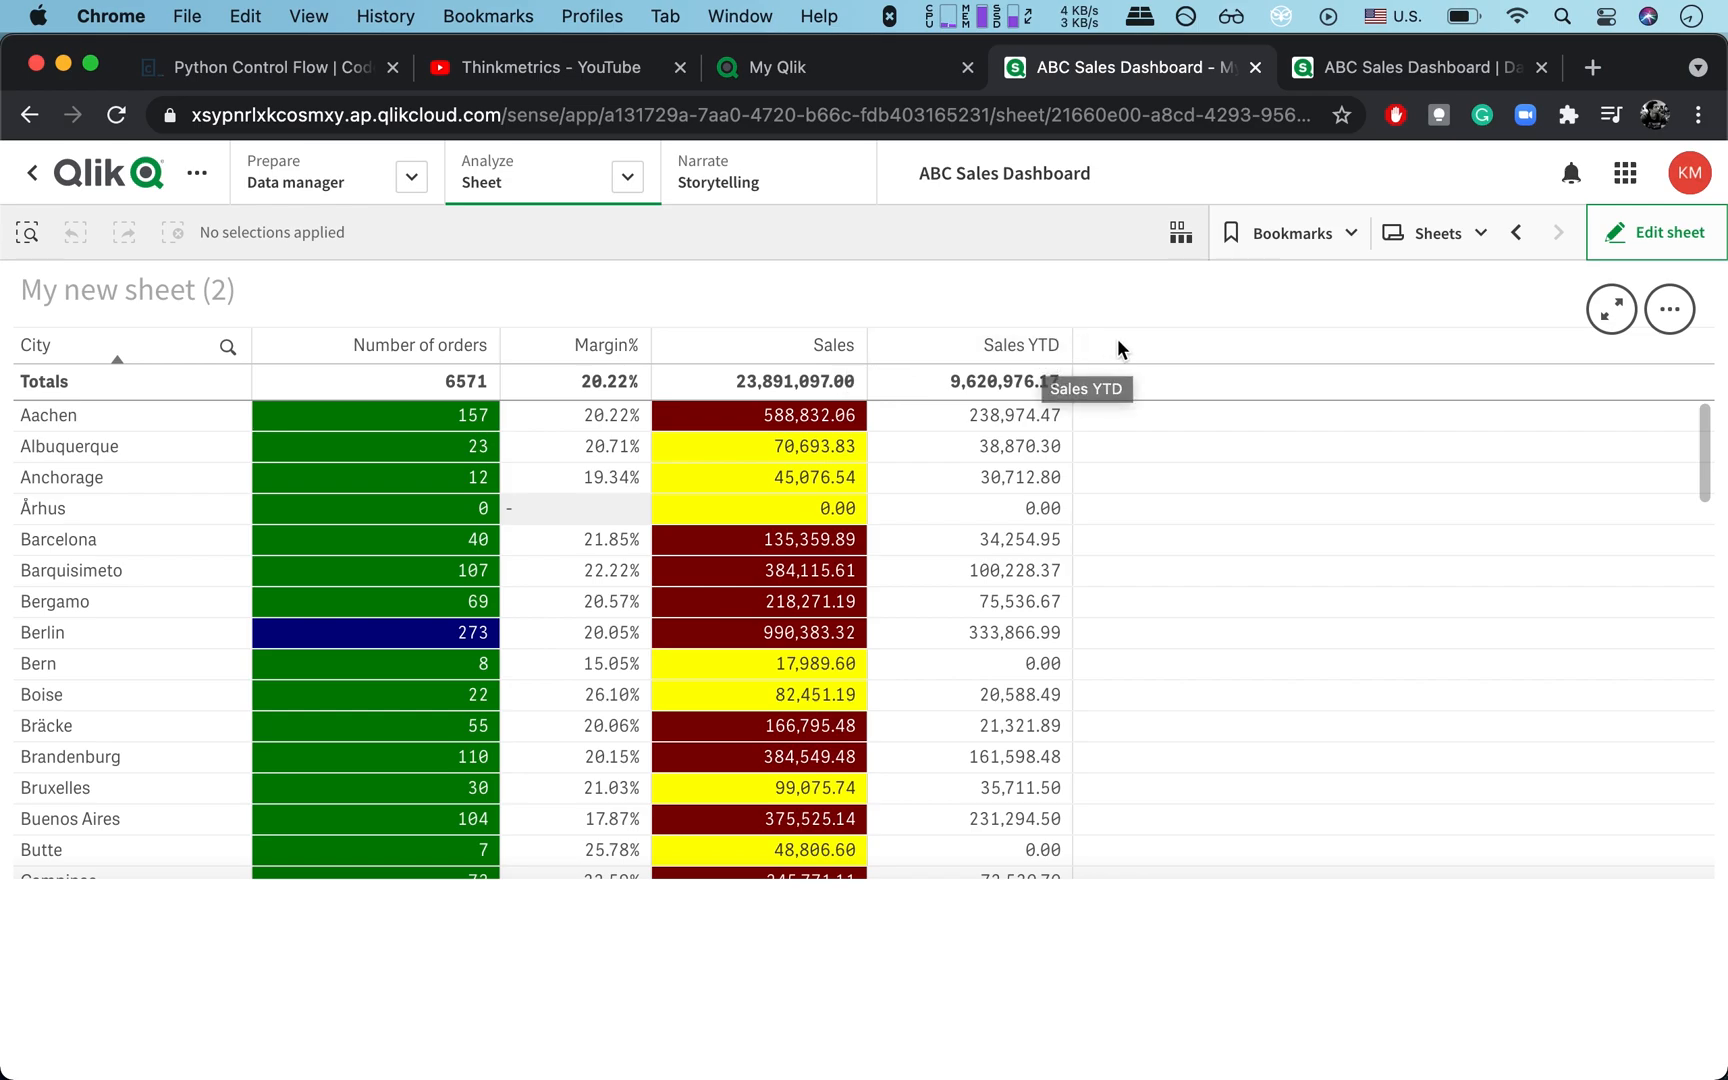
mouse_move(997, 350)
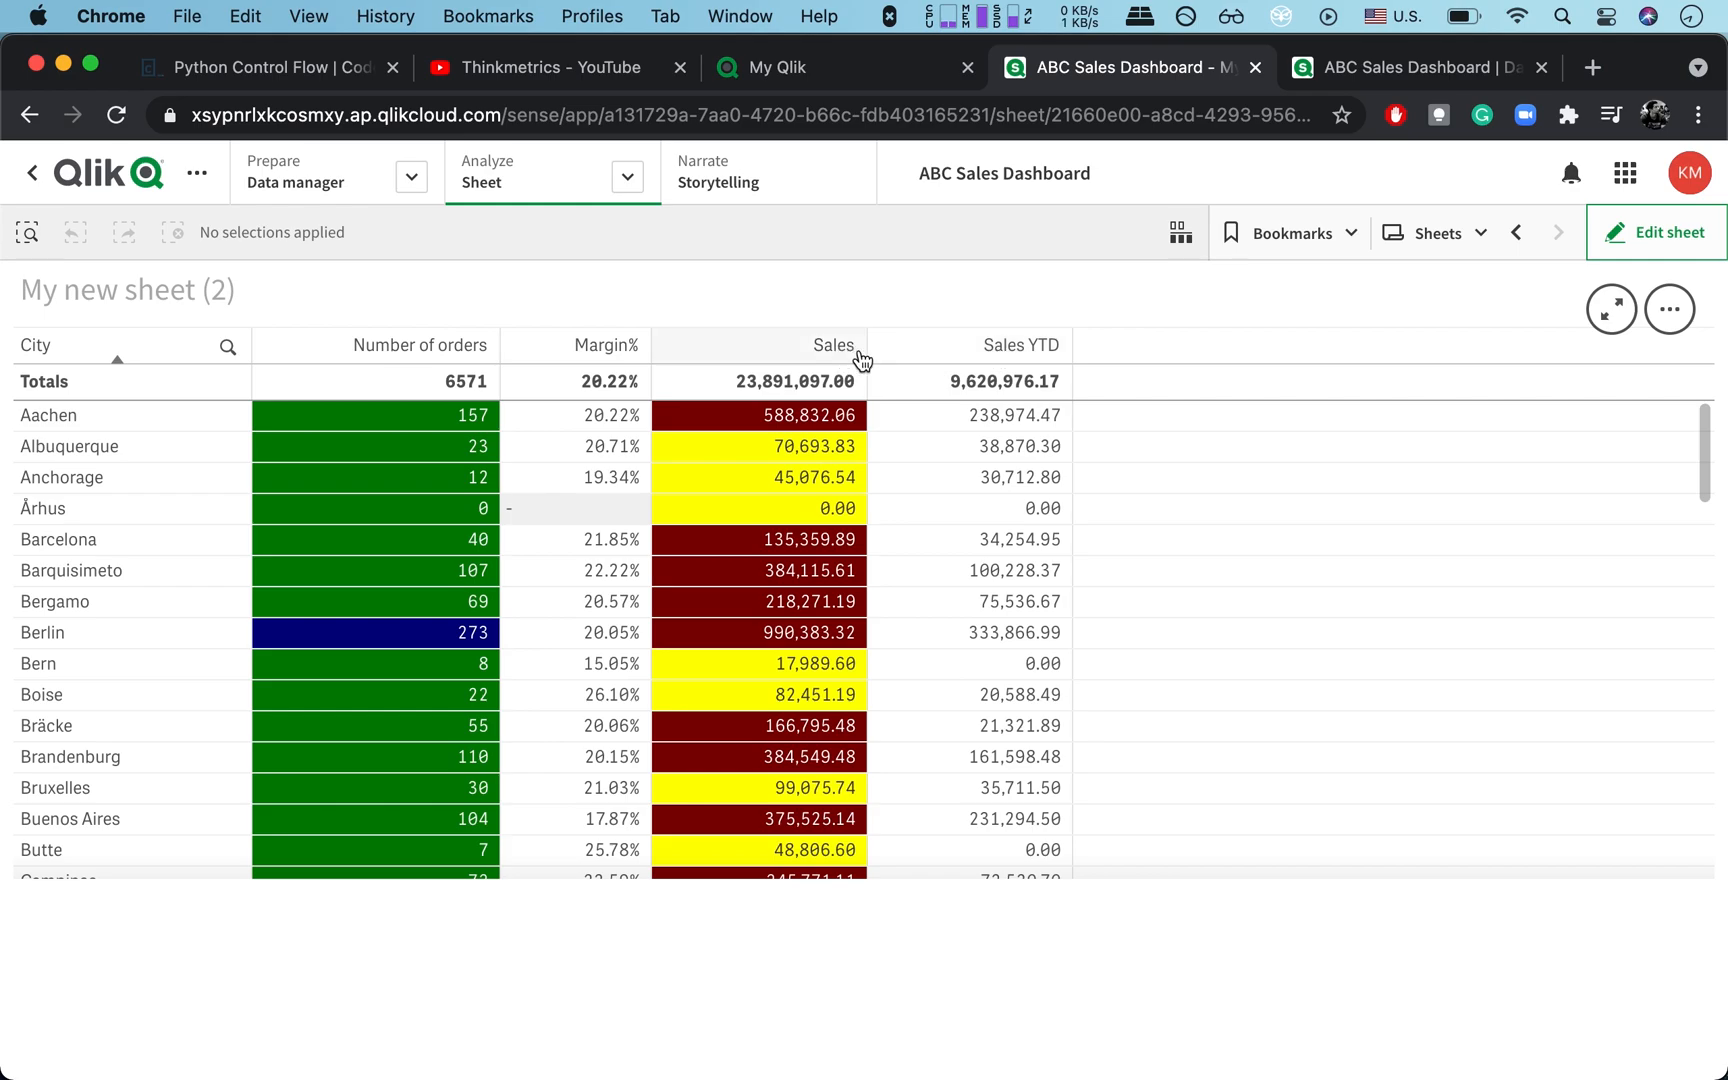
mouse_move(855, 351)
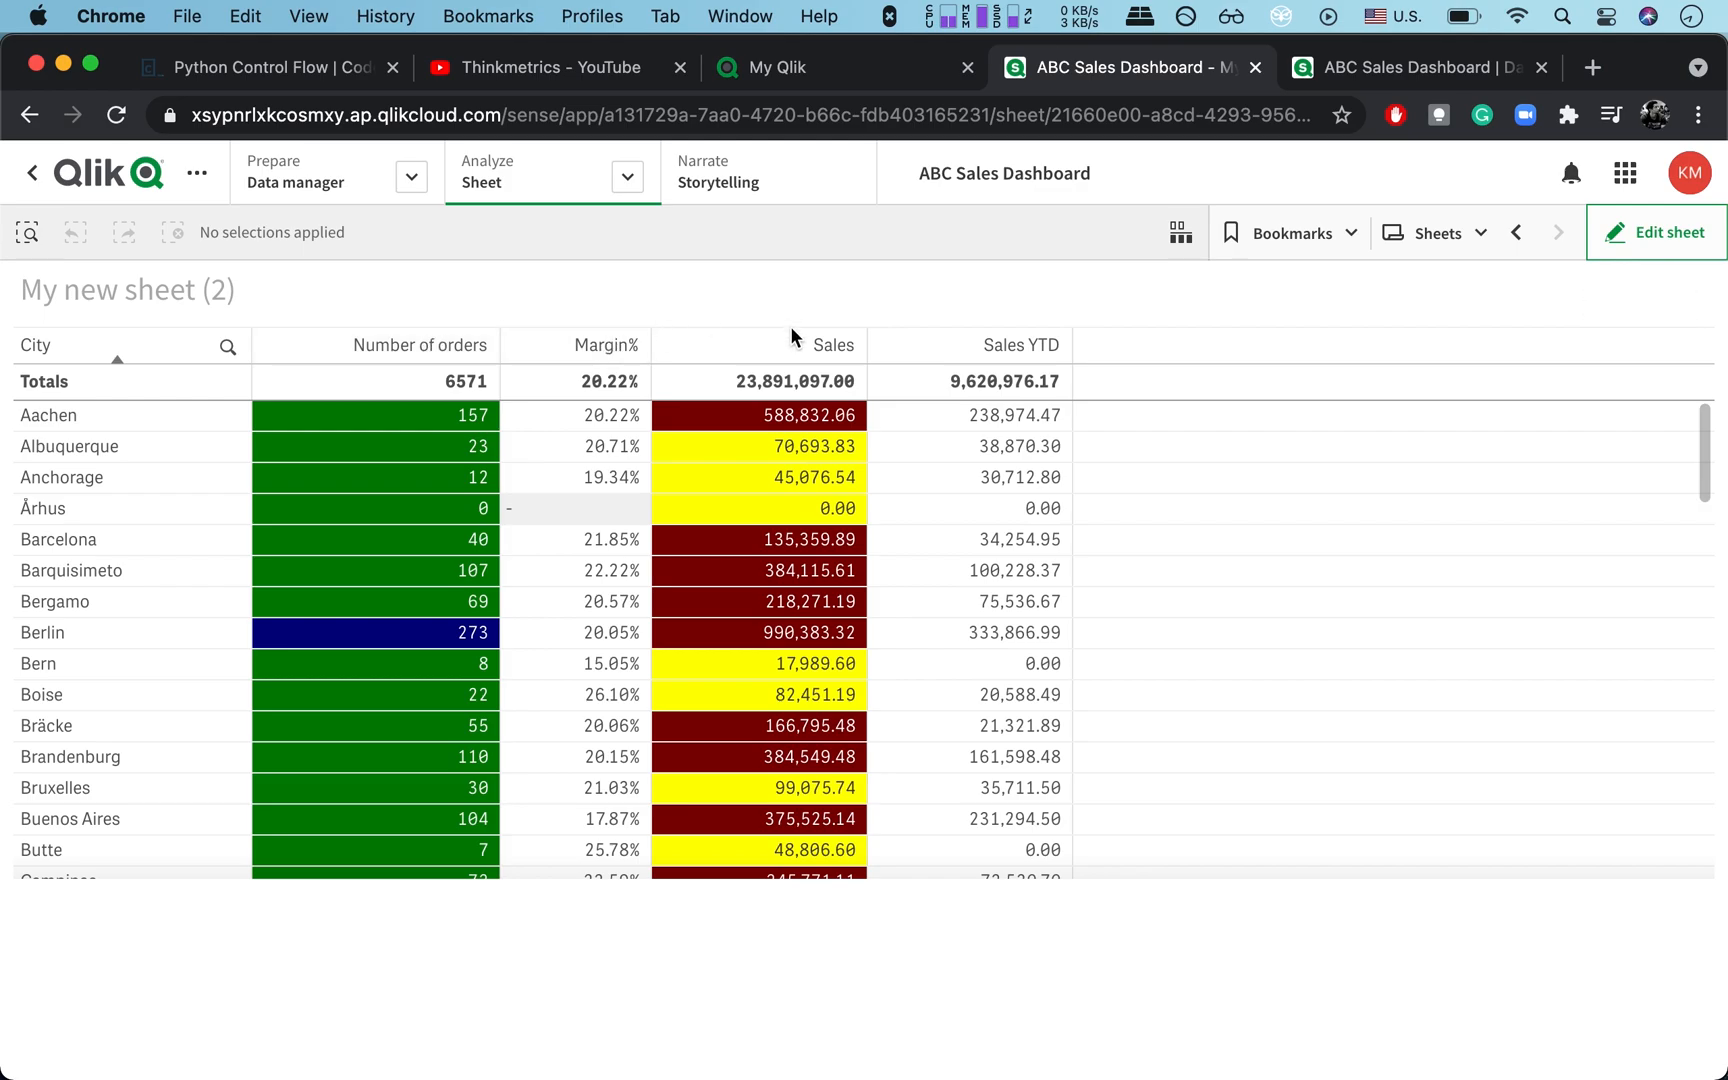
mouse_move(1043, 357)
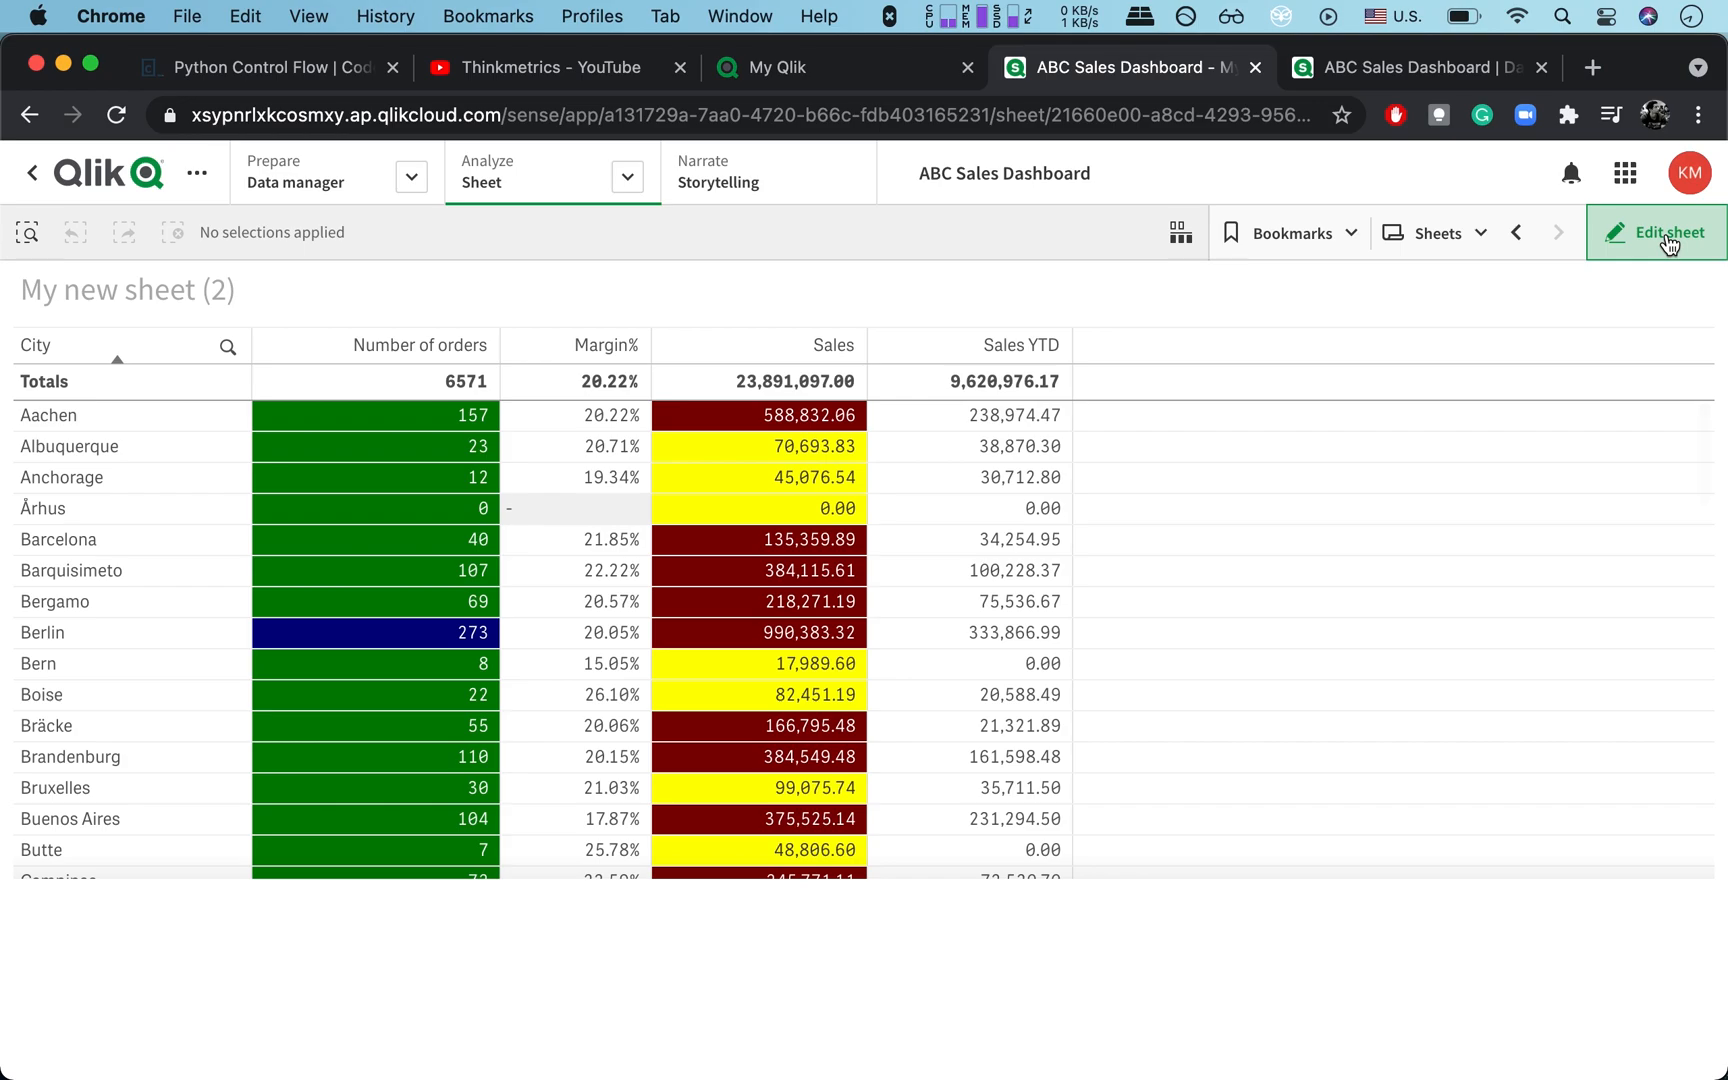
Step: Re-enter sheet editing and add a new column to the sales table
click(1667, 232)
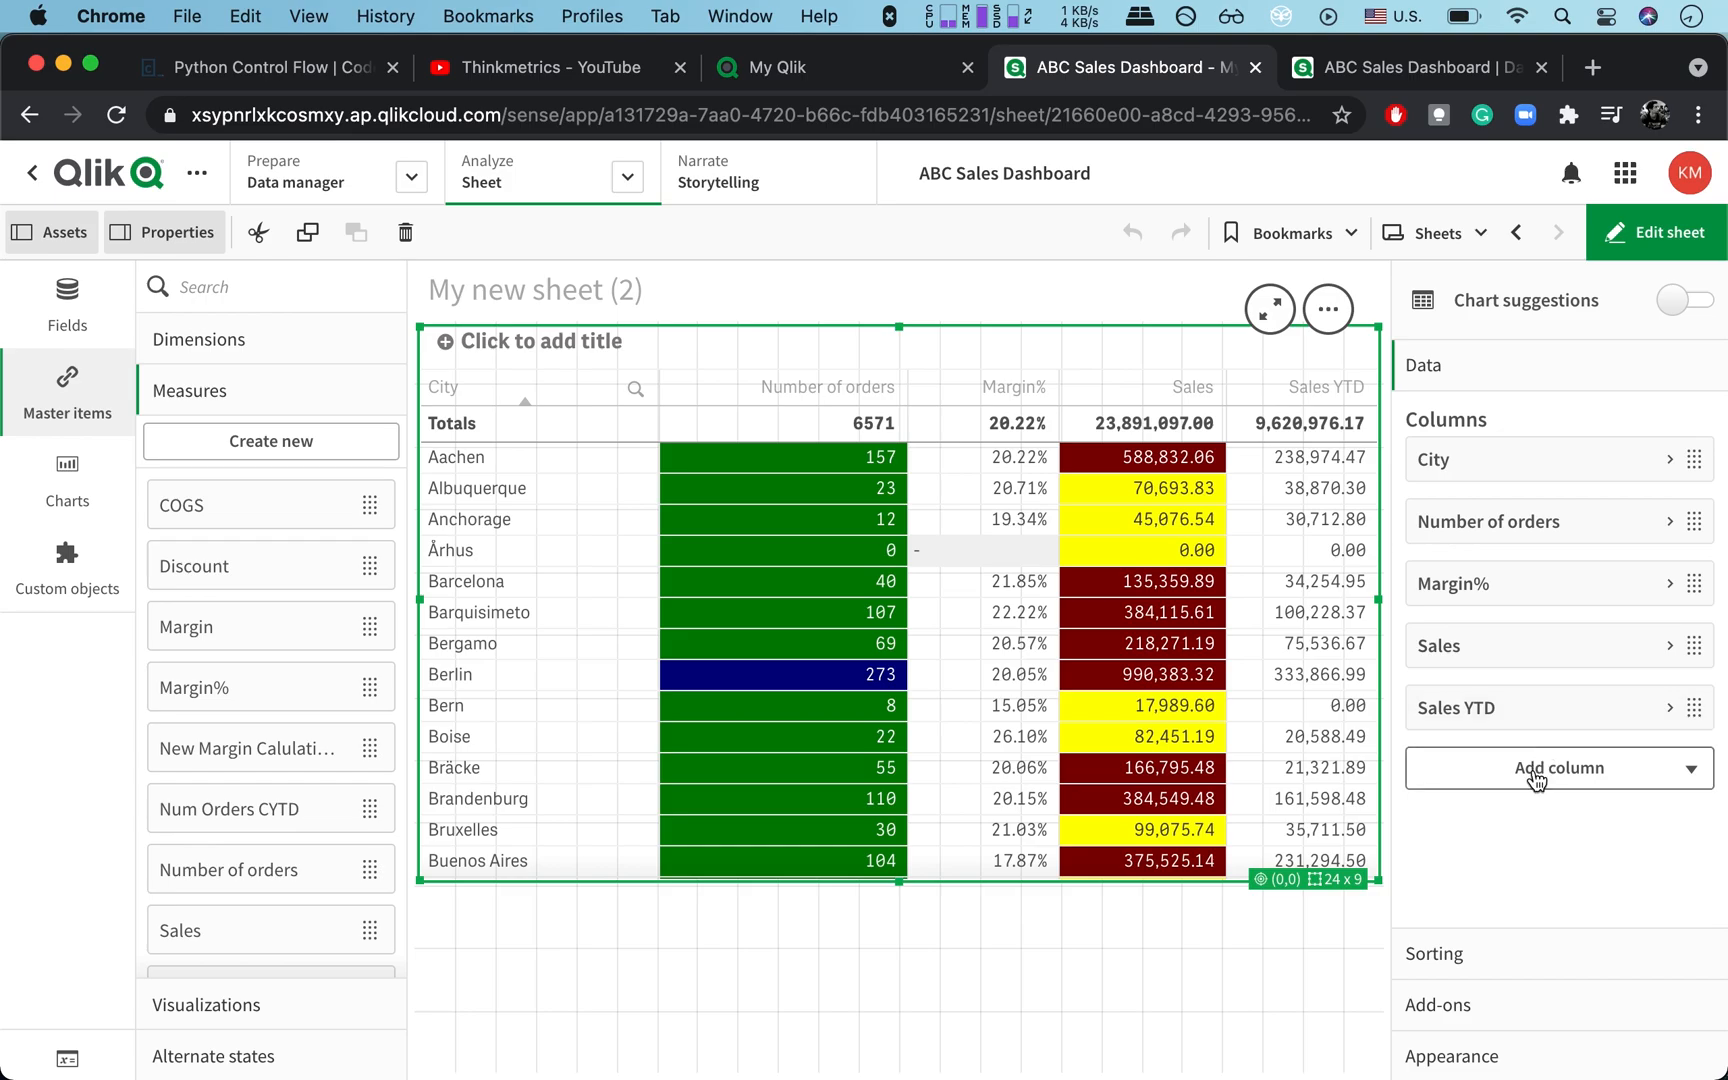
click(1559, 768)
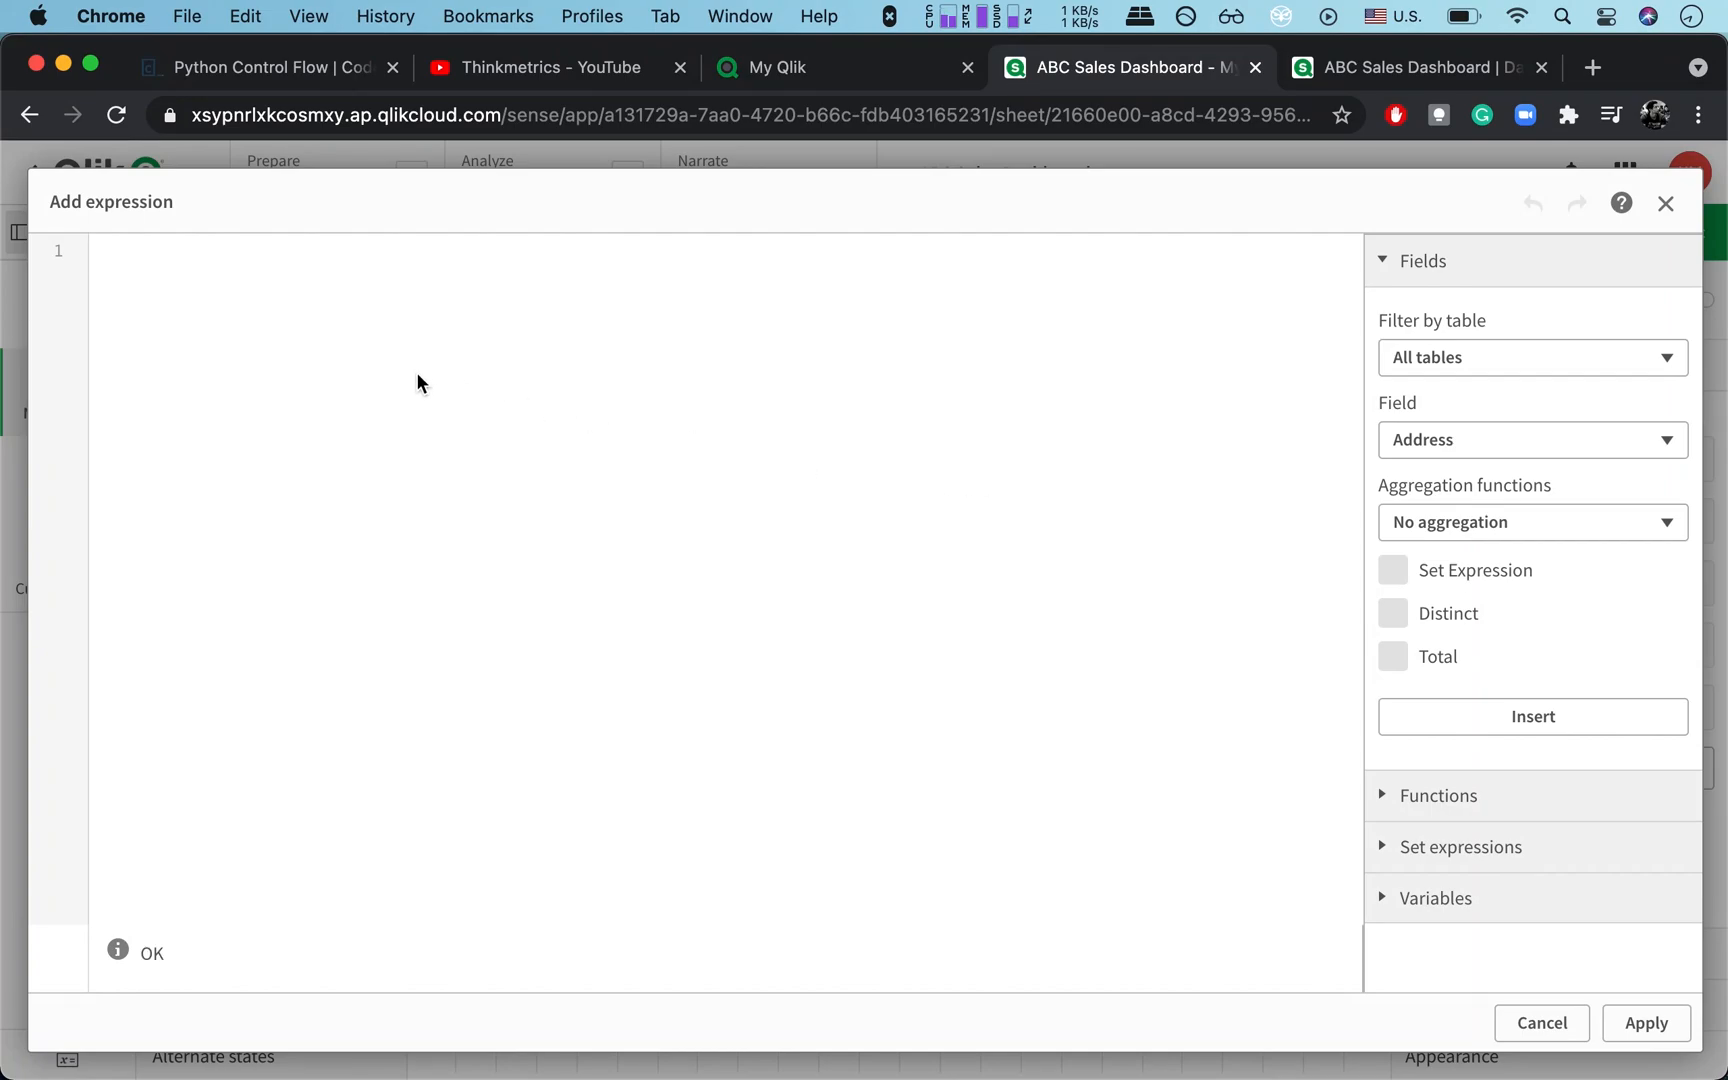
Step: Enter the expression column(3)-Column(4) as the new table column
text(col)
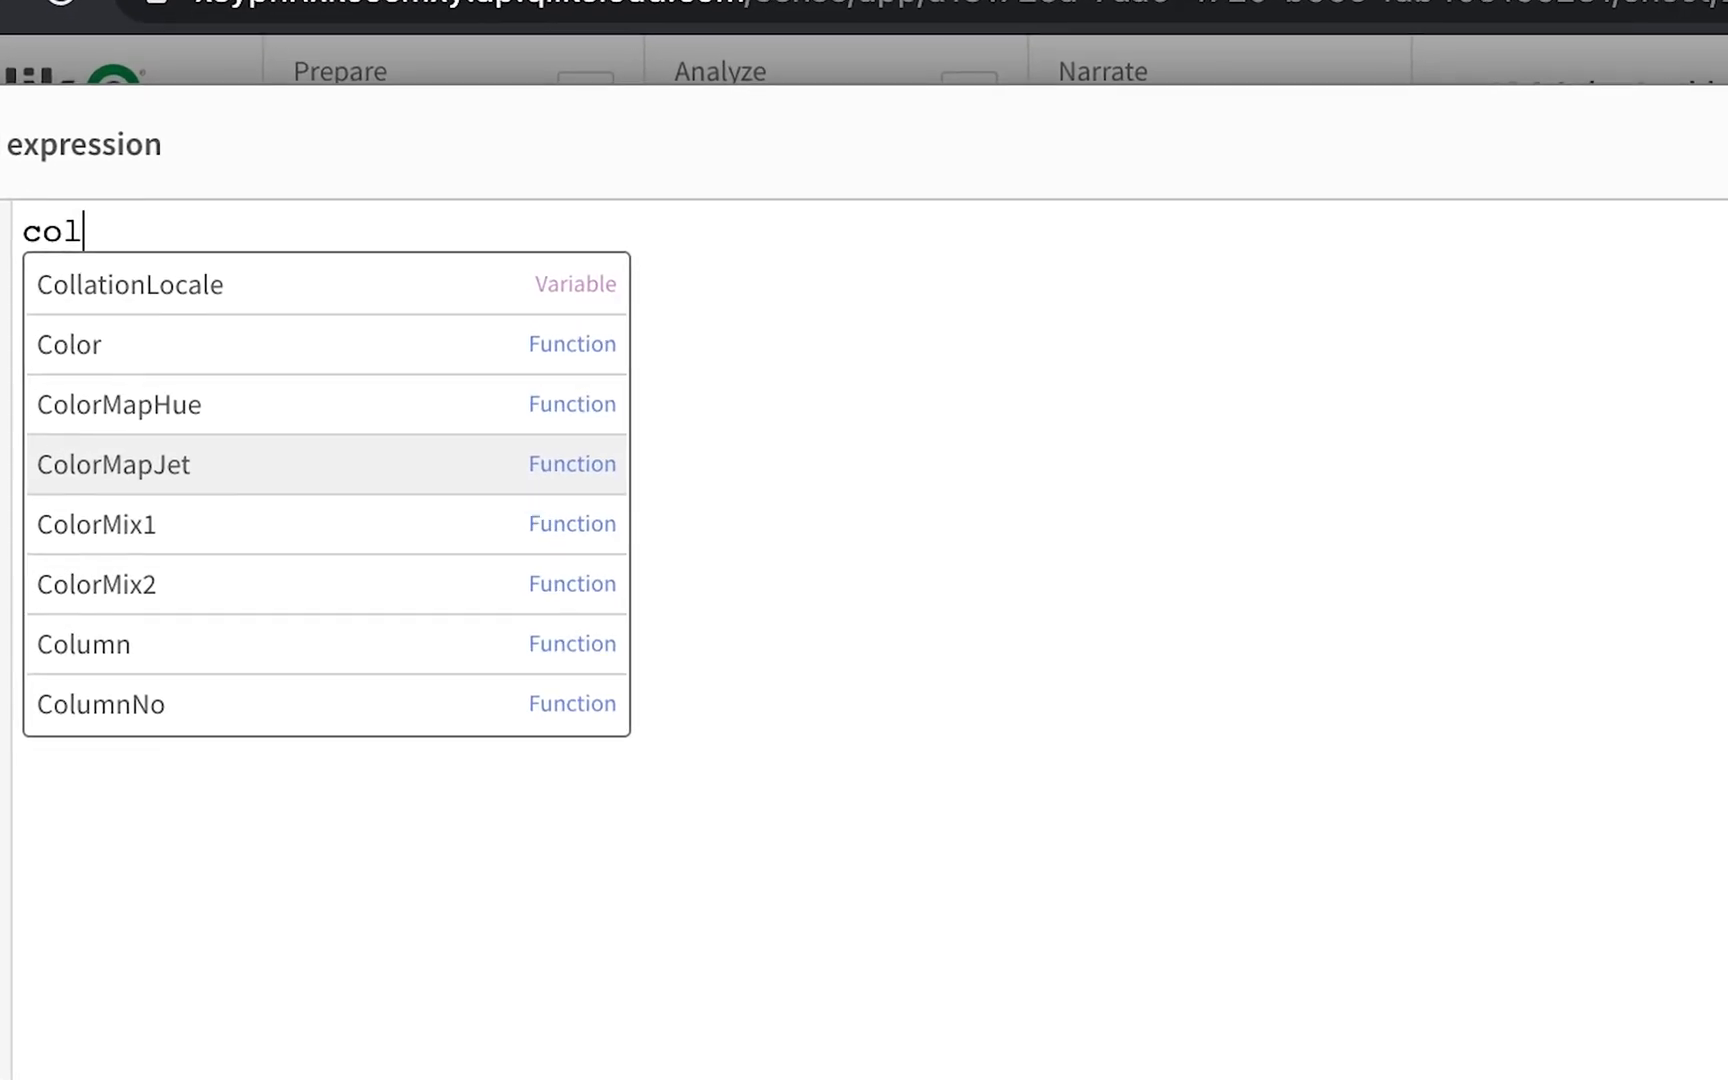
text(umn*)
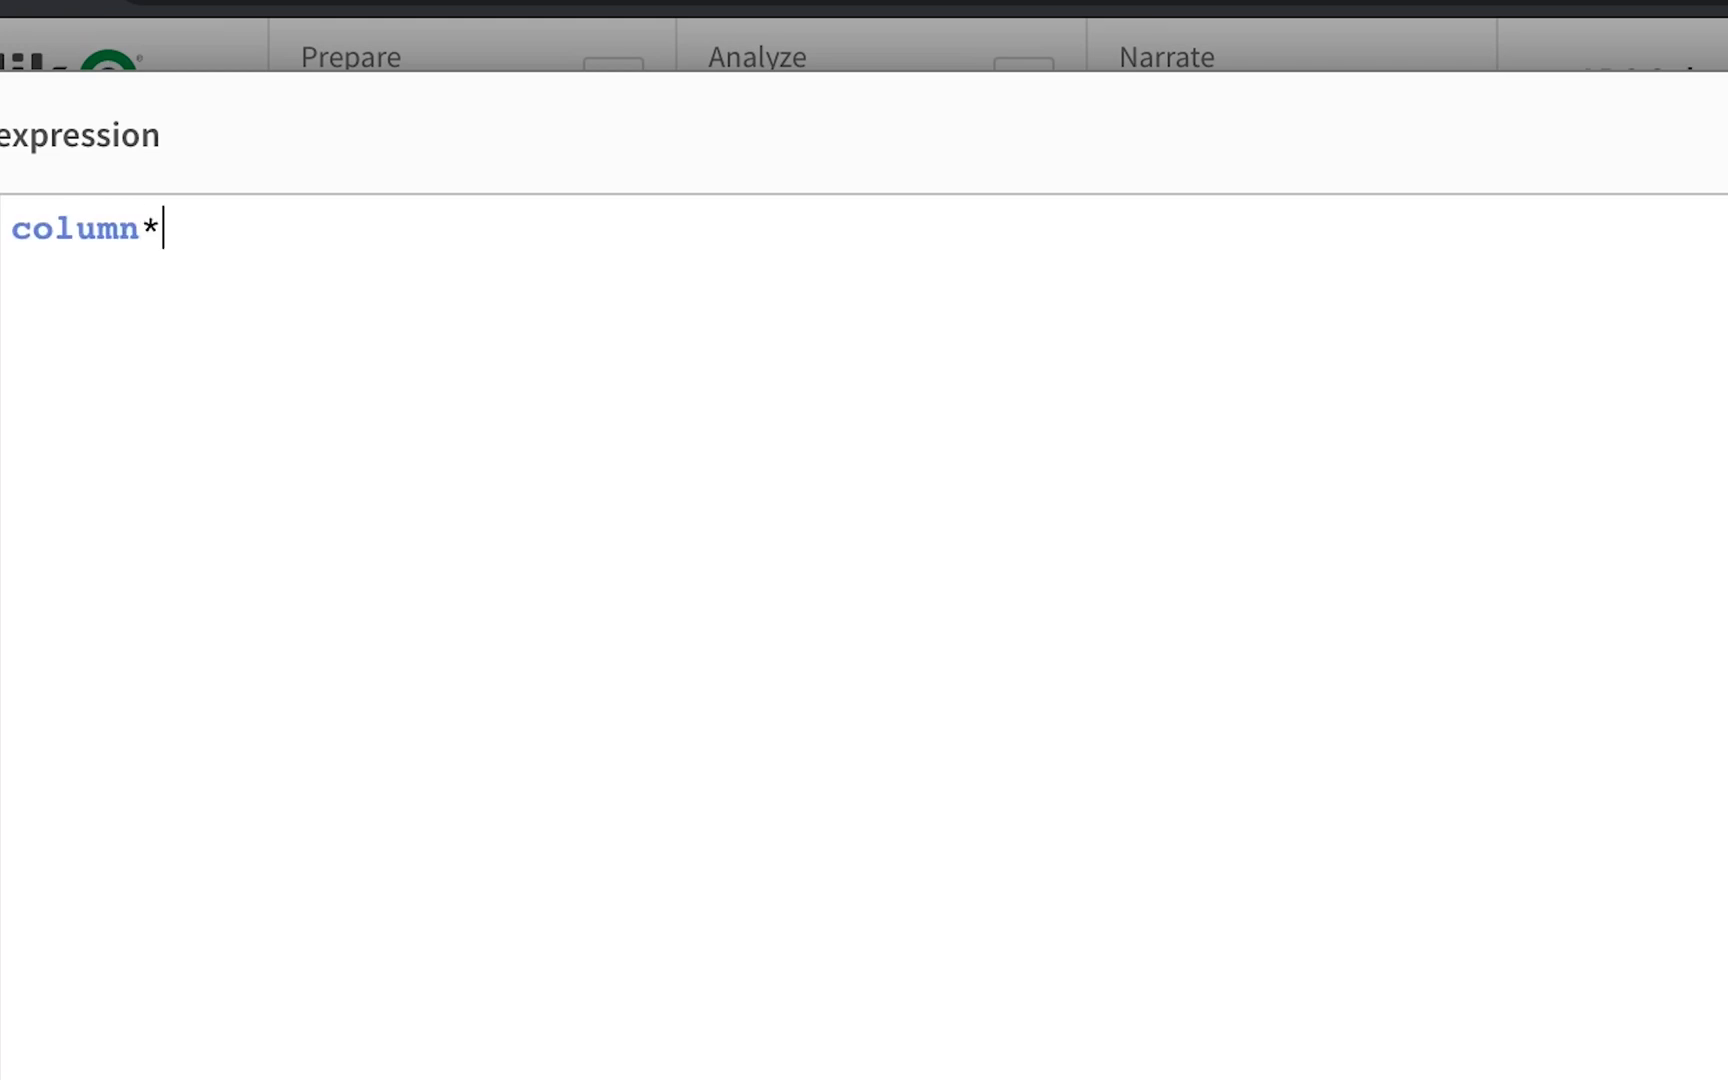
text(()
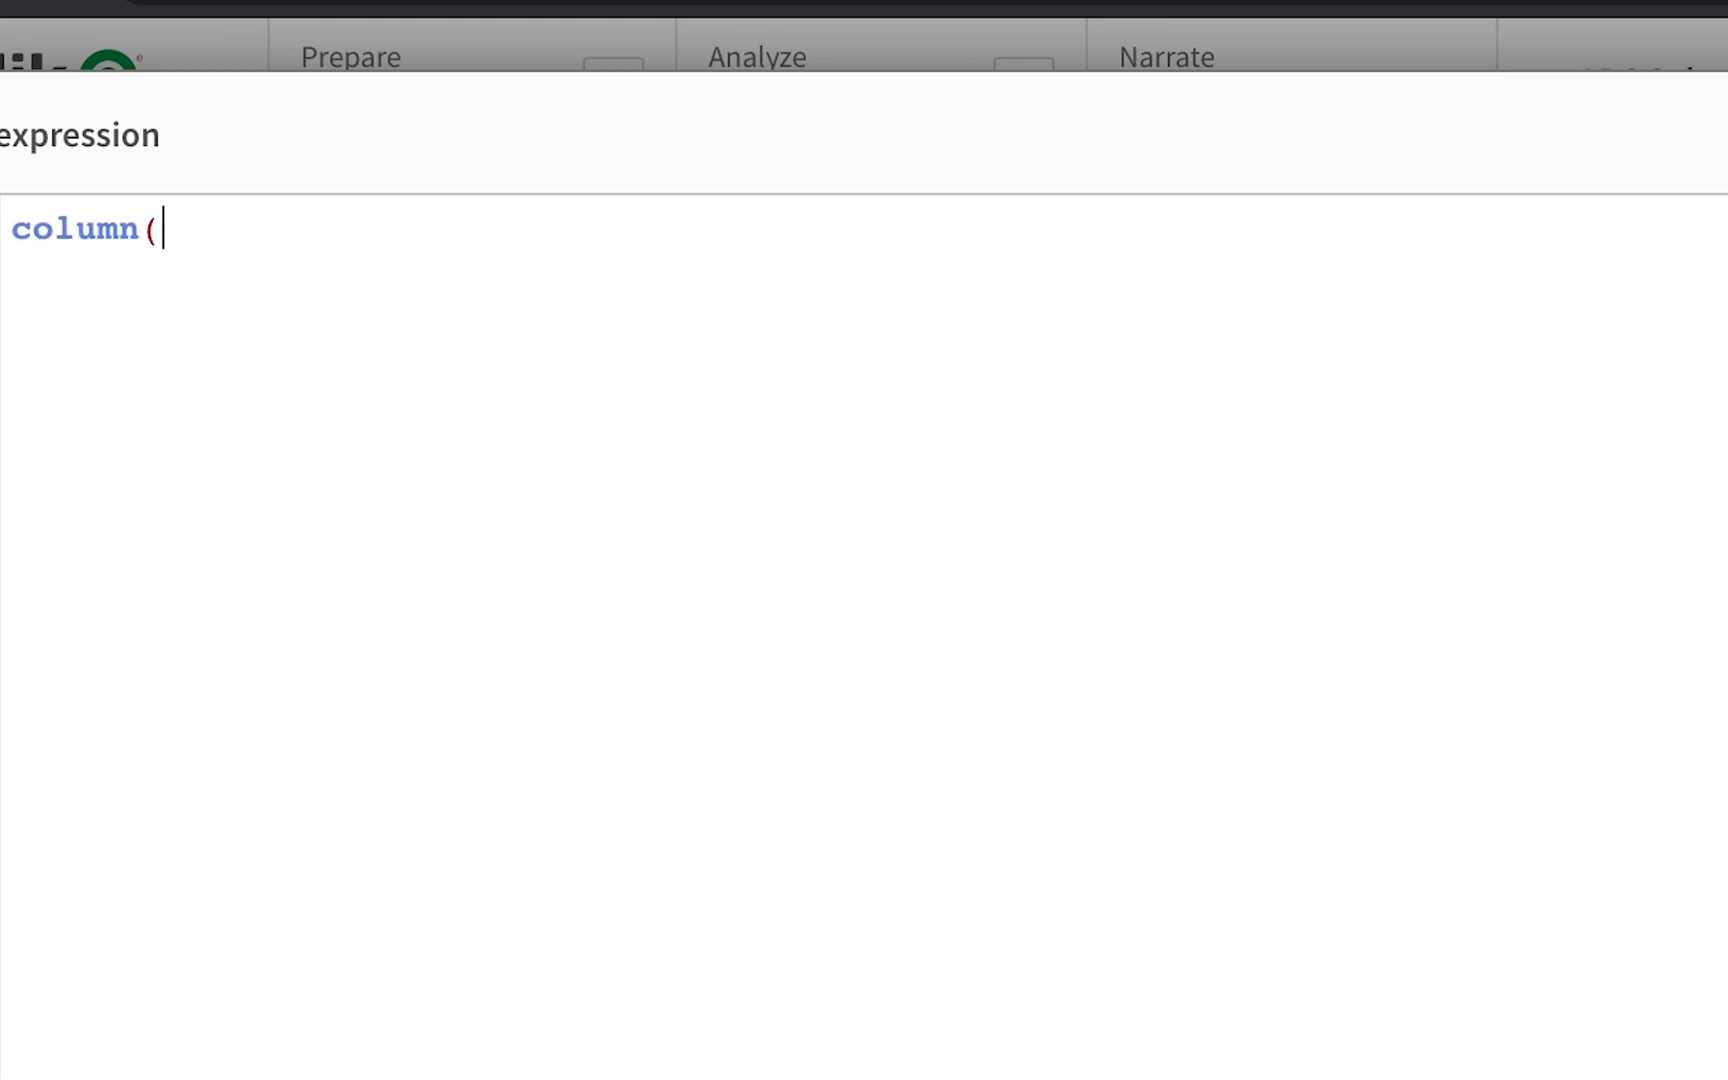
text(4)
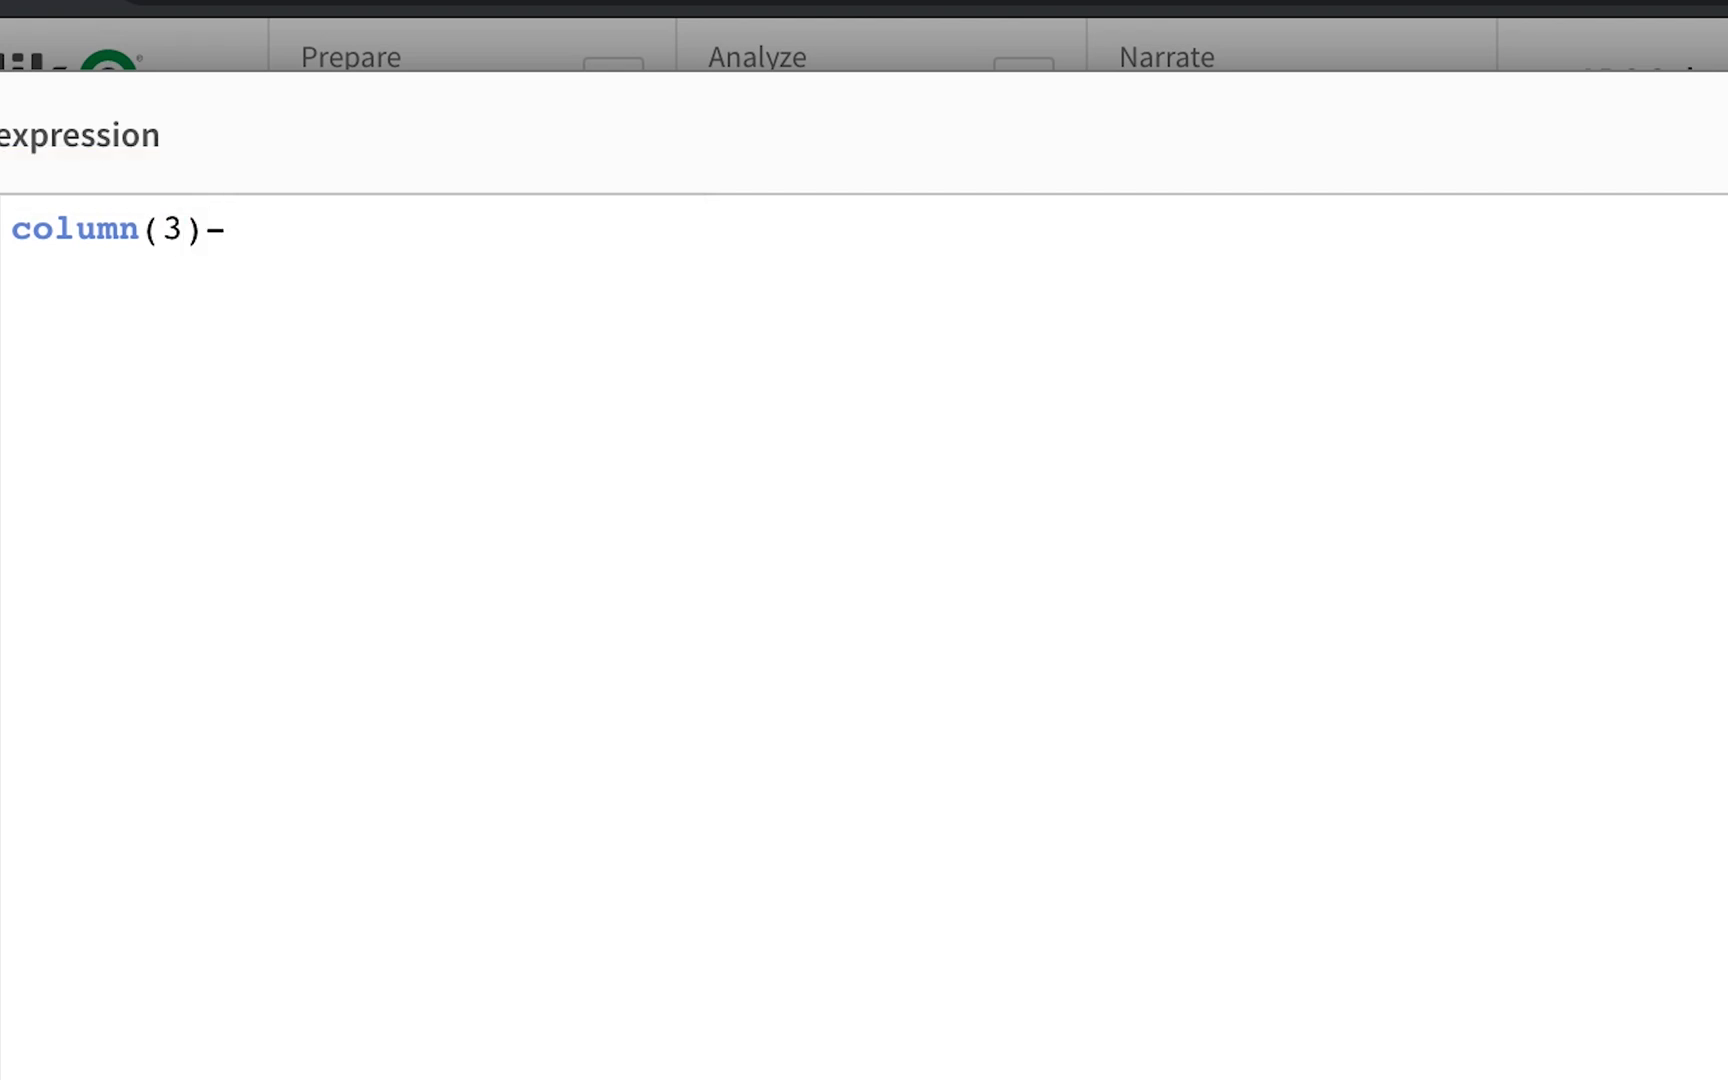
text(xolumn)
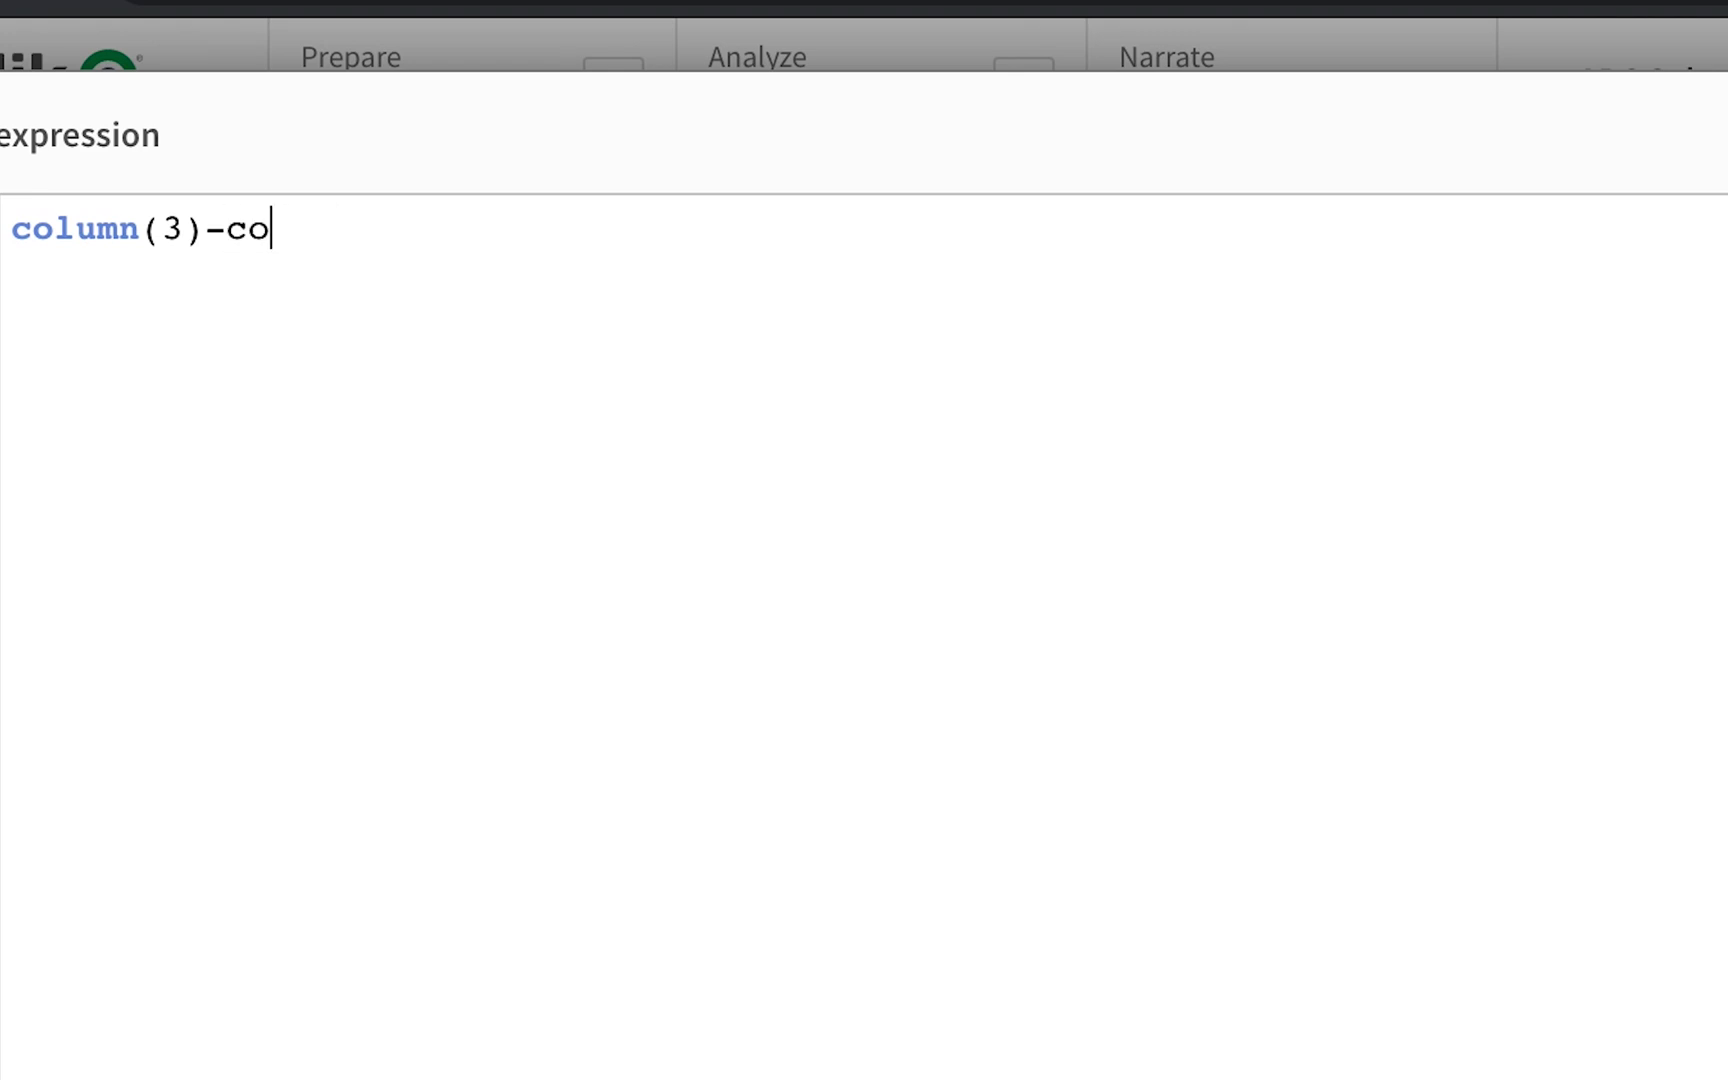
text(lumn(4)
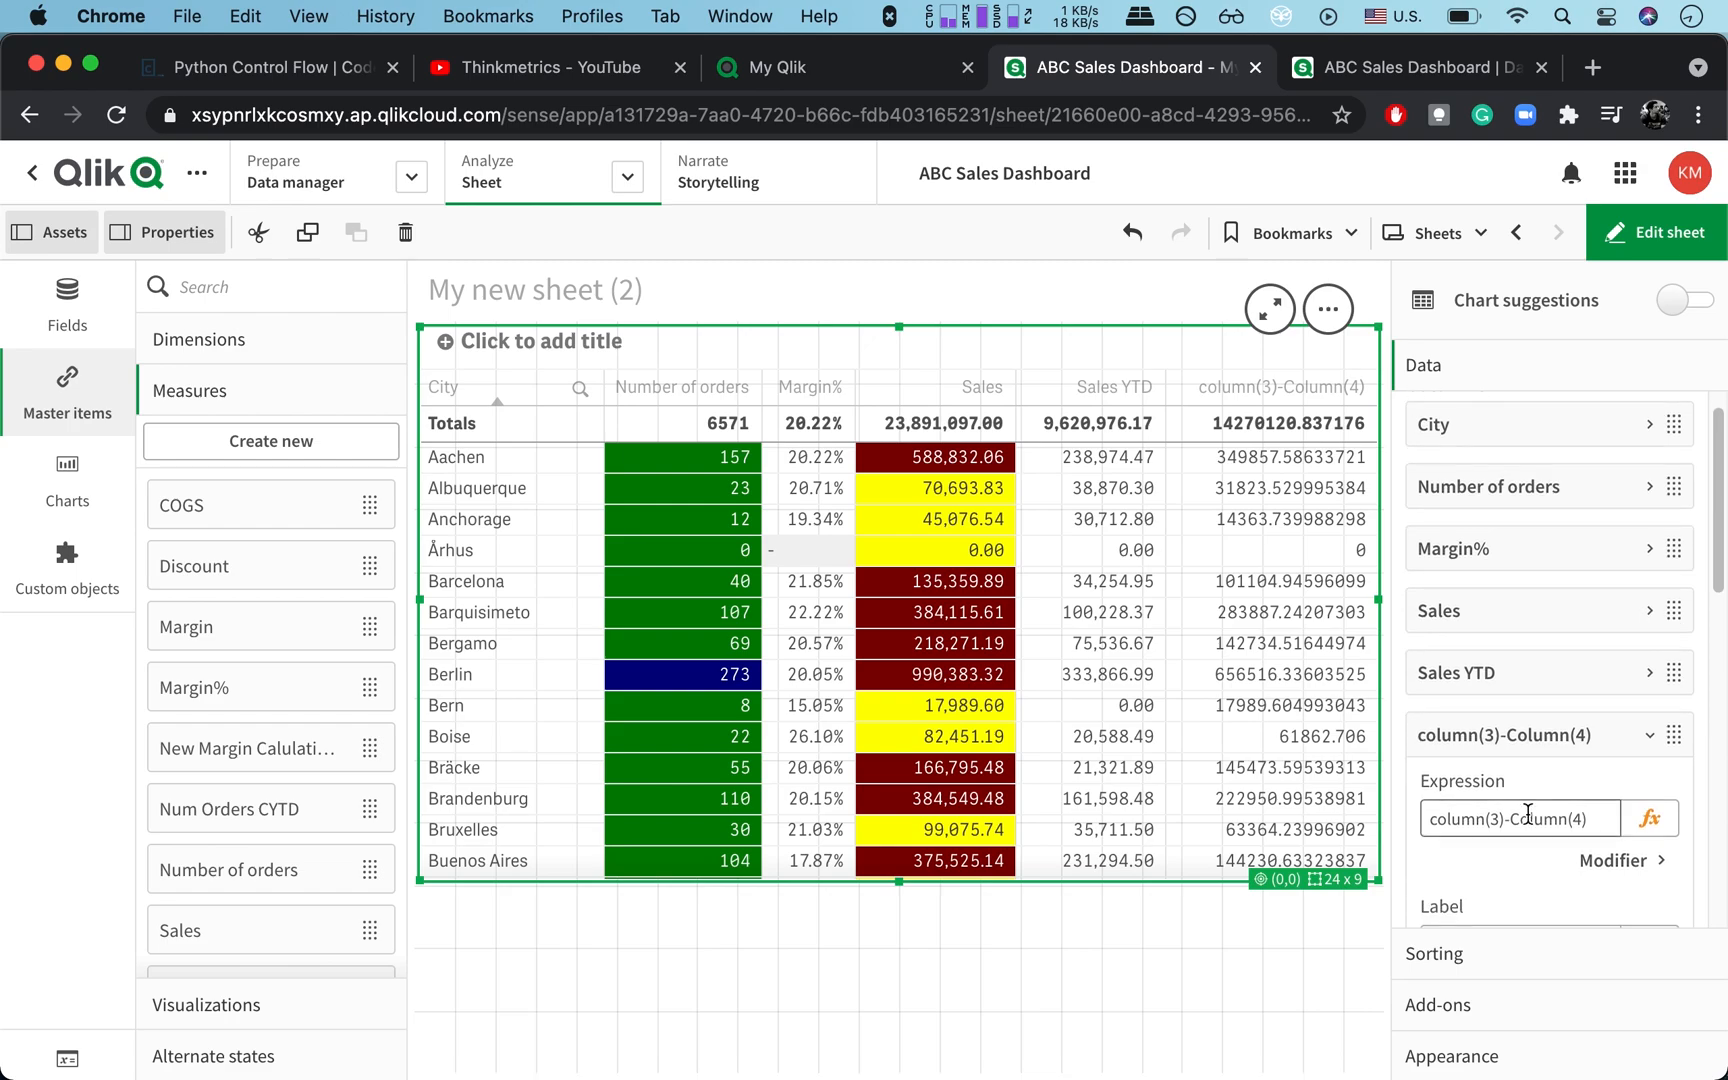
Step: Label the new column 'diff in sales', apply Number formatting, and exit editing
scroll(down, 3)
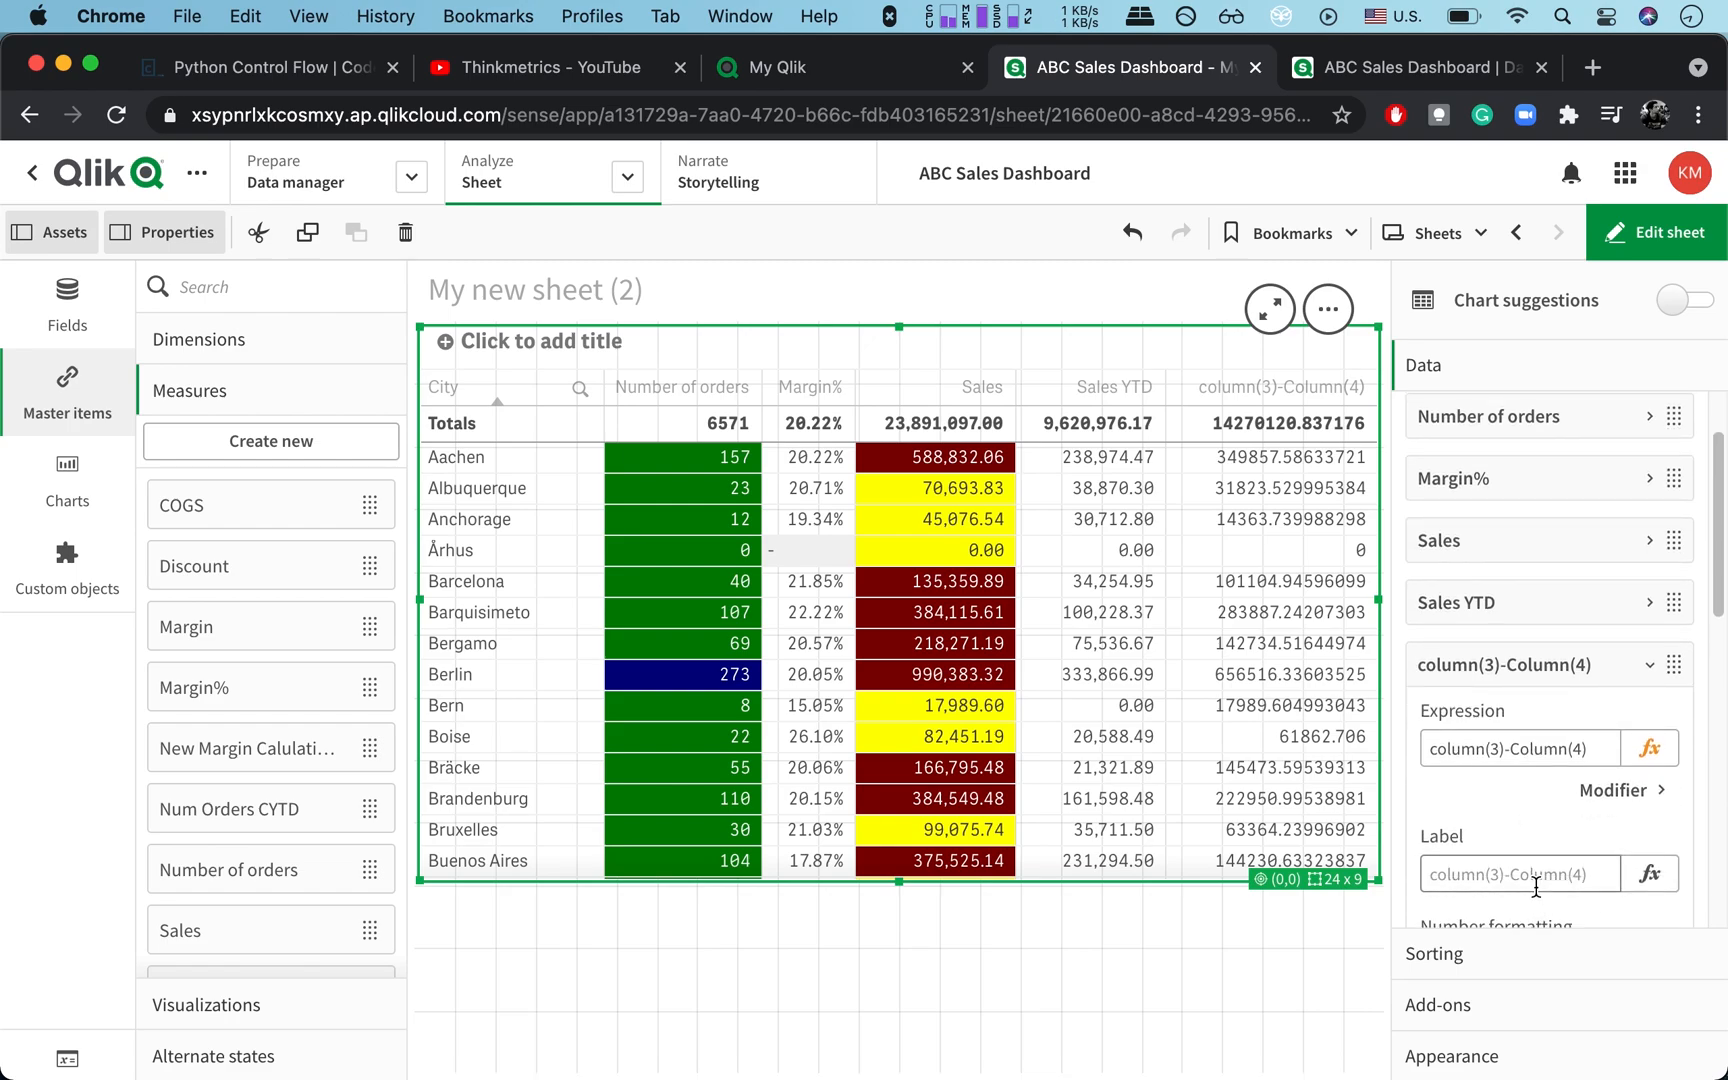
click(1520, 874)
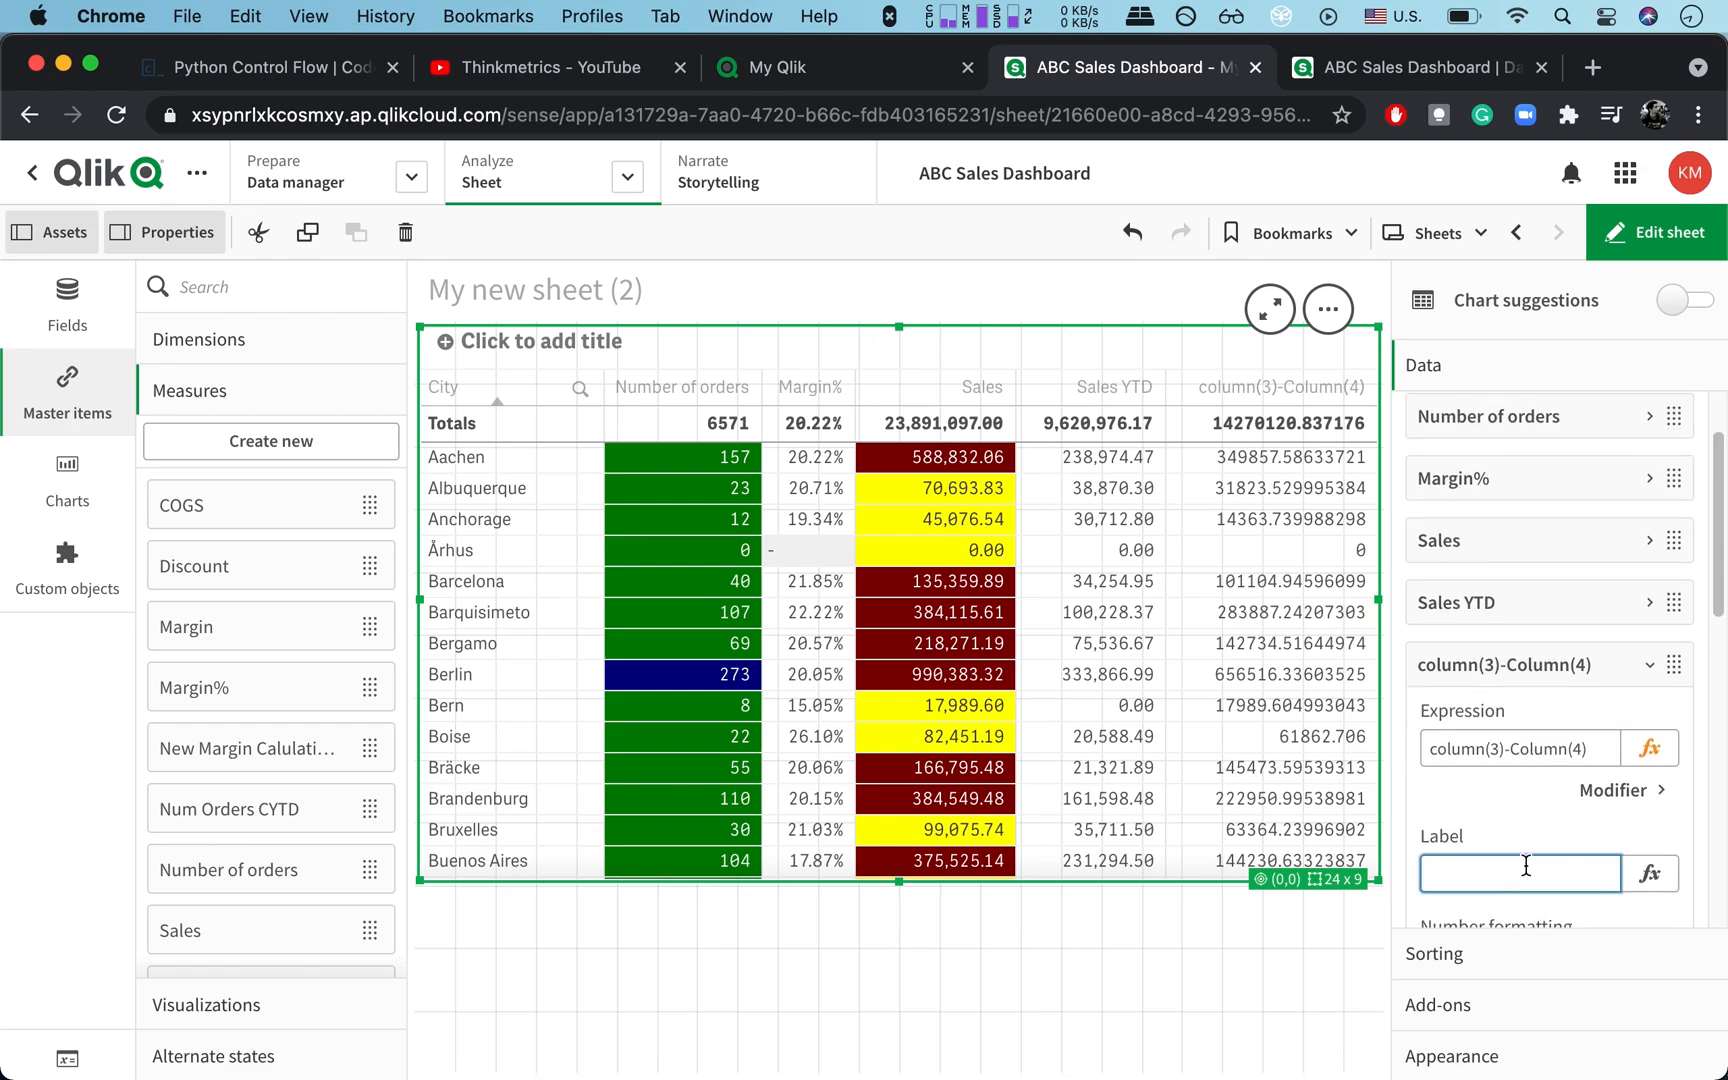
text(diff in sales)
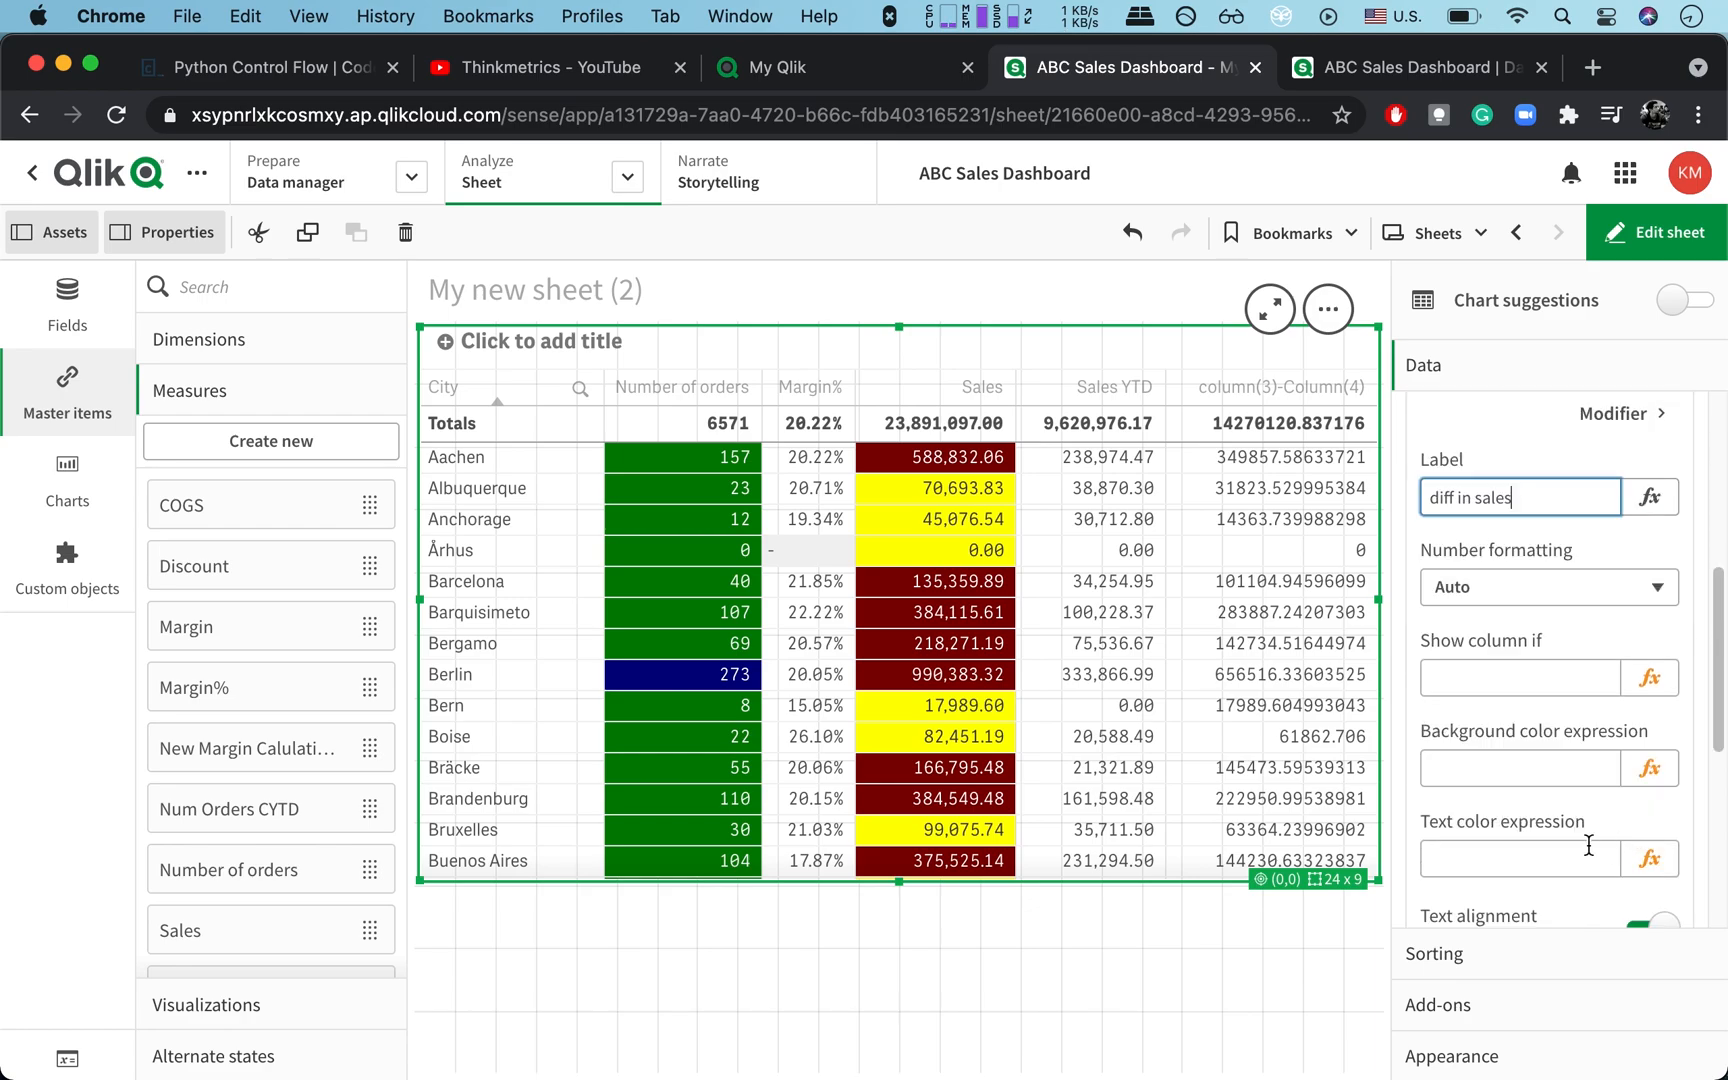
scroll(down, 3)
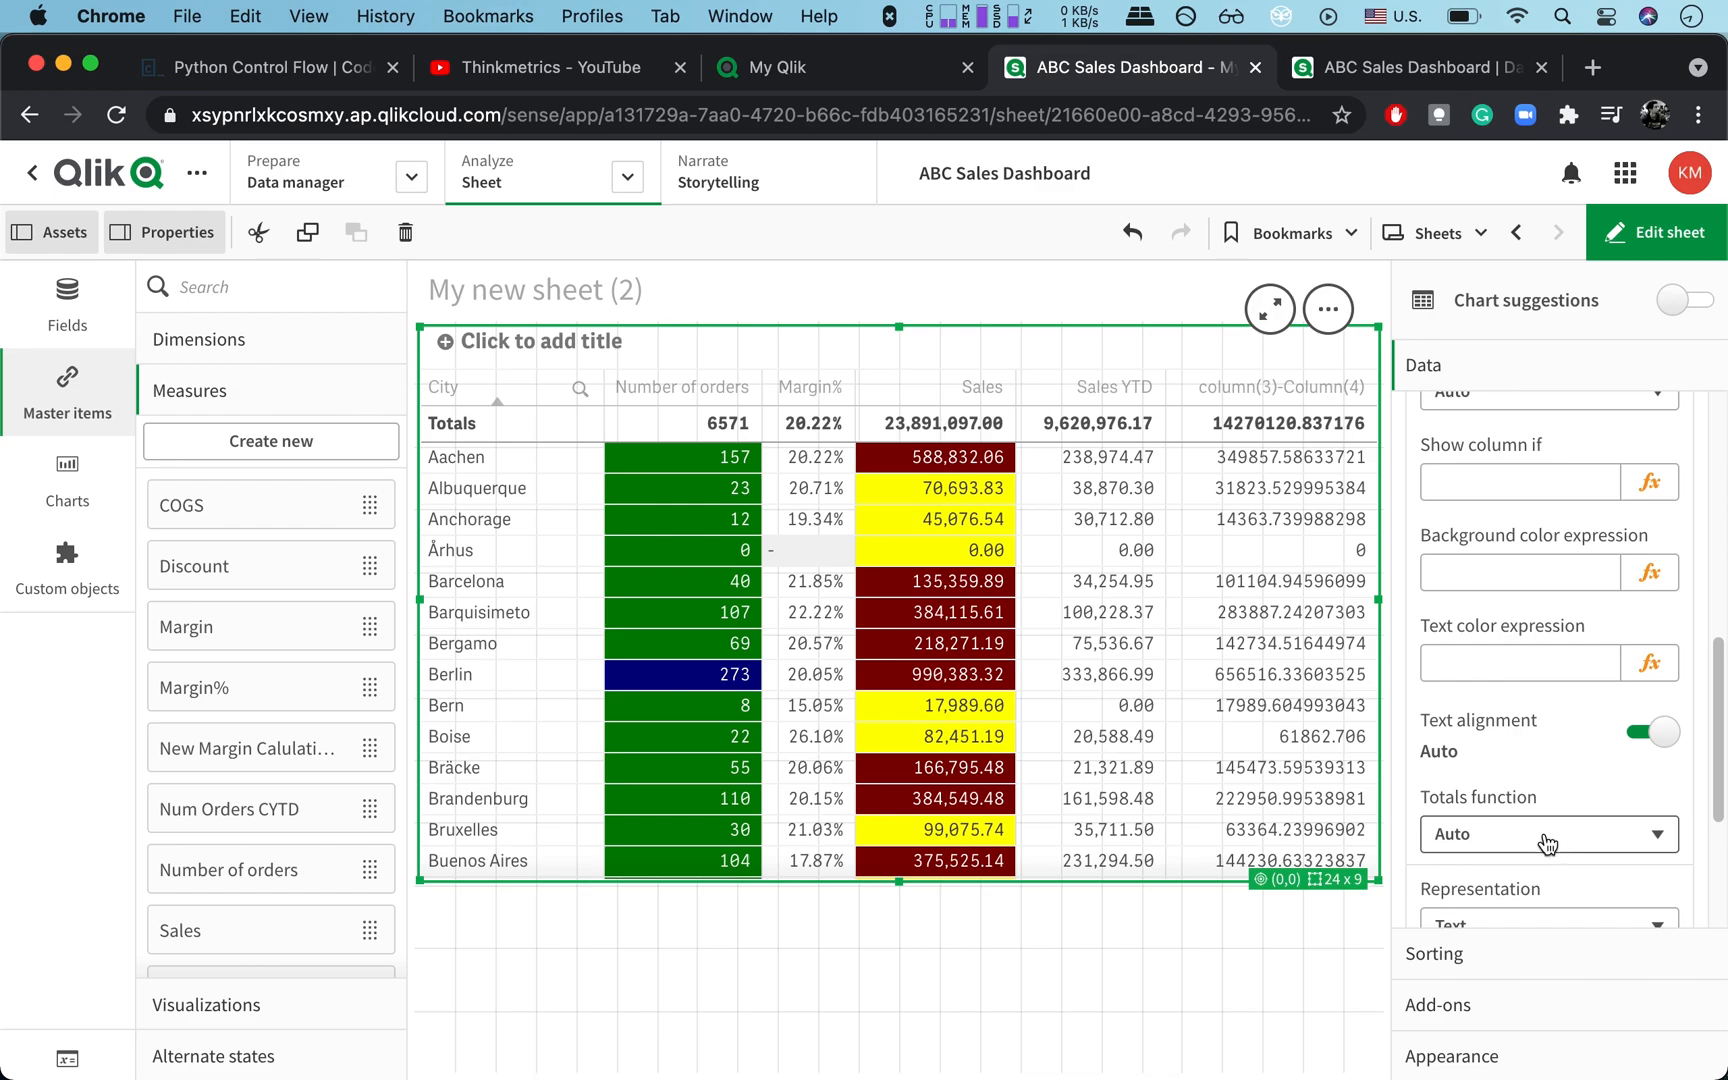
scroll(down, 3)
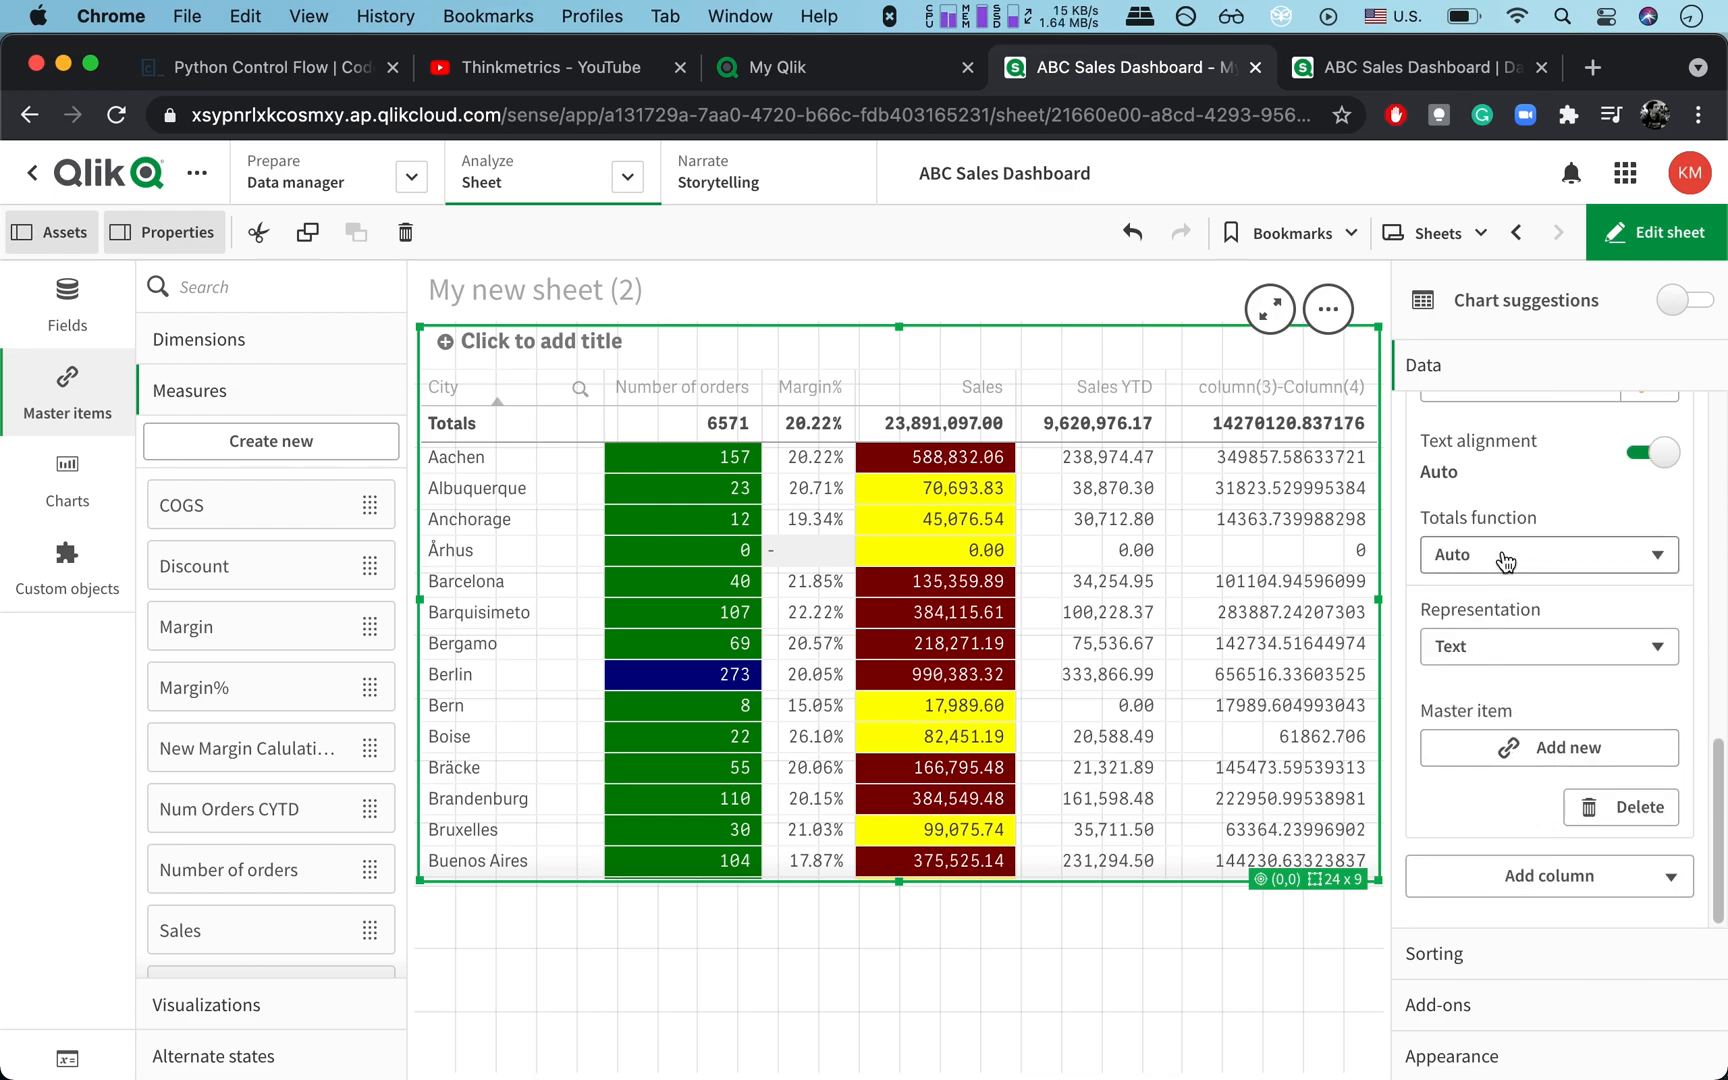
mouse_move(1524, 670)
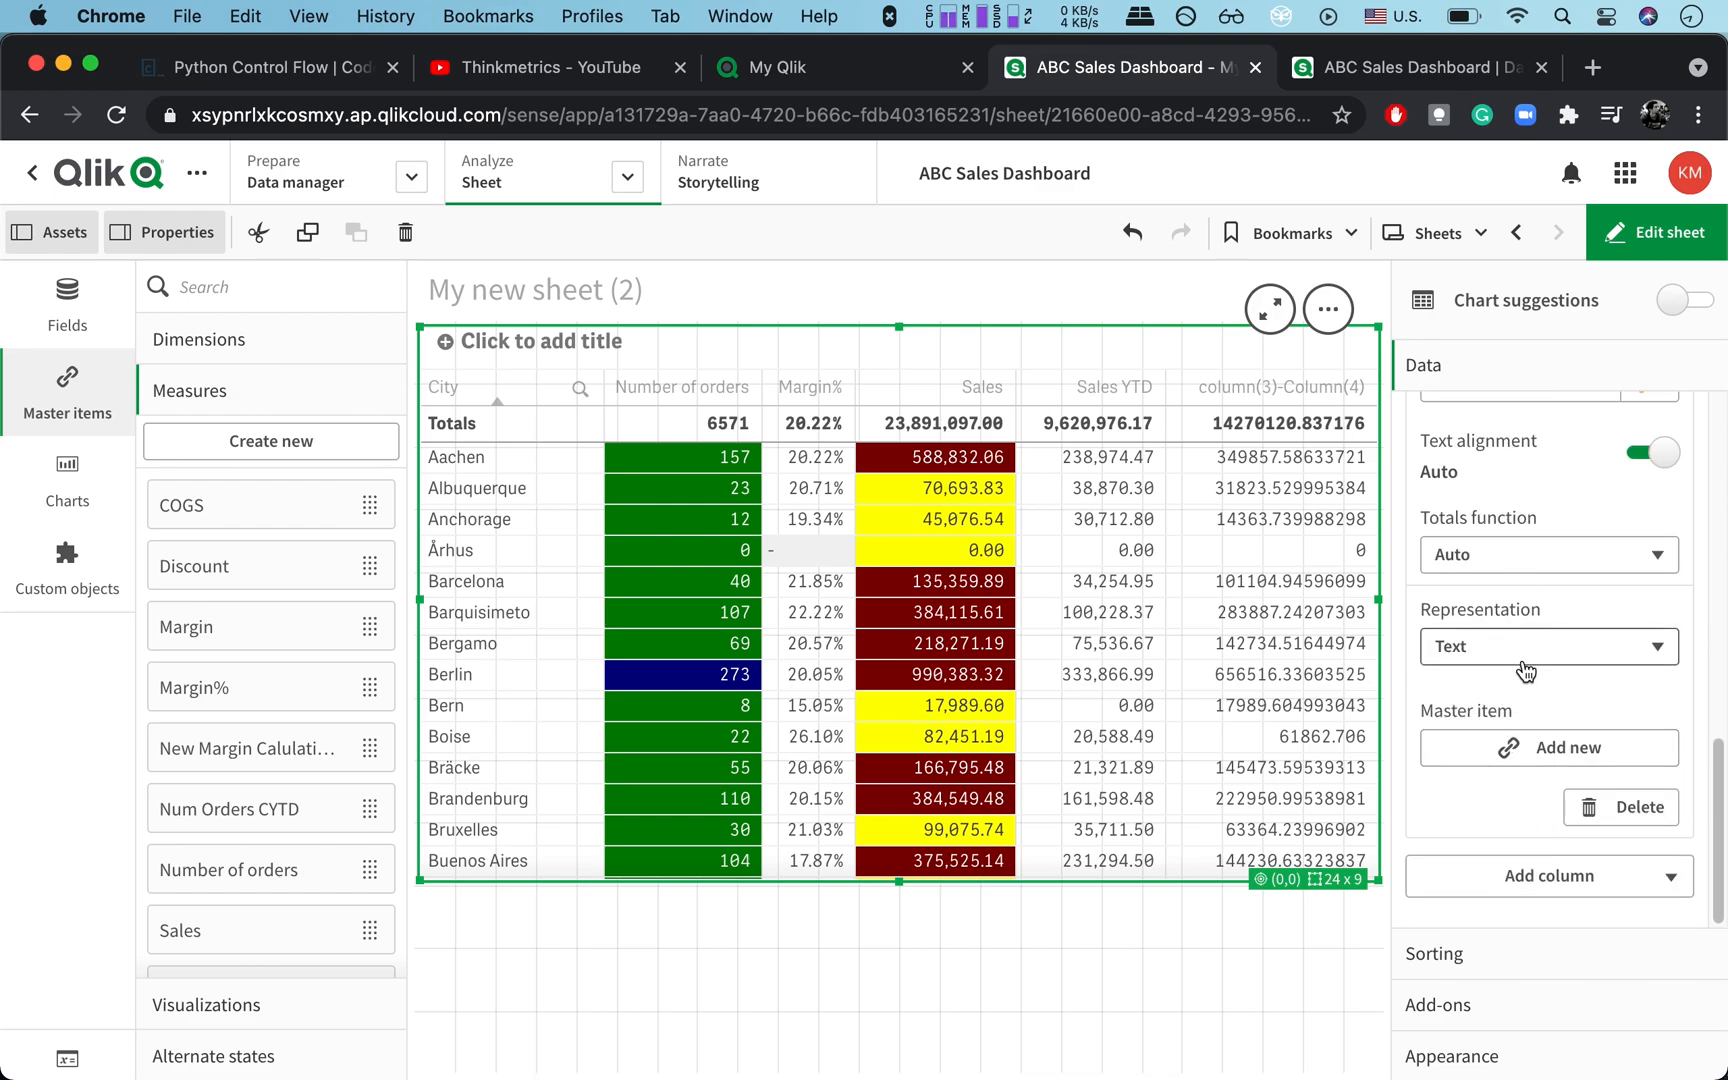
text(diff in sales)
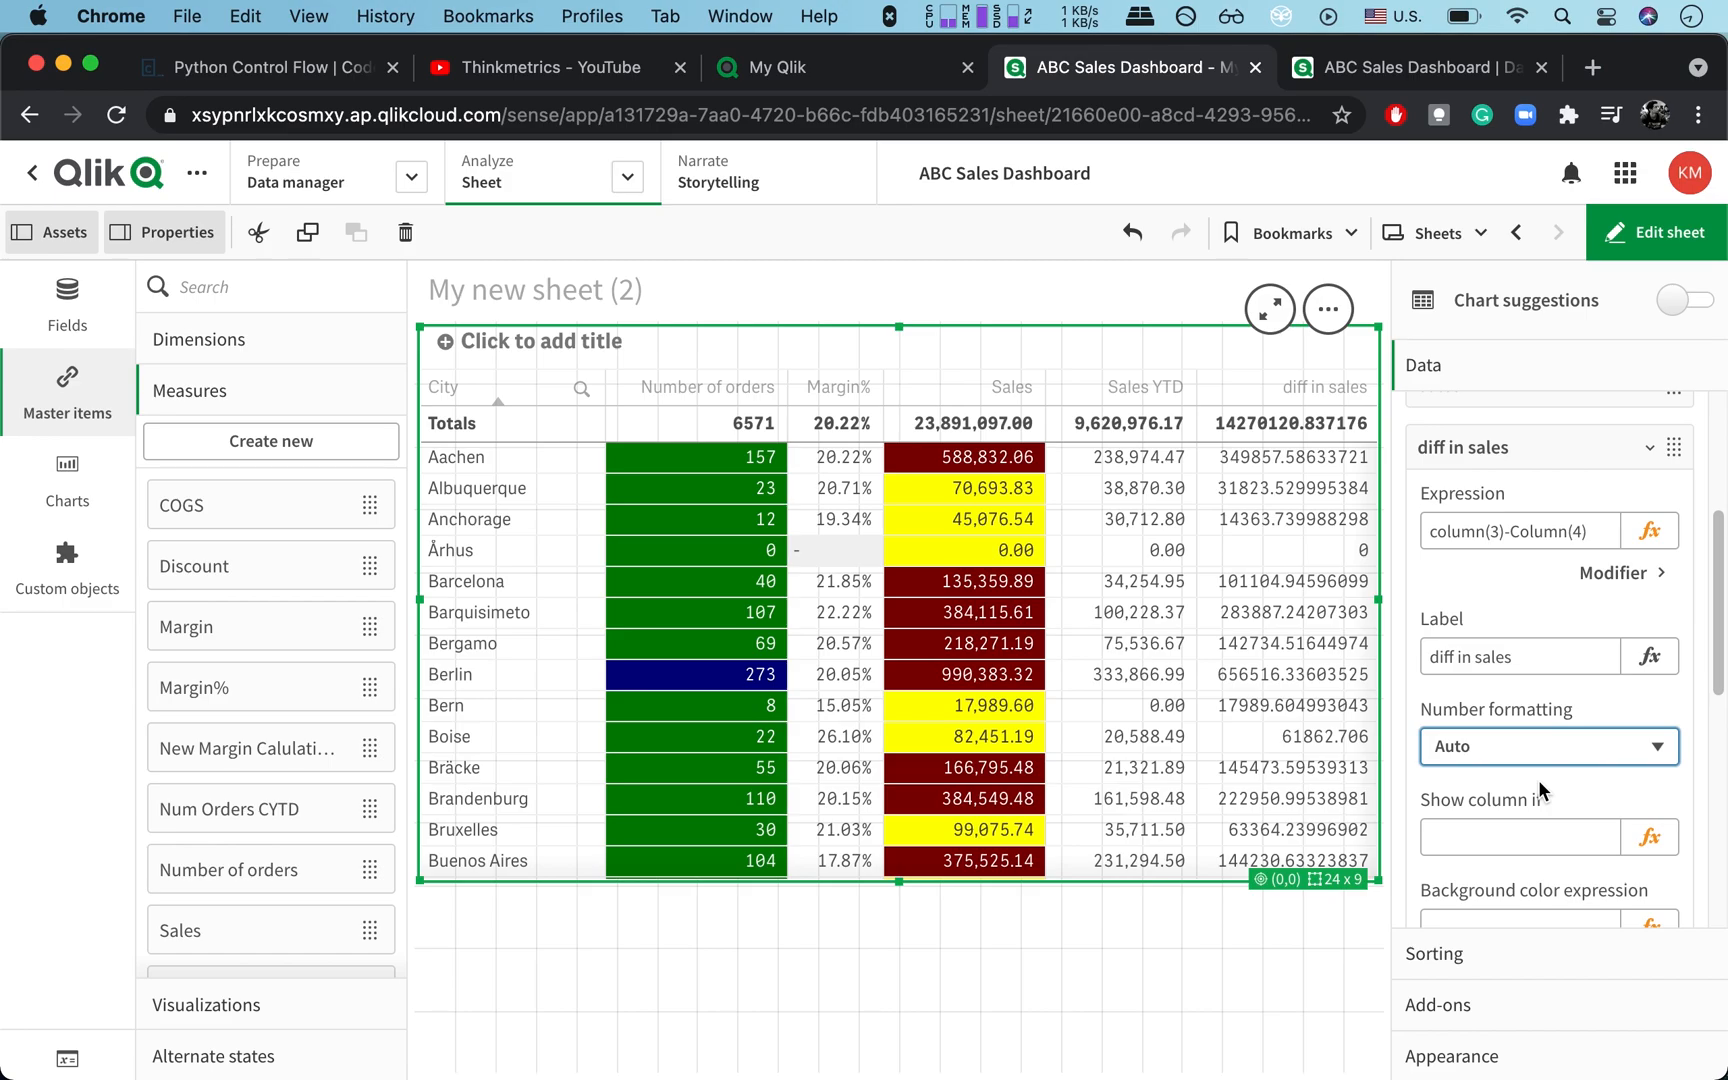
click(1549, 746)
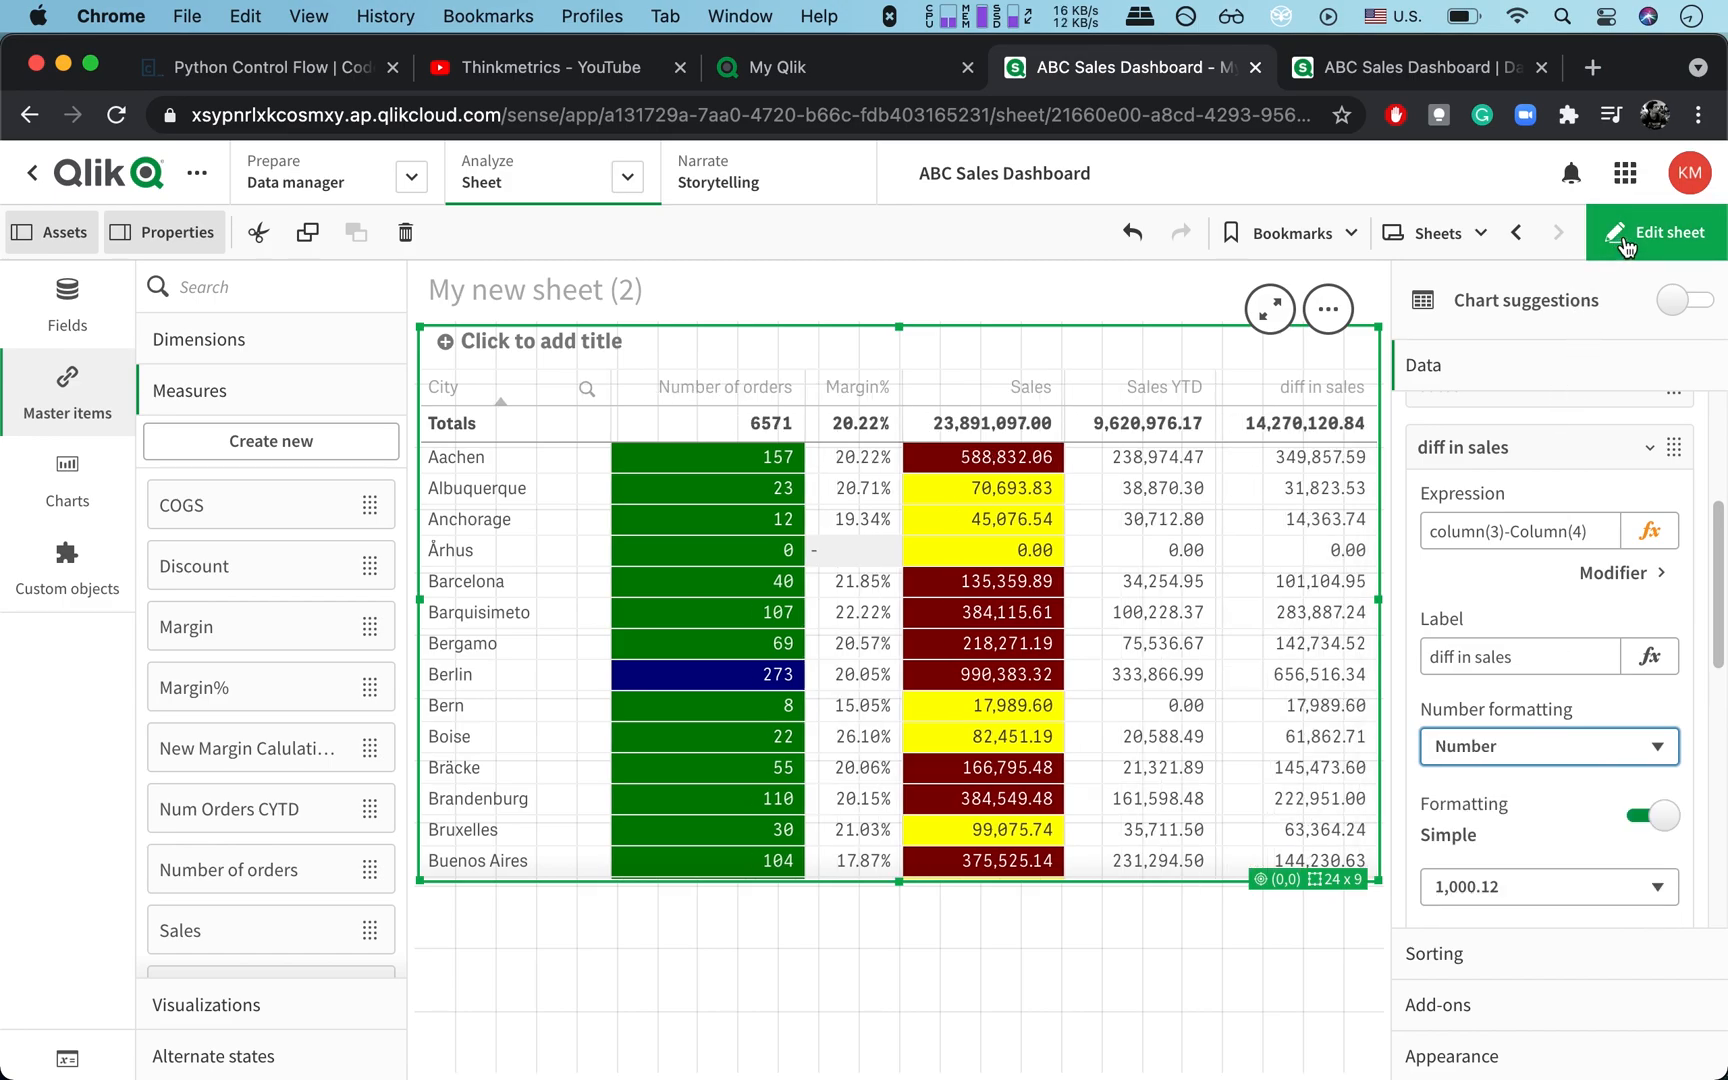
click(1667, 232)
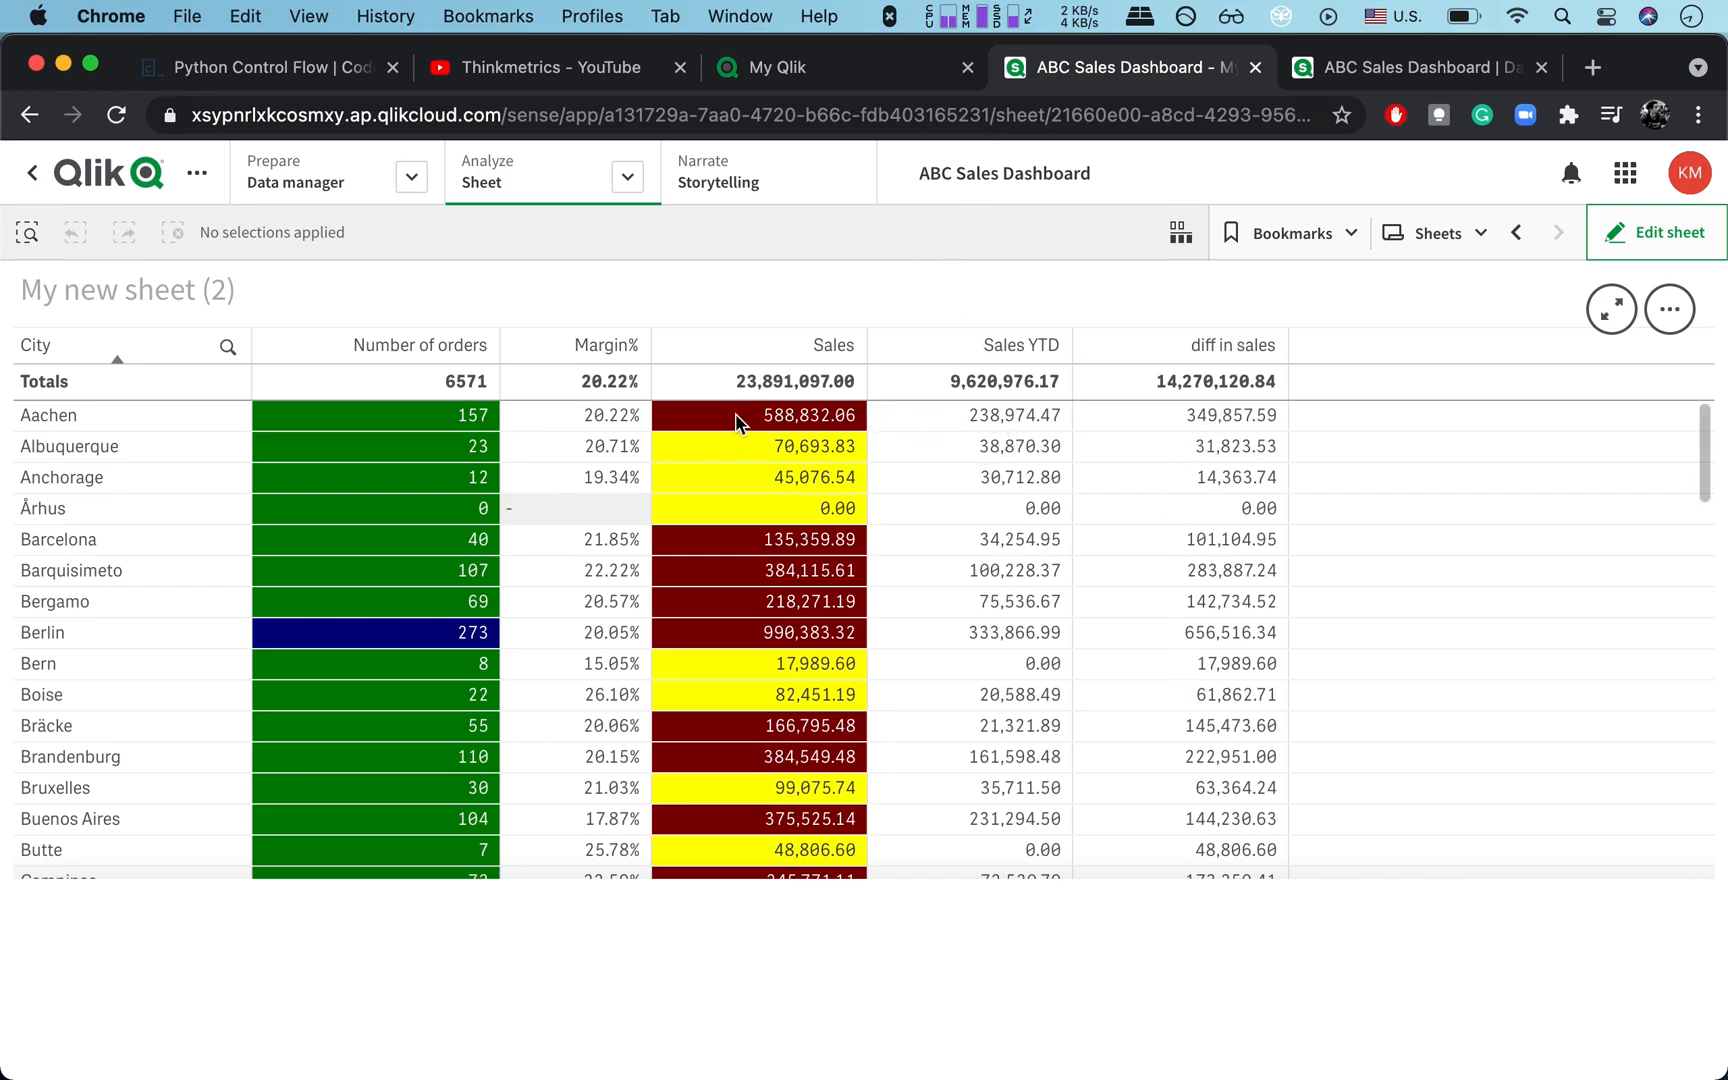
mouse_move(952, 440)
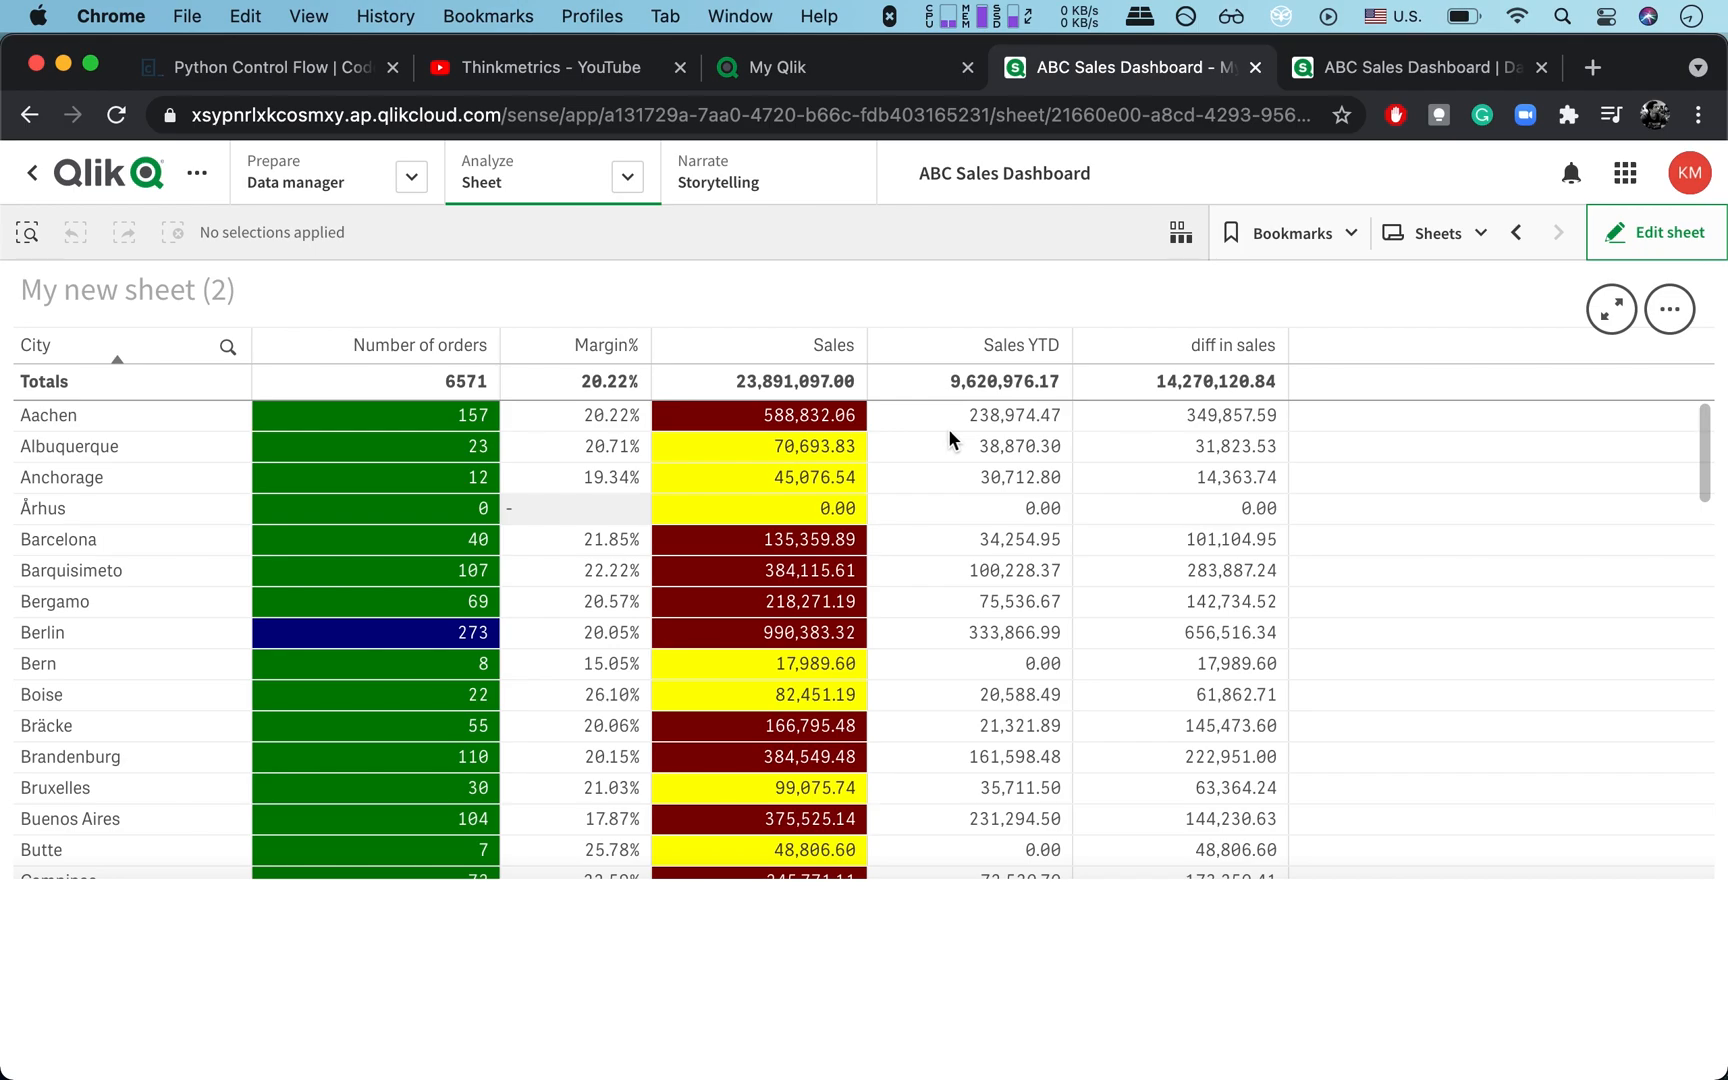
mouse_move(984, 364)
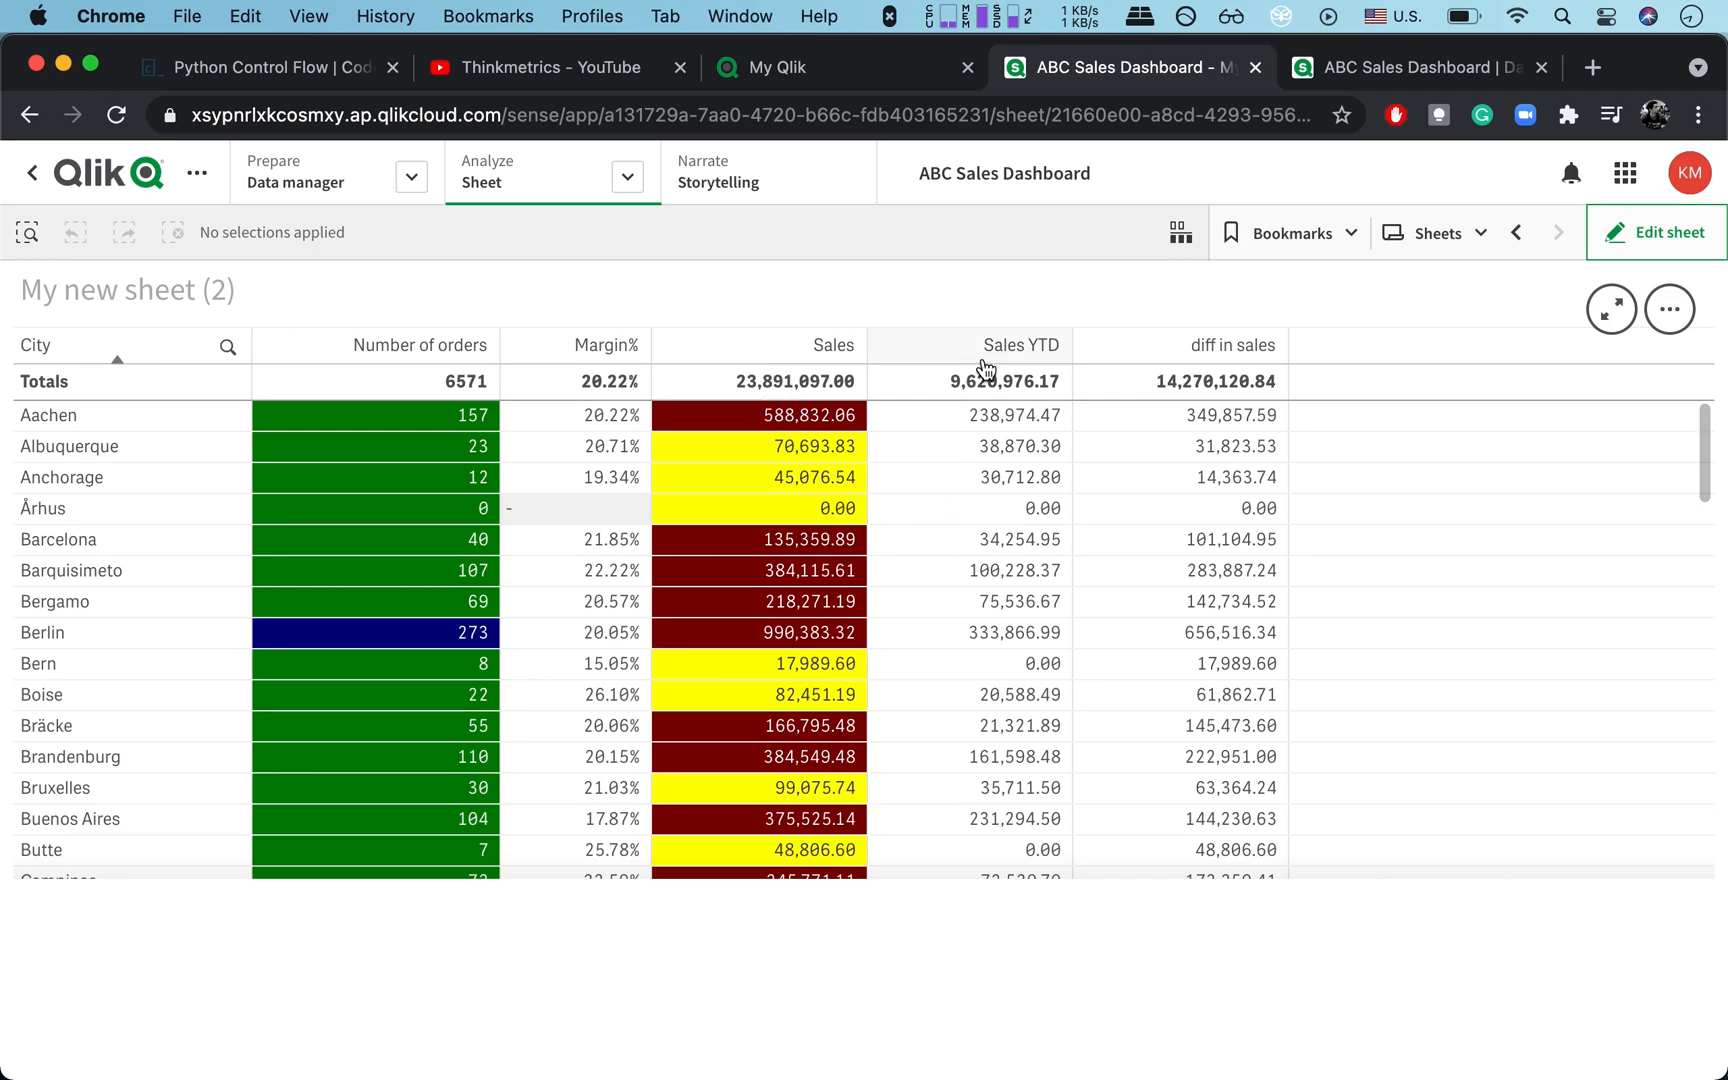
mouse_move(960, 616)
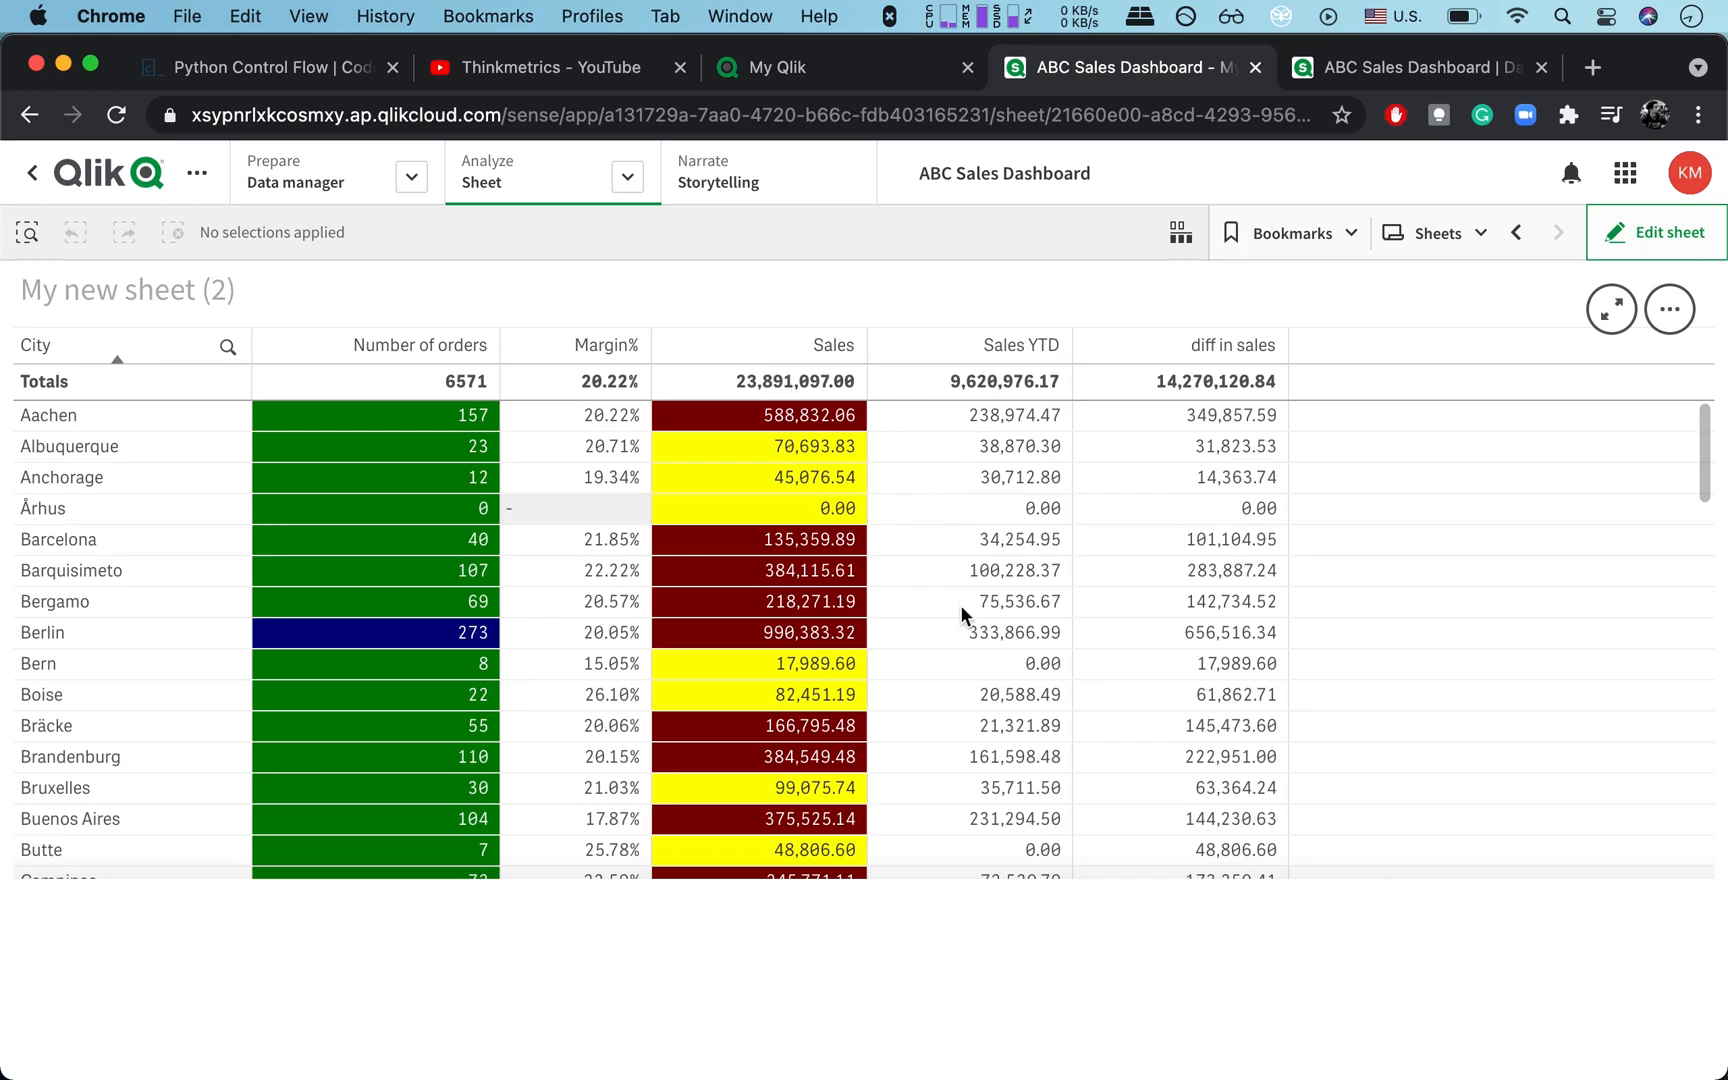
mouse_move(1212, 795)
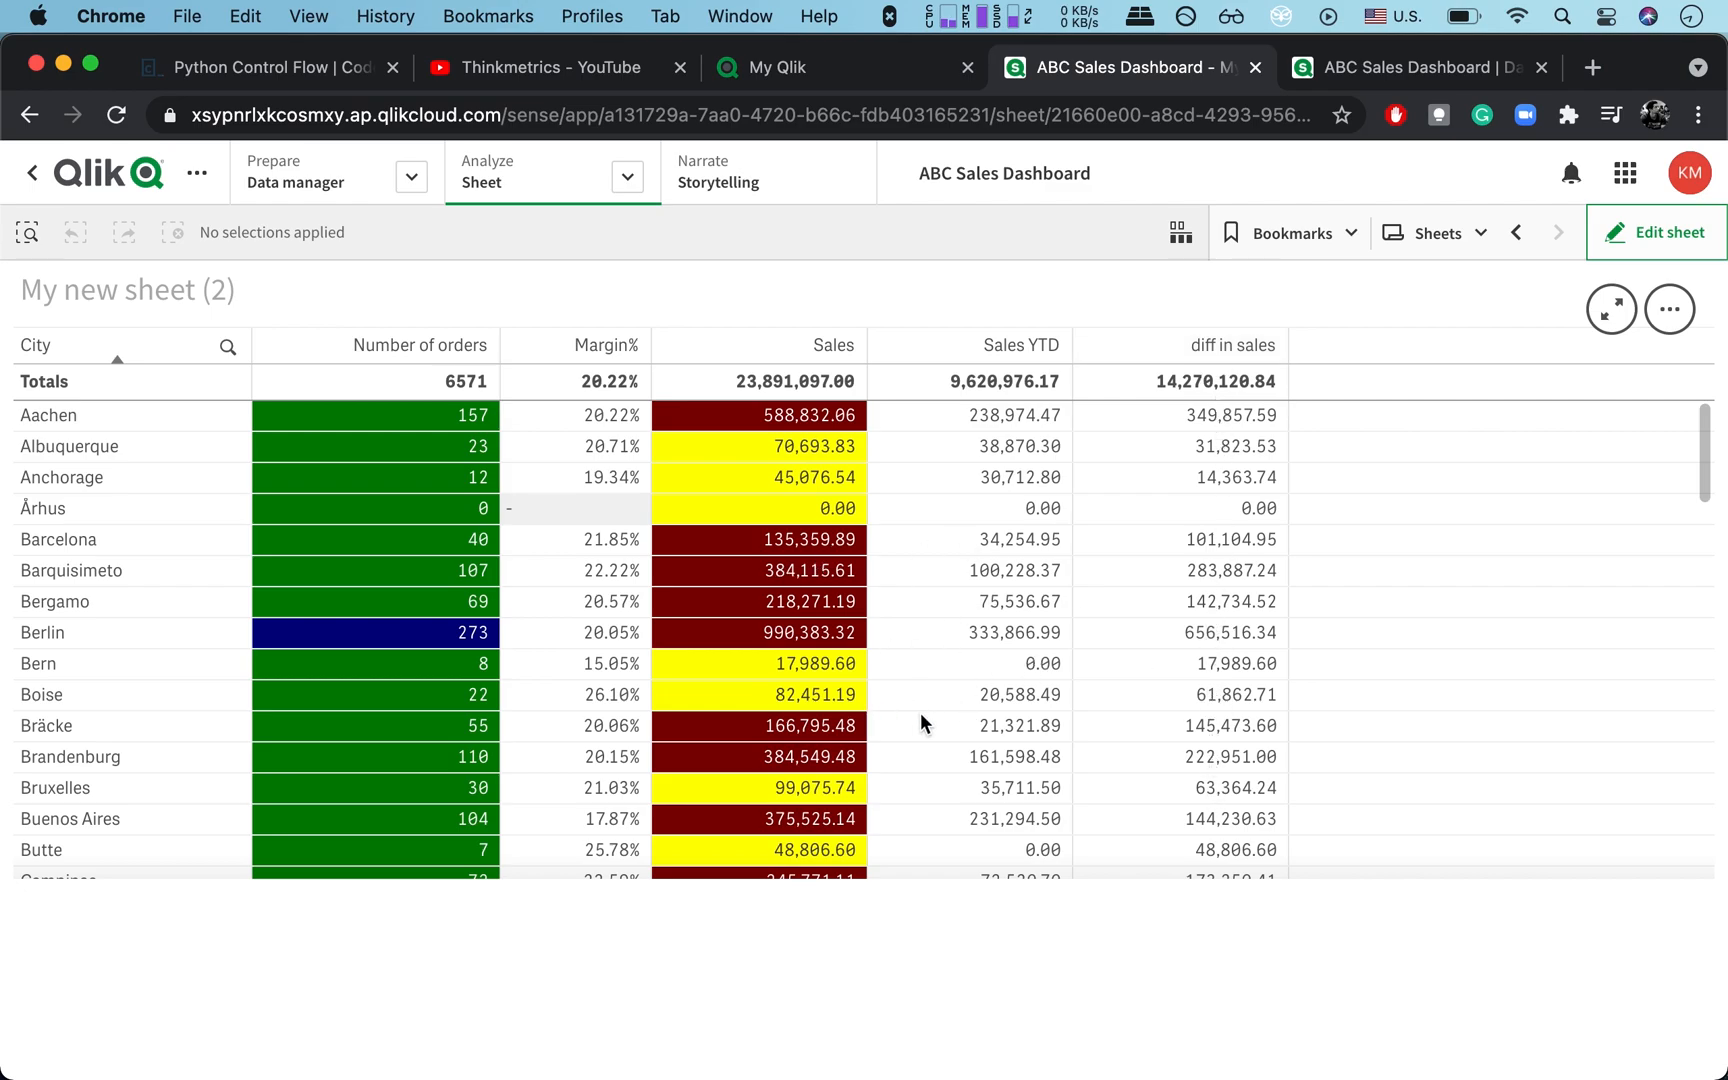
mouse_move(840, 747)
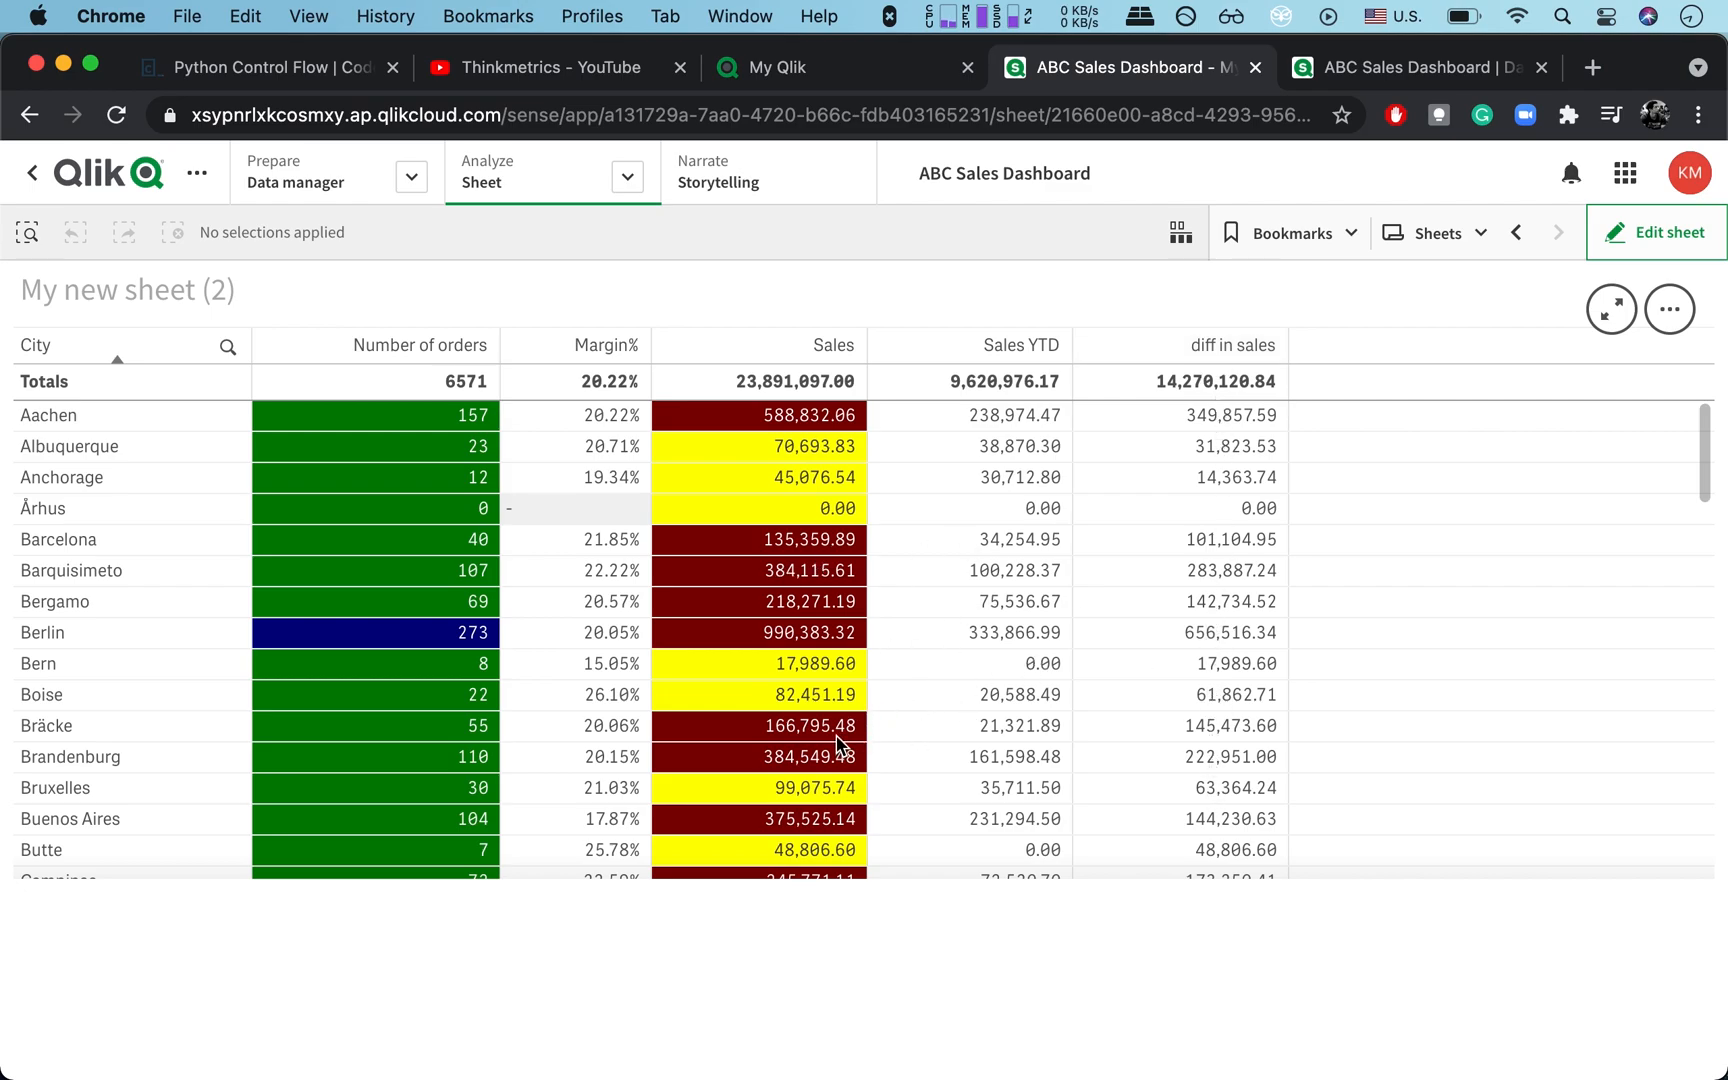
mouse_move(110, 473)
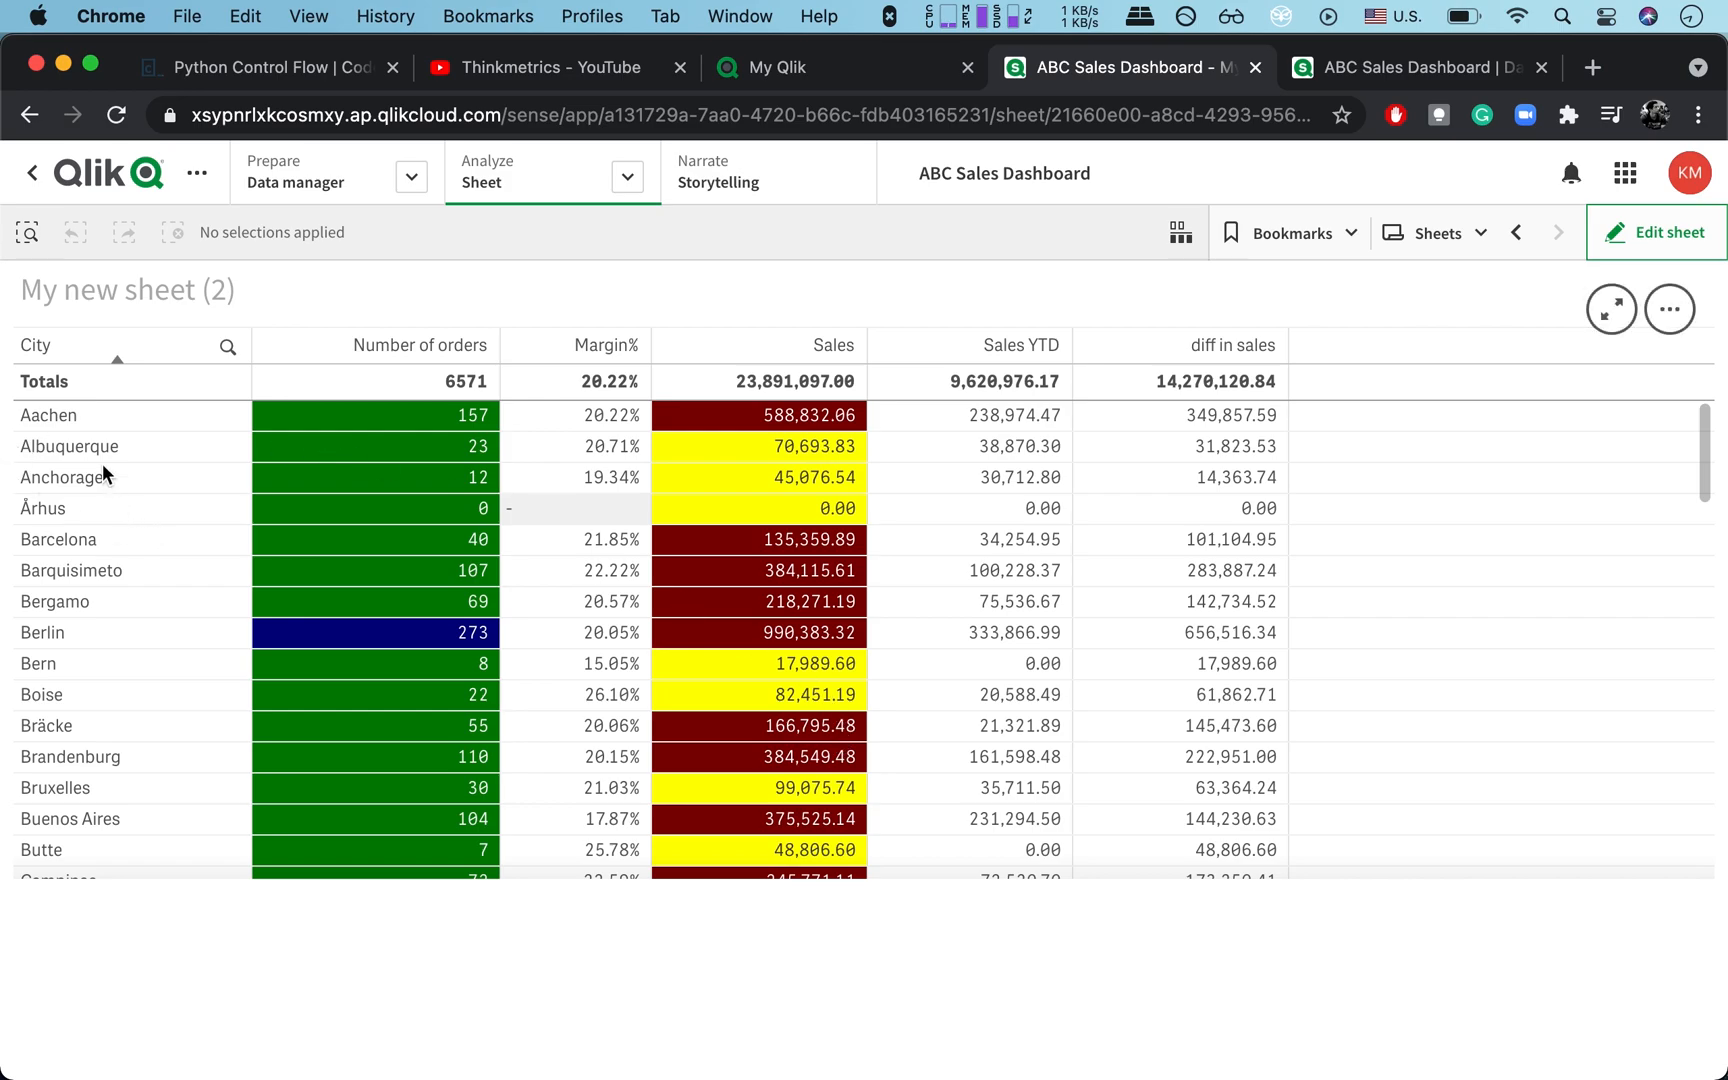
mouse_move(30, 442)
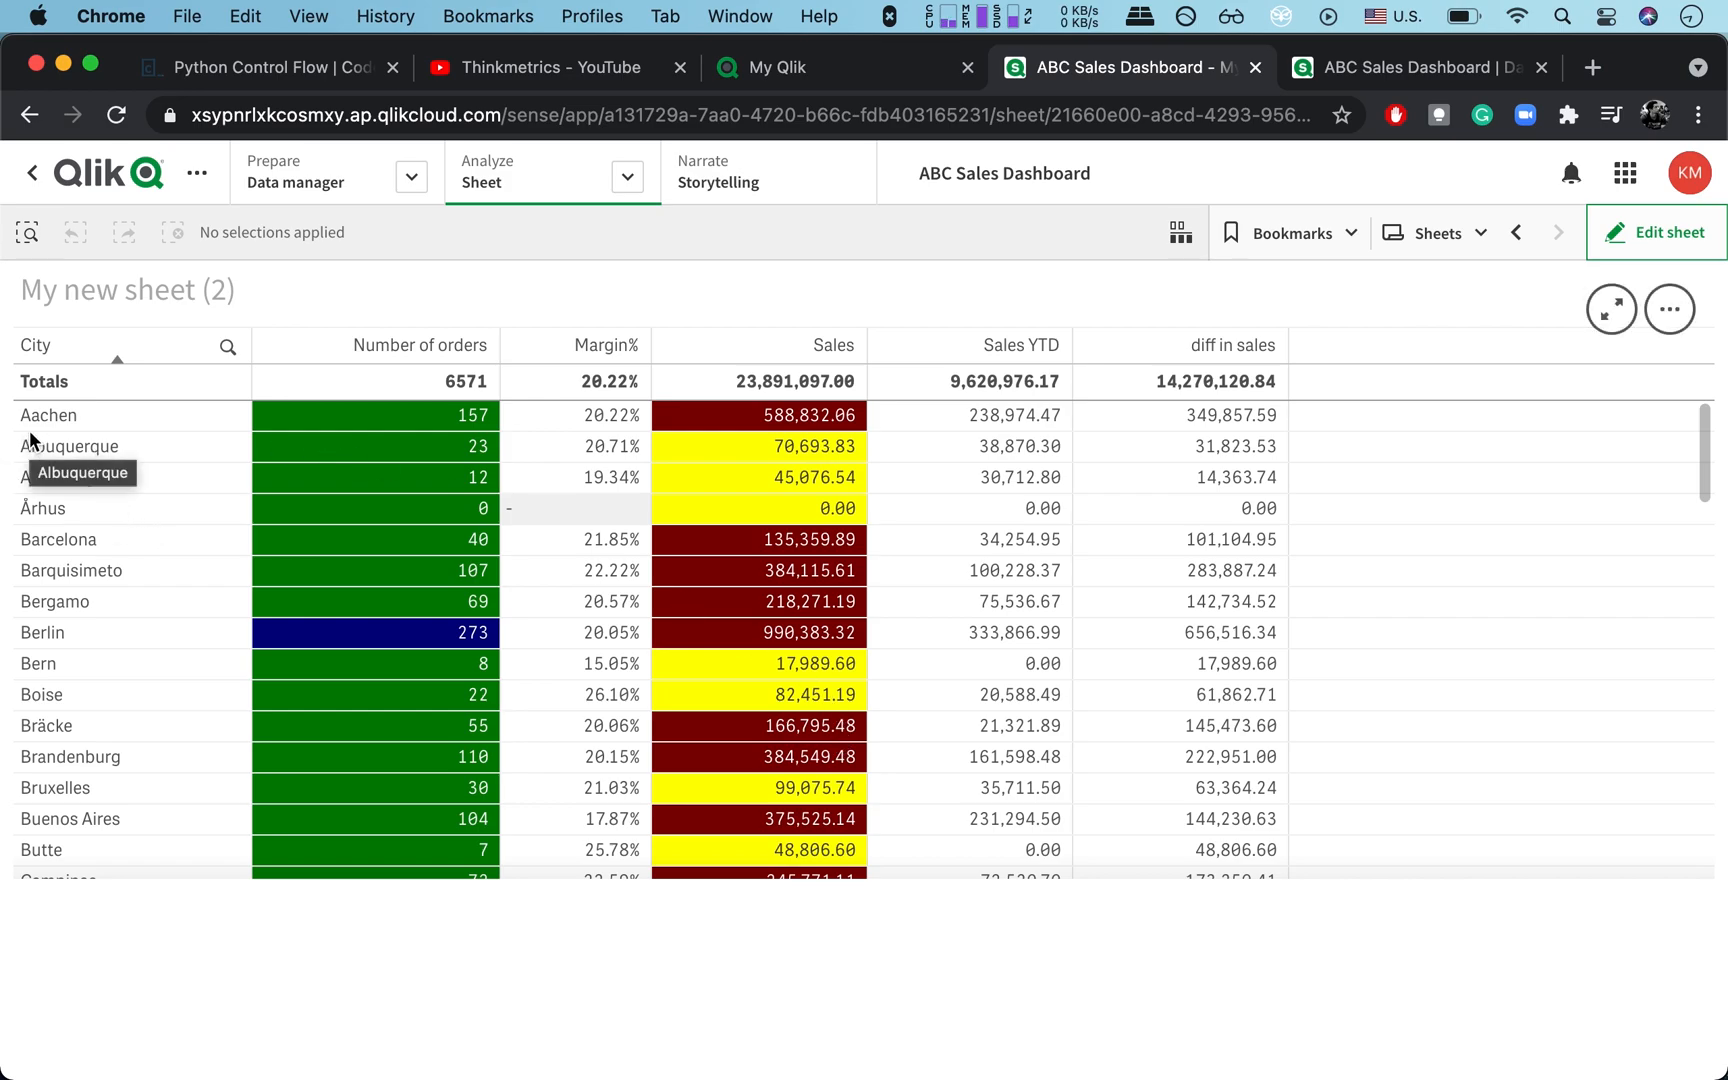
mouse_move(385, 445)
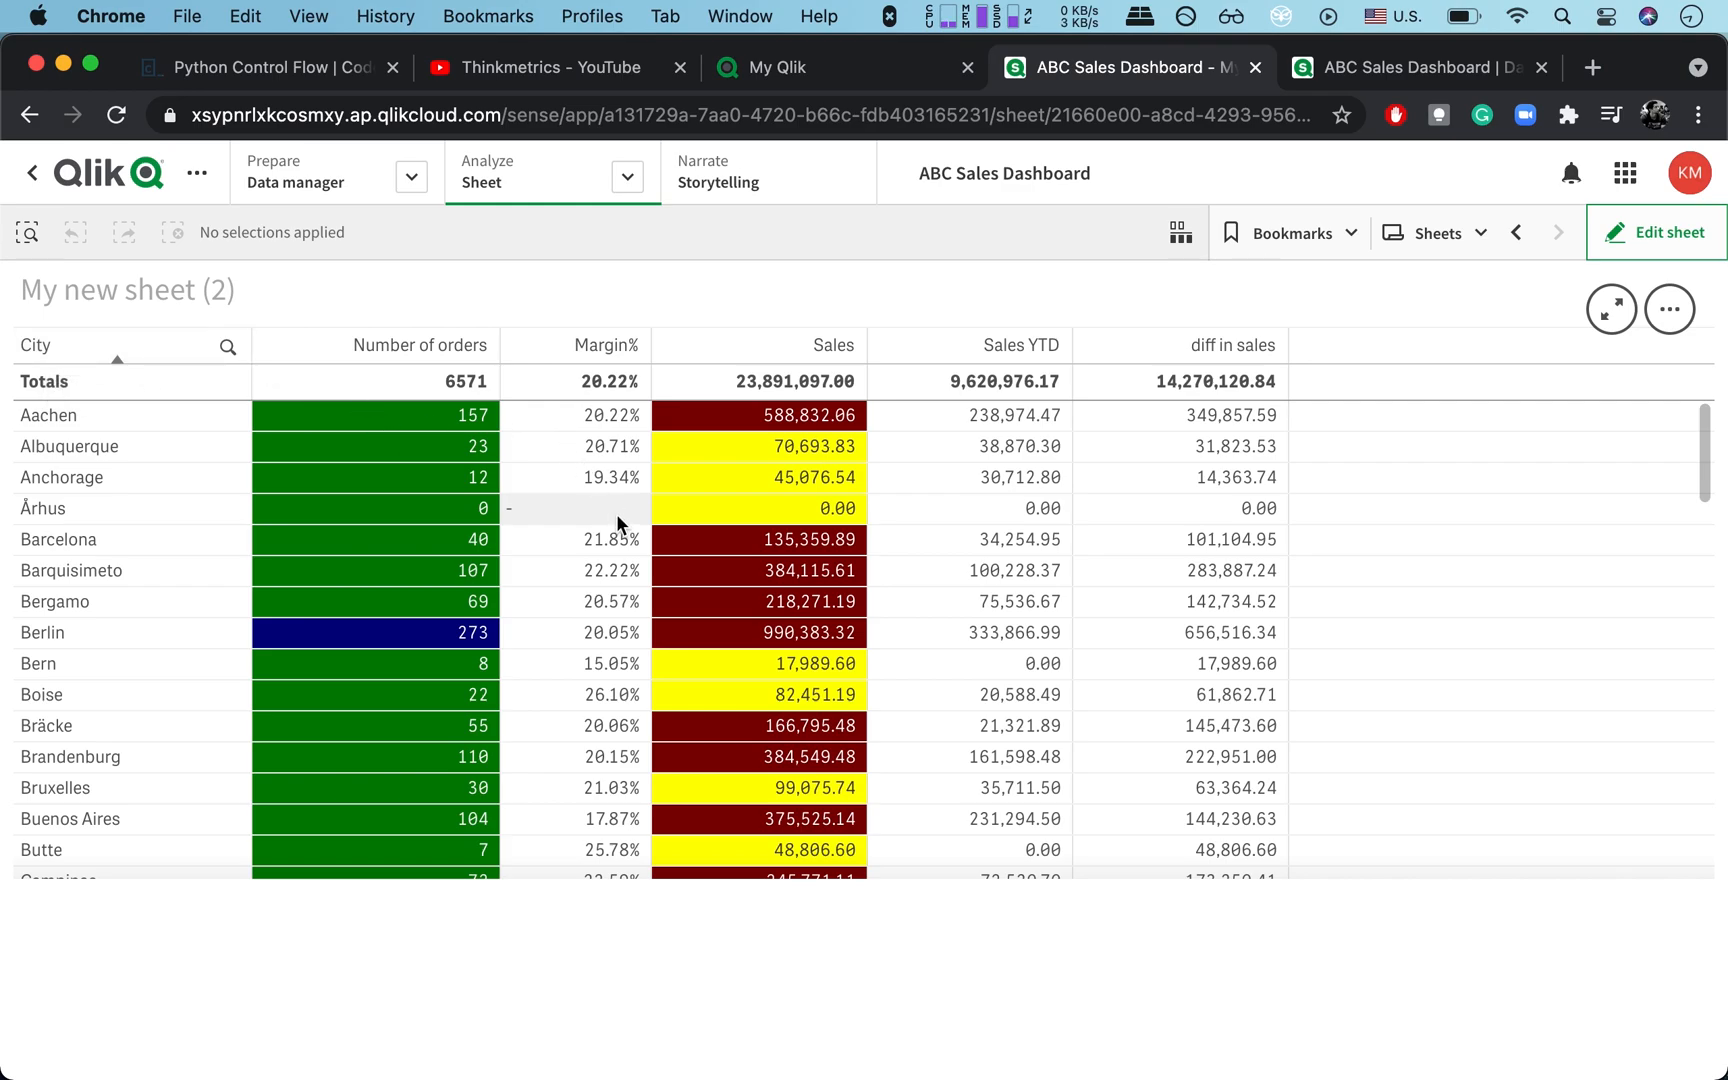
mouse_move(1054, 553)
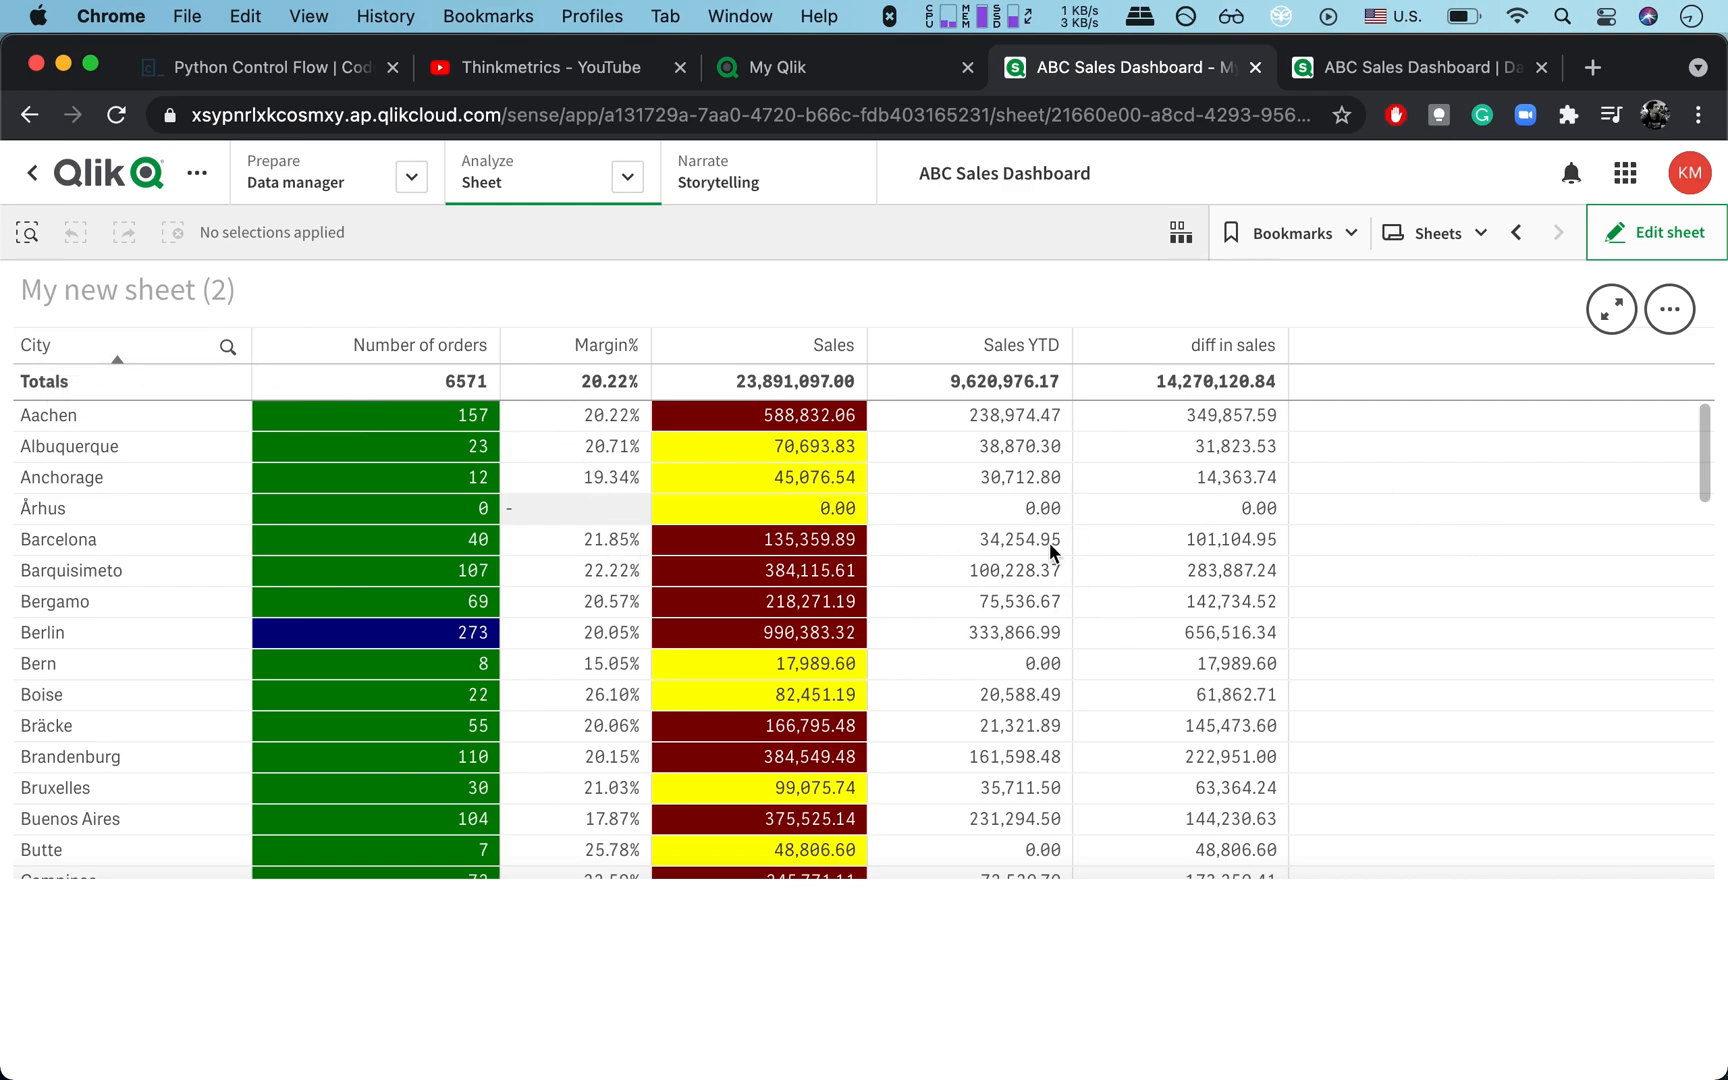
mouse_move(1221, 633)
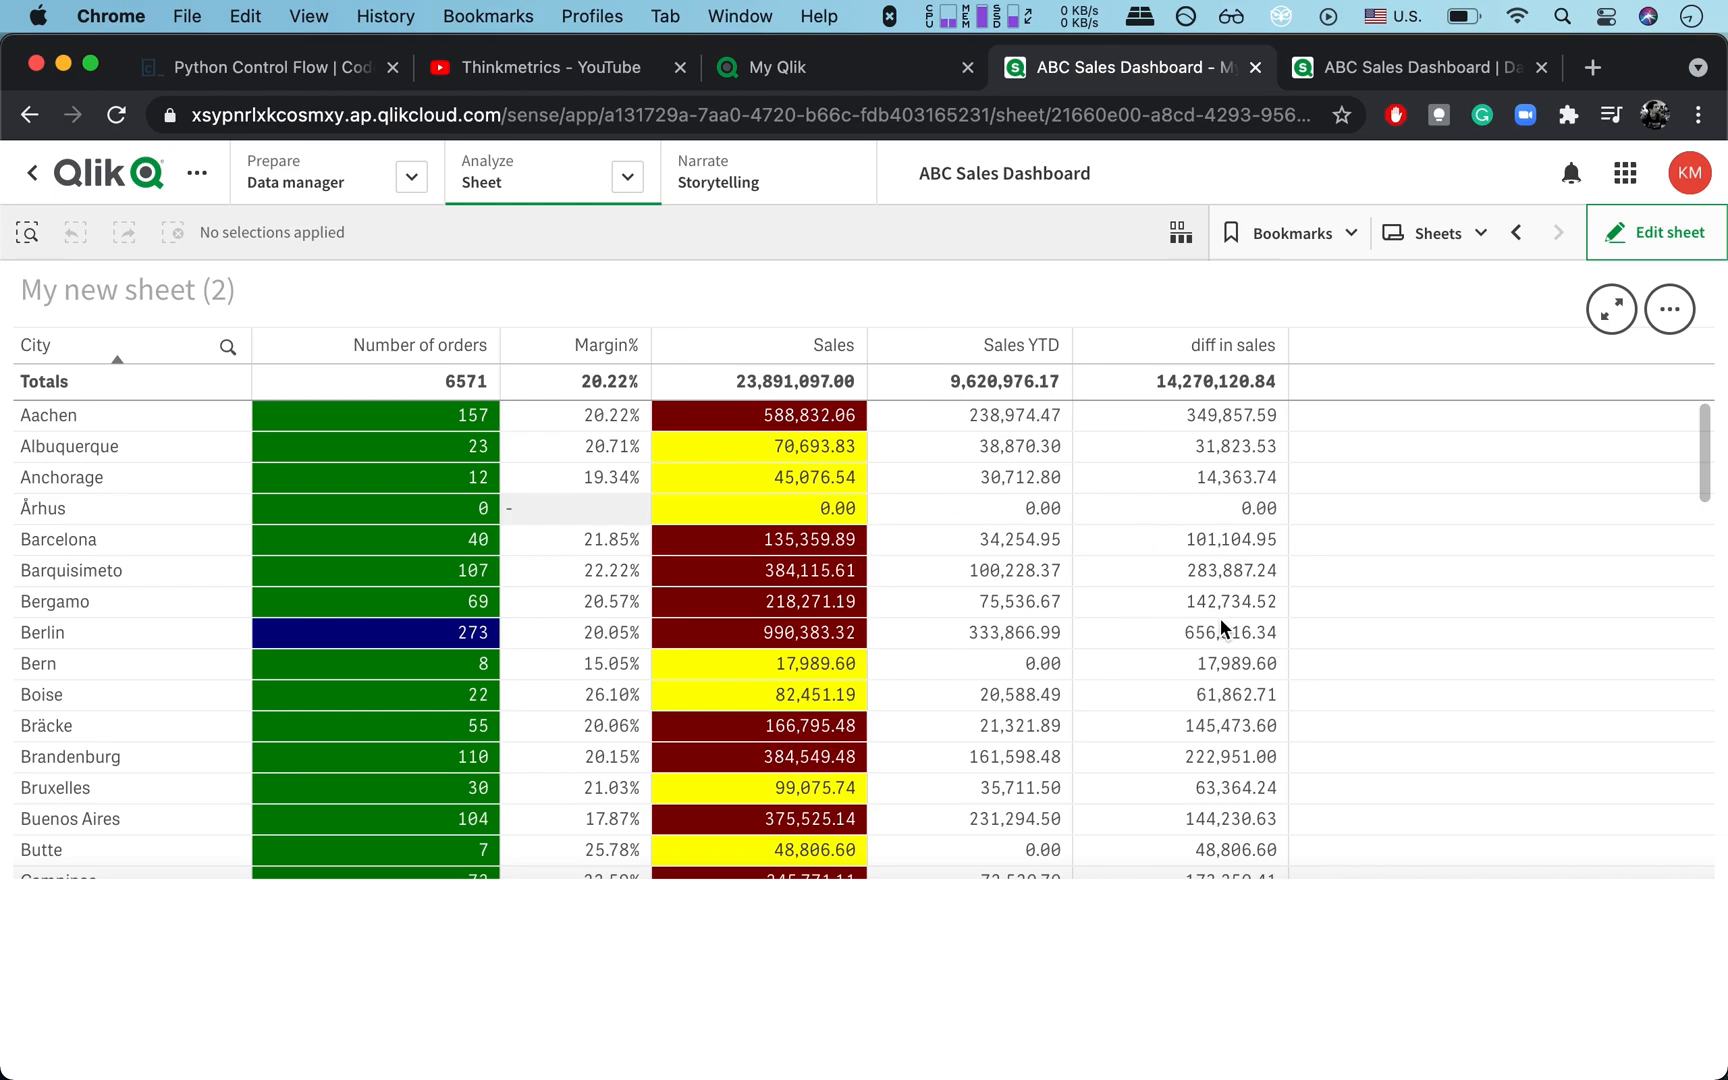
mouse_move(1195, 453)
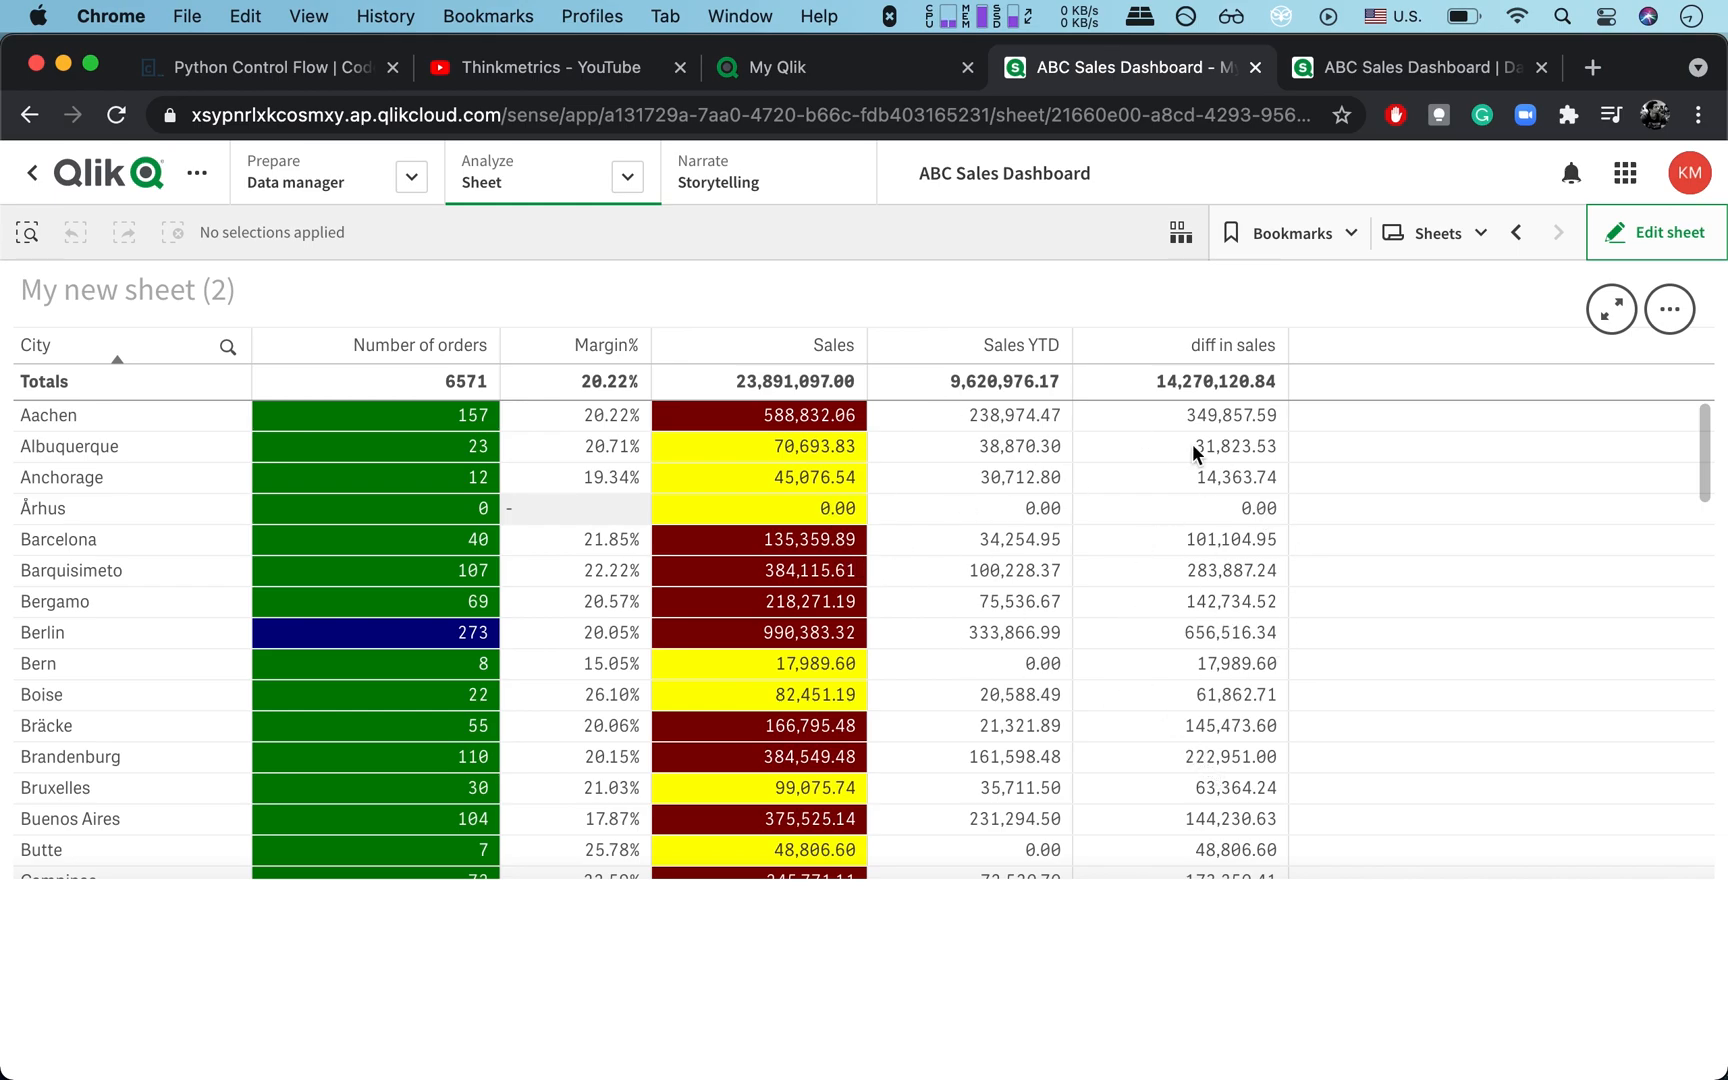
mouse_move(1220, 446)
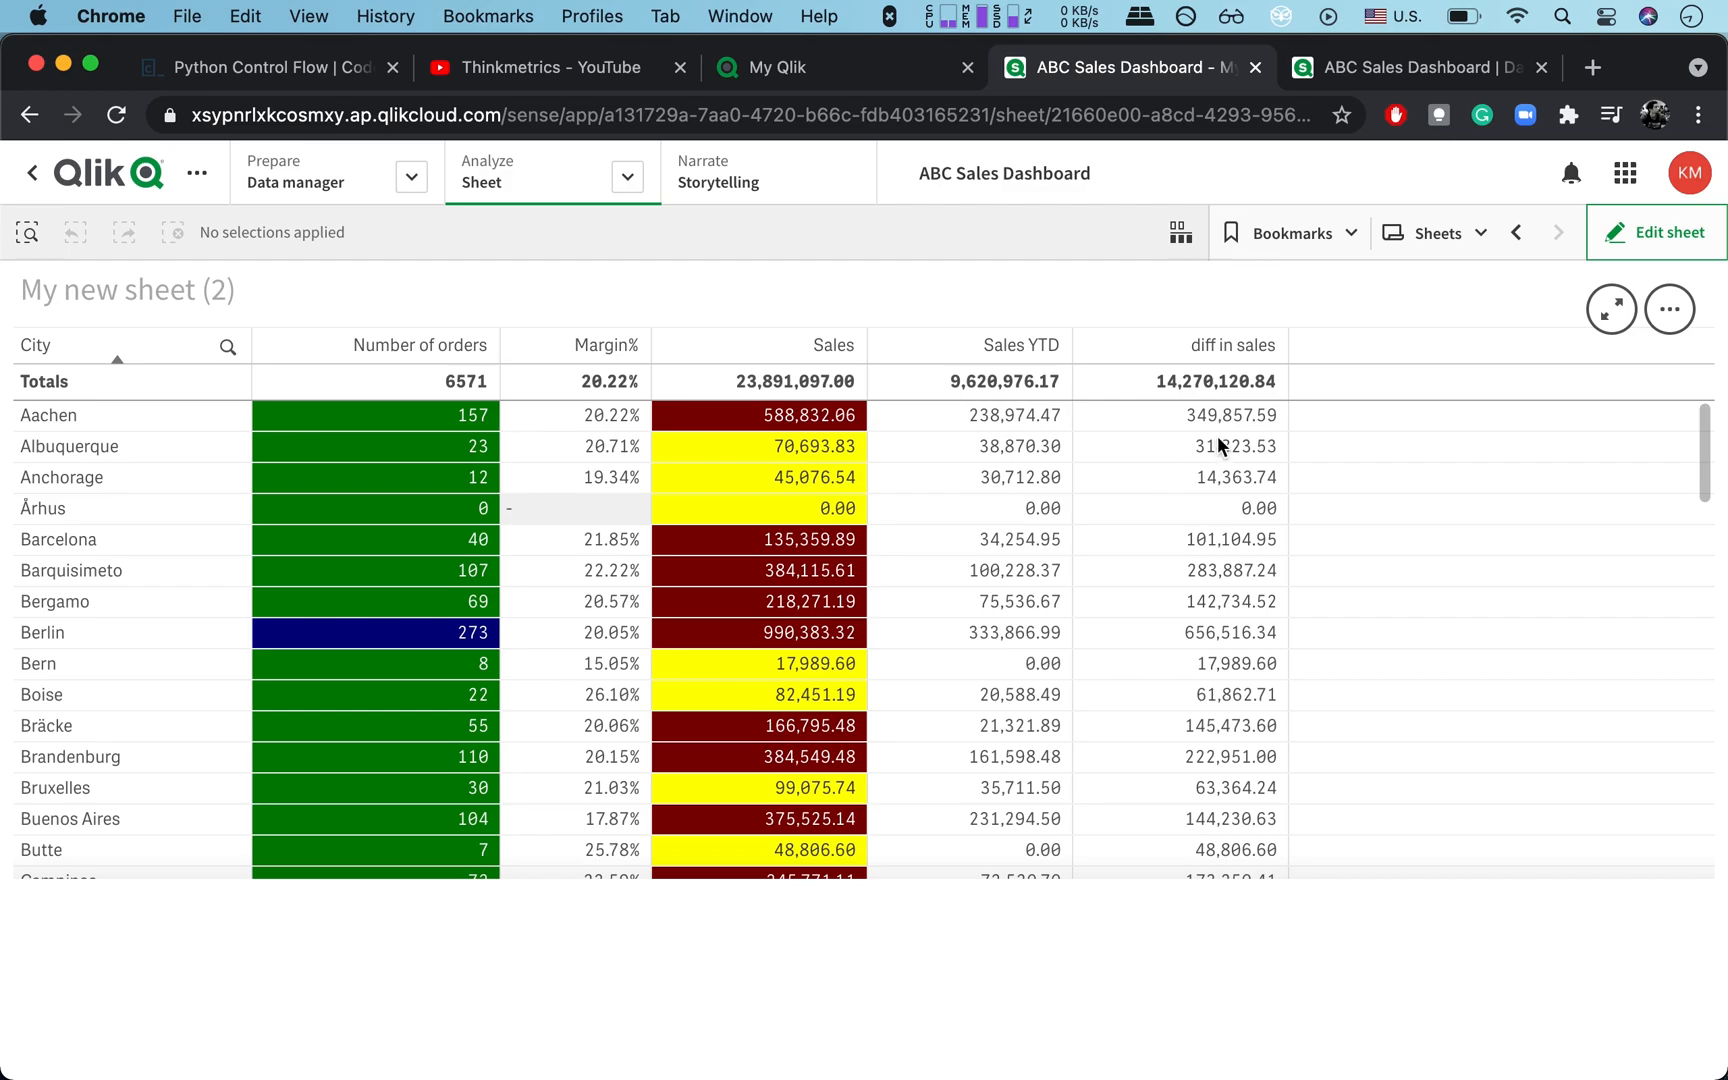
mouse_move(1050, 840)
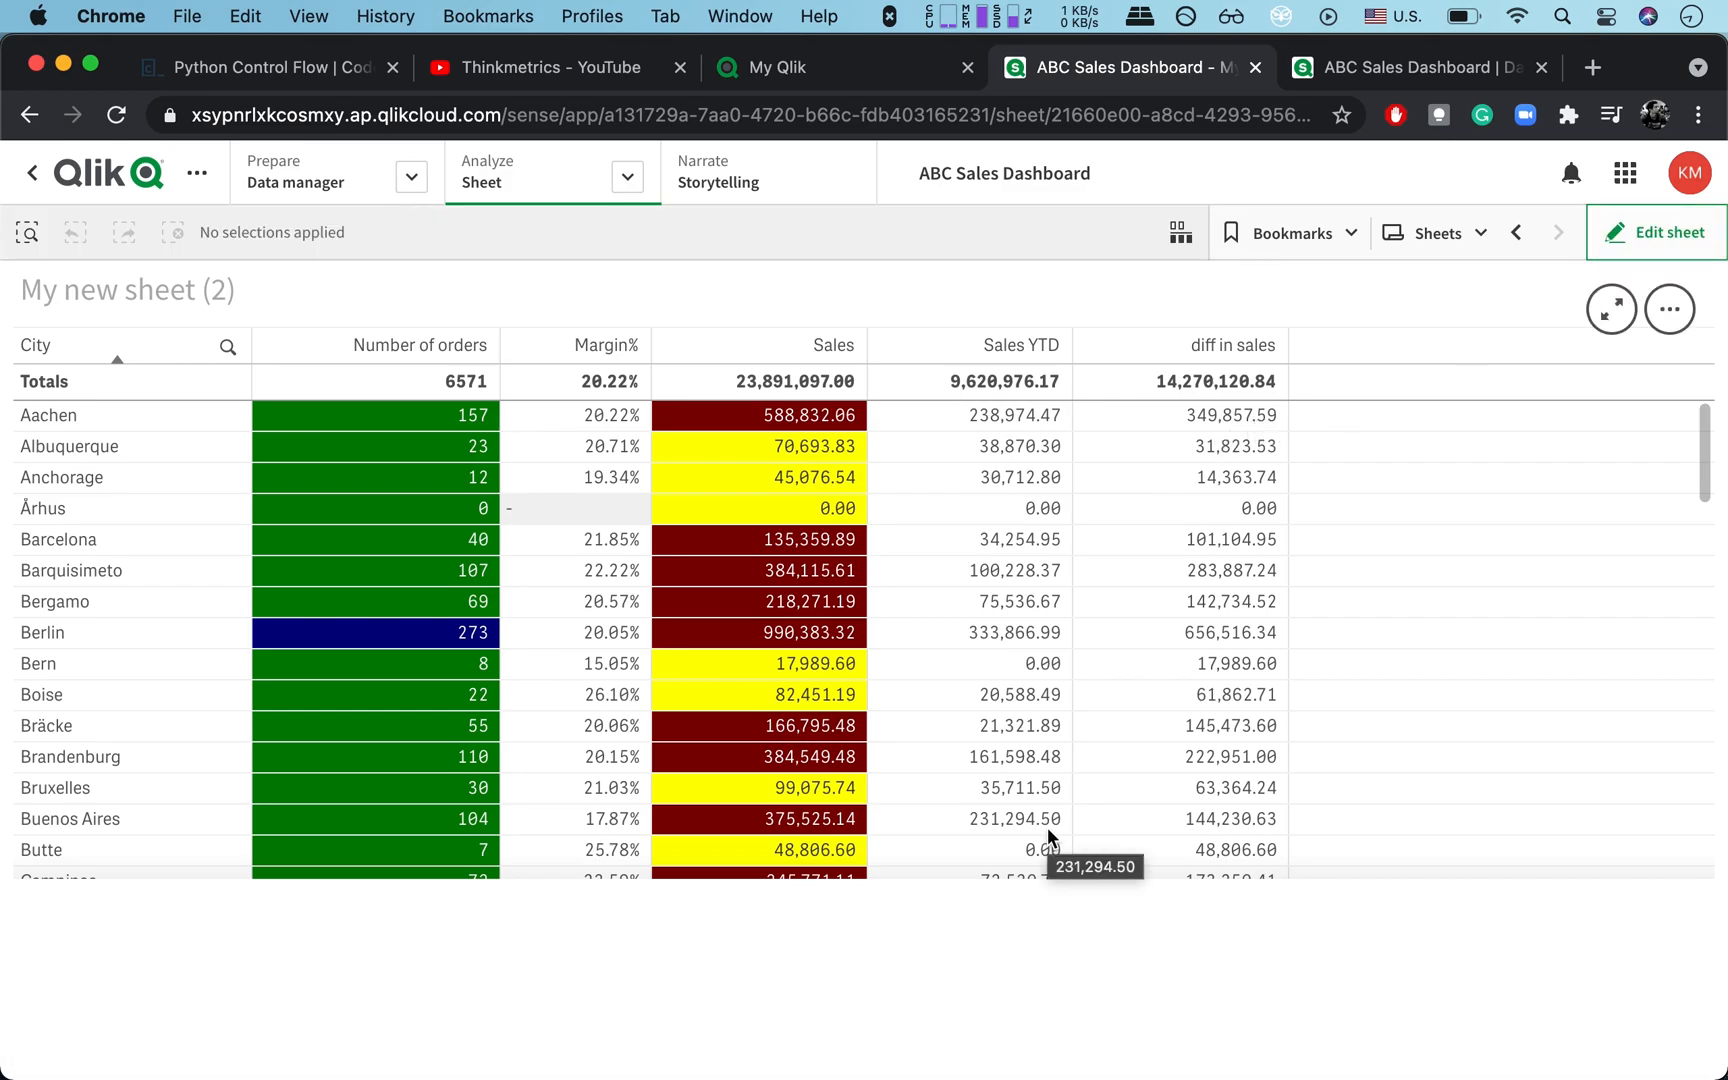
mouse_move(1097, 684)
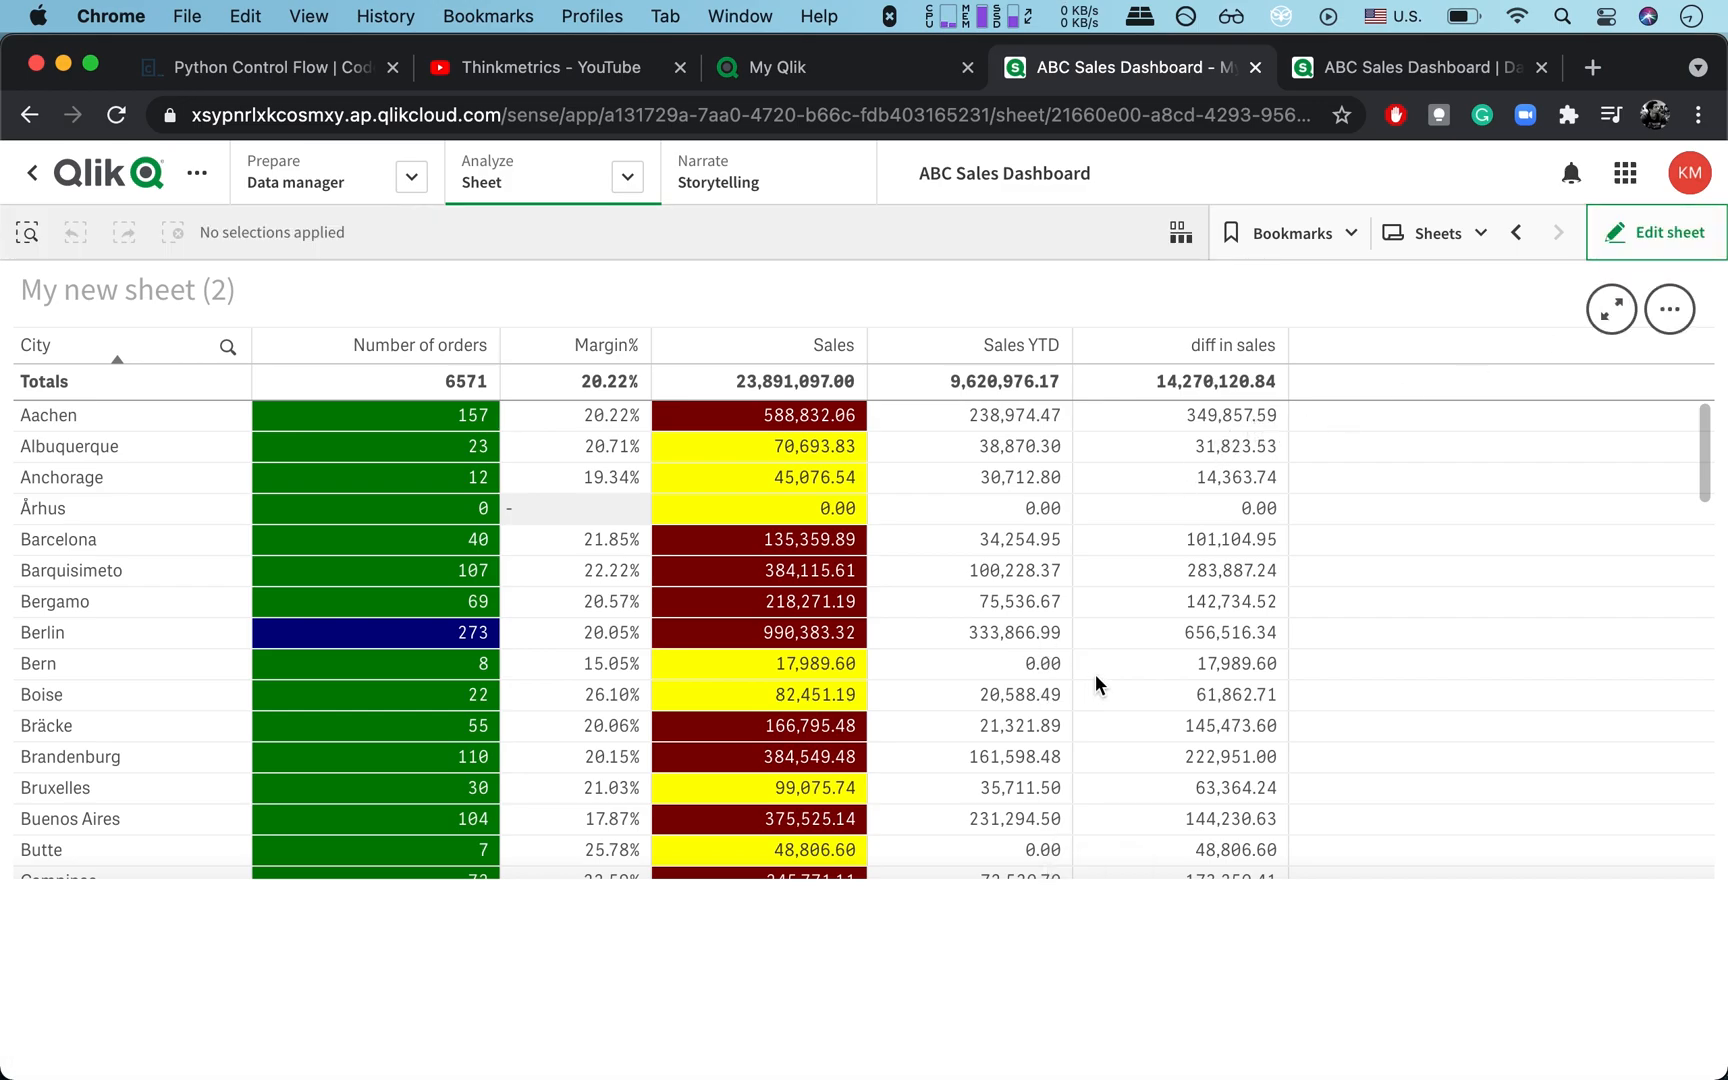
mouse_move(636, 398)
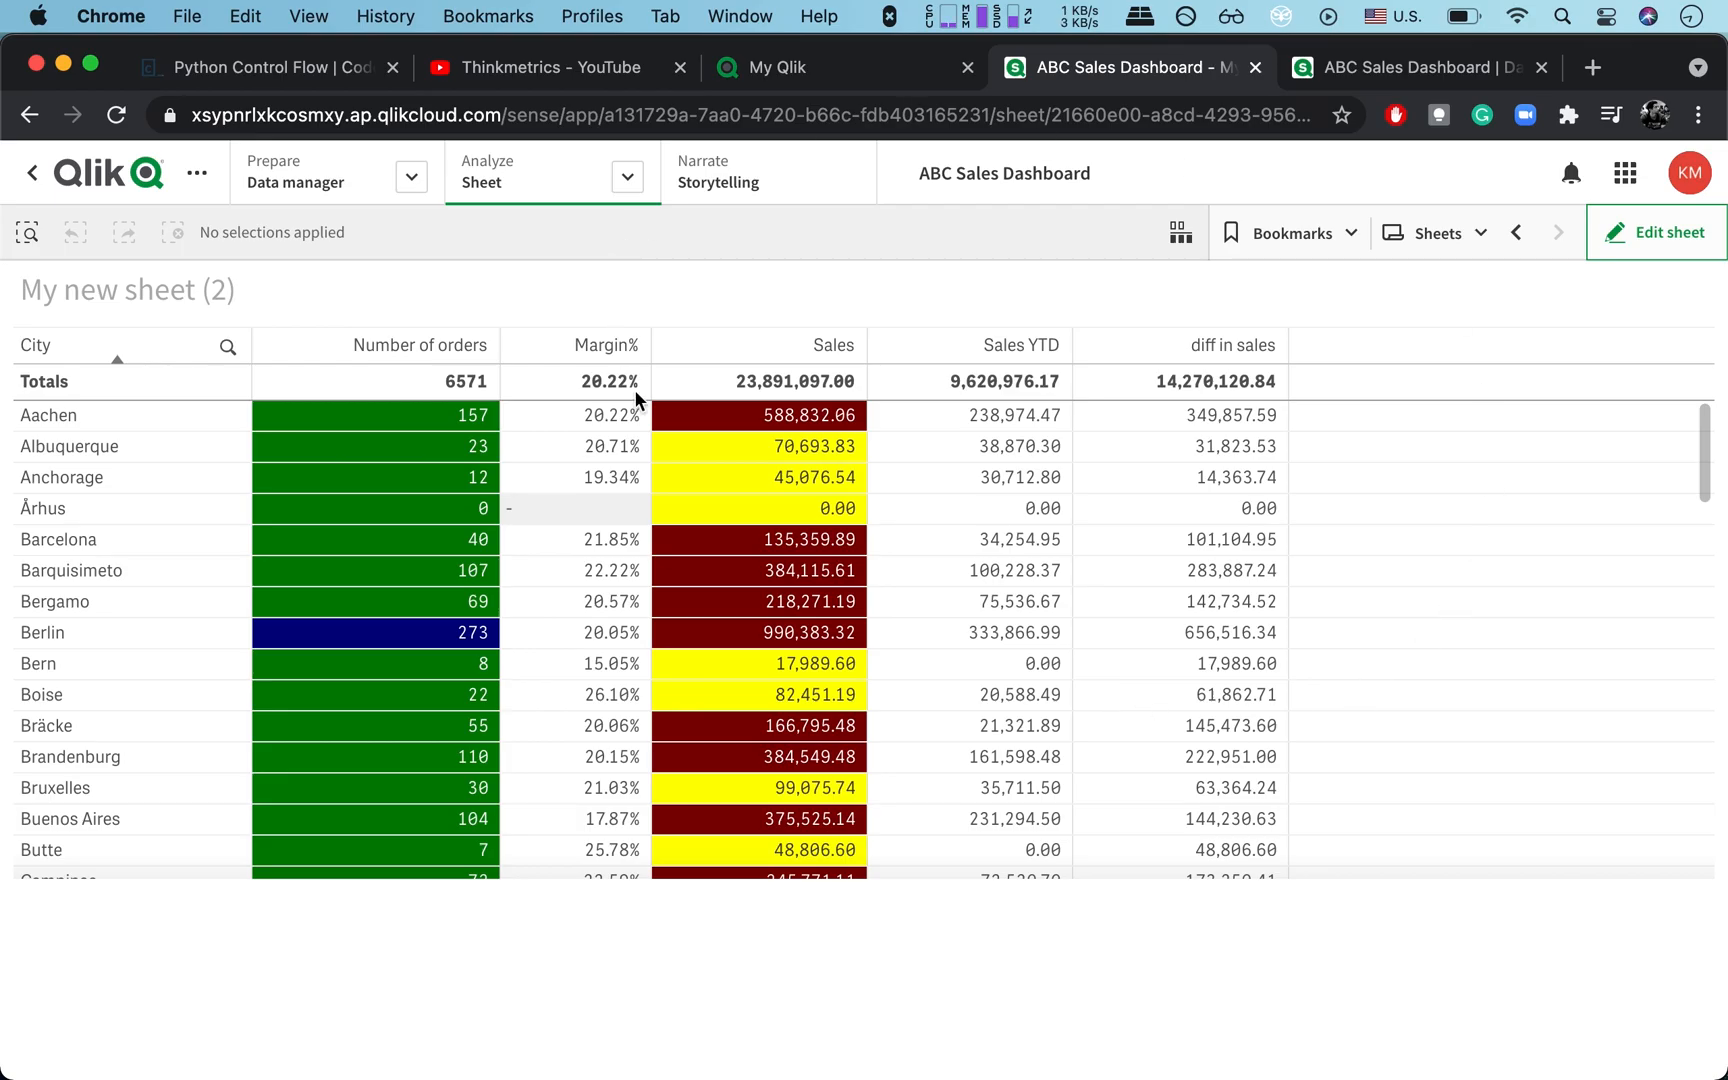